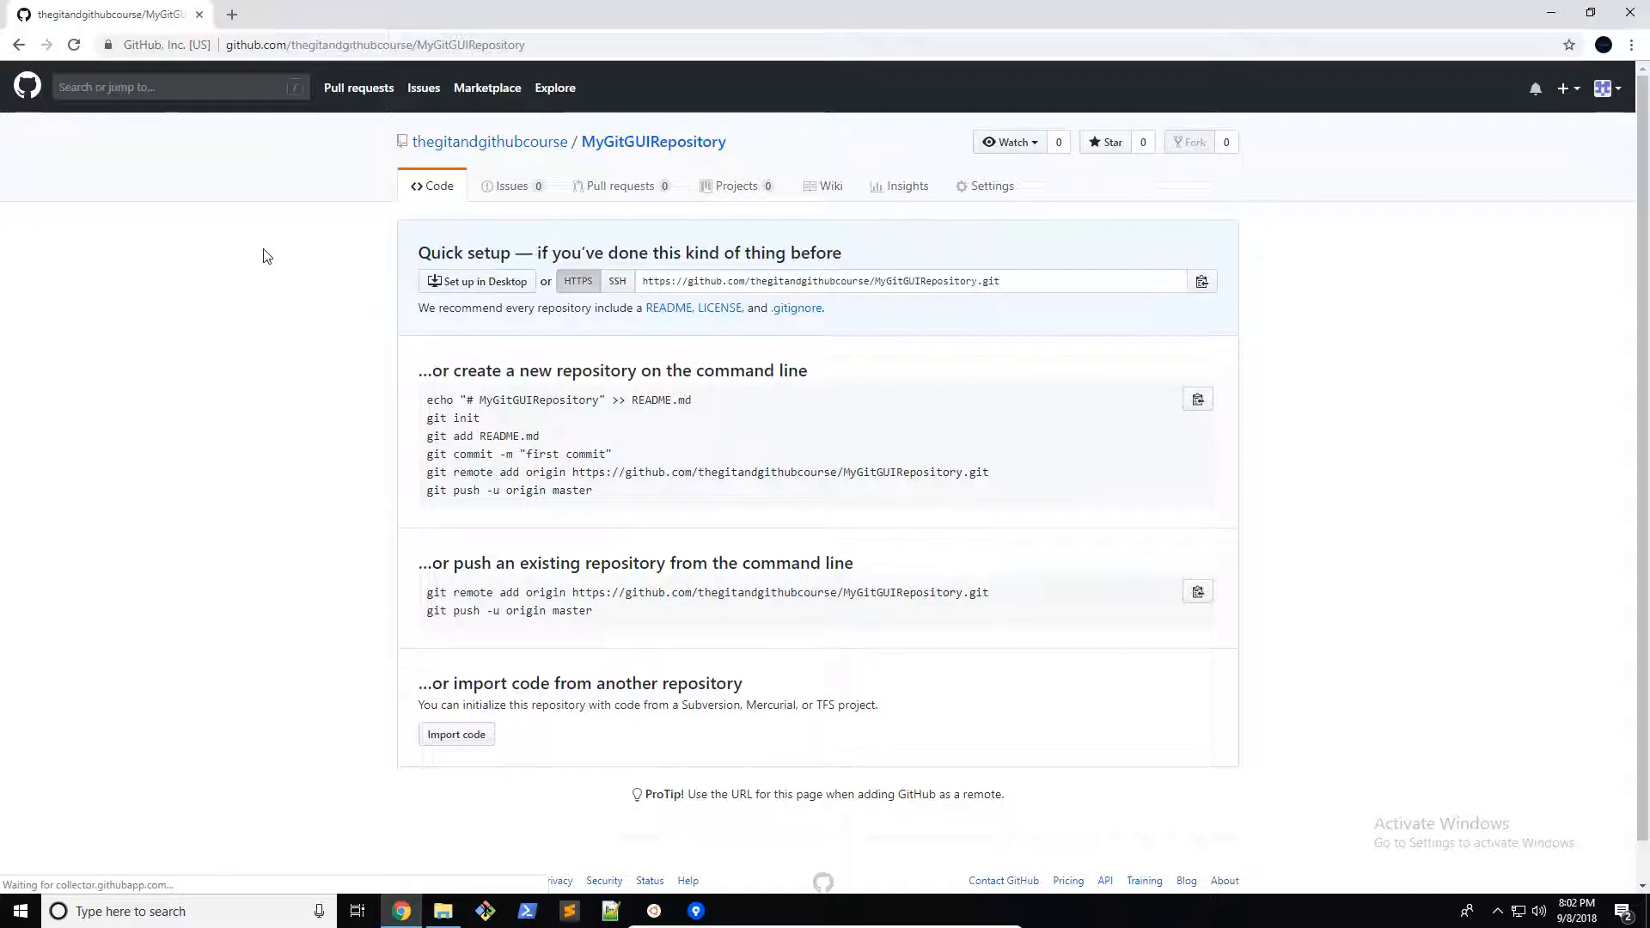
mouse_move(857, 262)
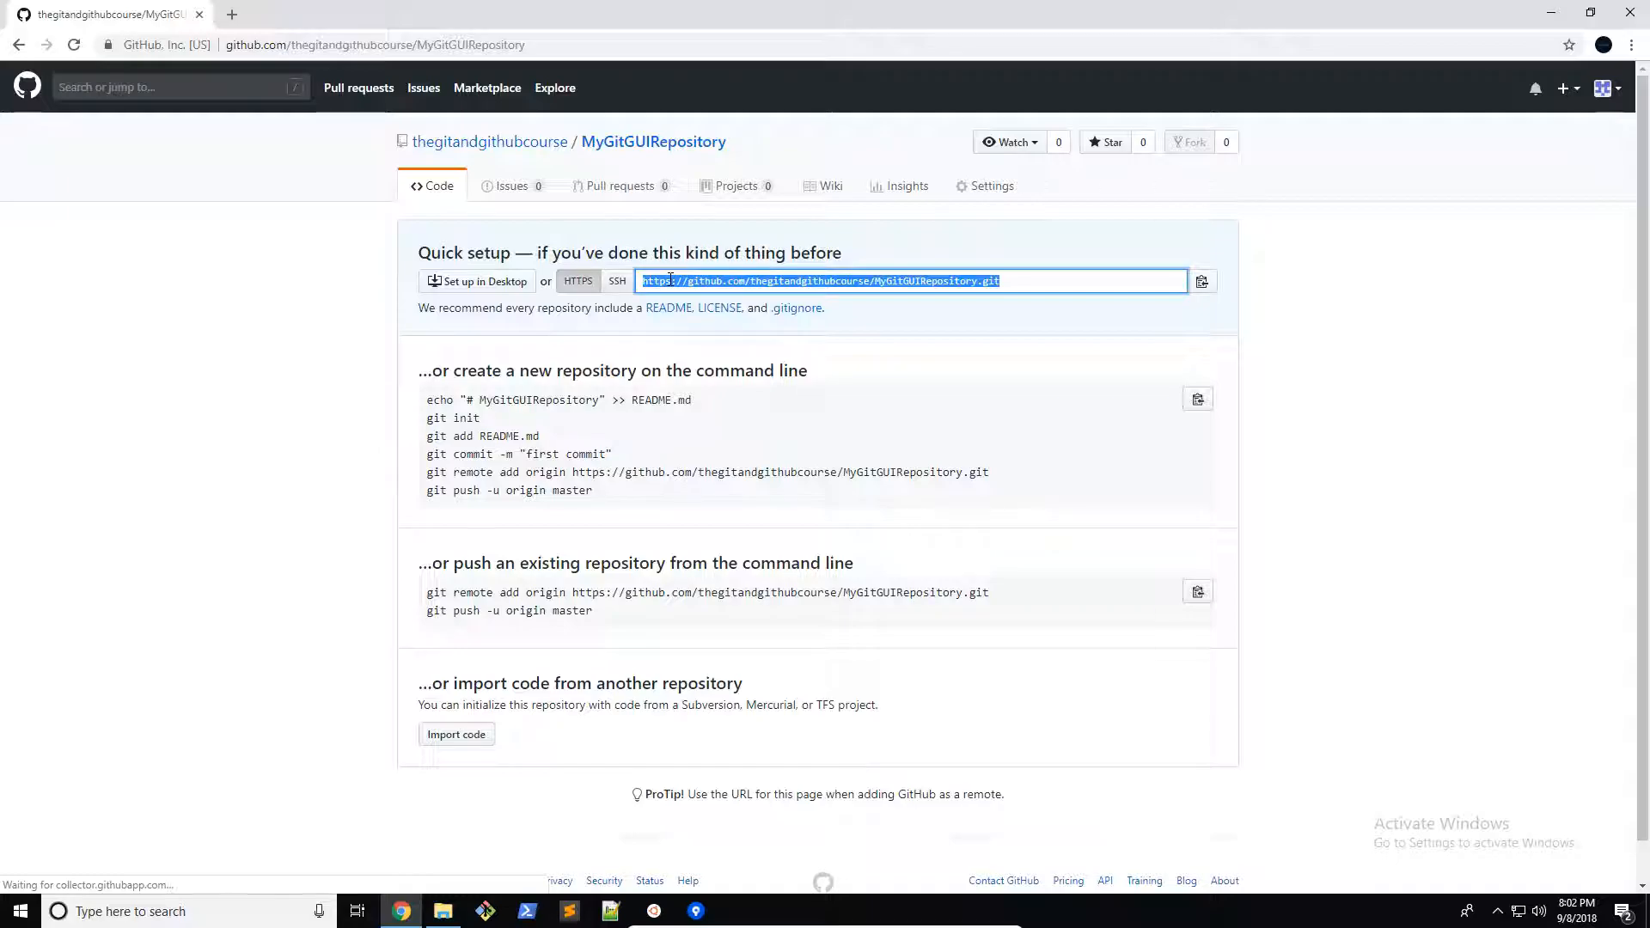
Copy the HTTPS clone URL of the empty MyGitGUIRepository from GitHub's Quick setup
left_click(693, 911)
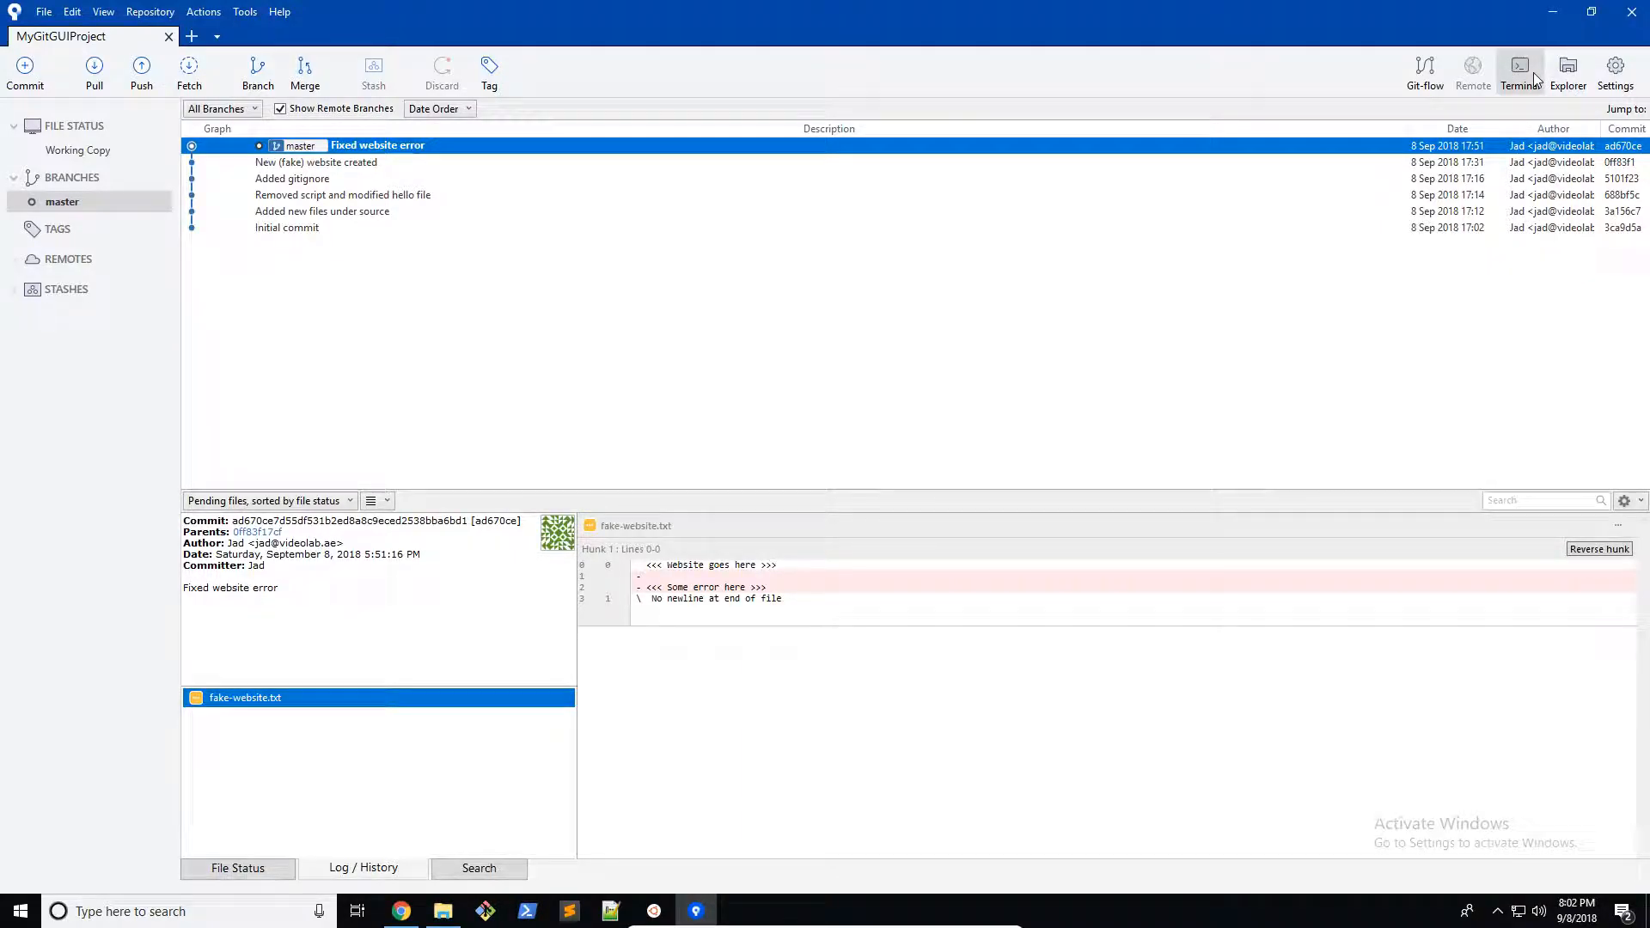
In a project-folder terminal, run 'git remote add origin' with the copied GitHub URL
left_click(1520, 71)
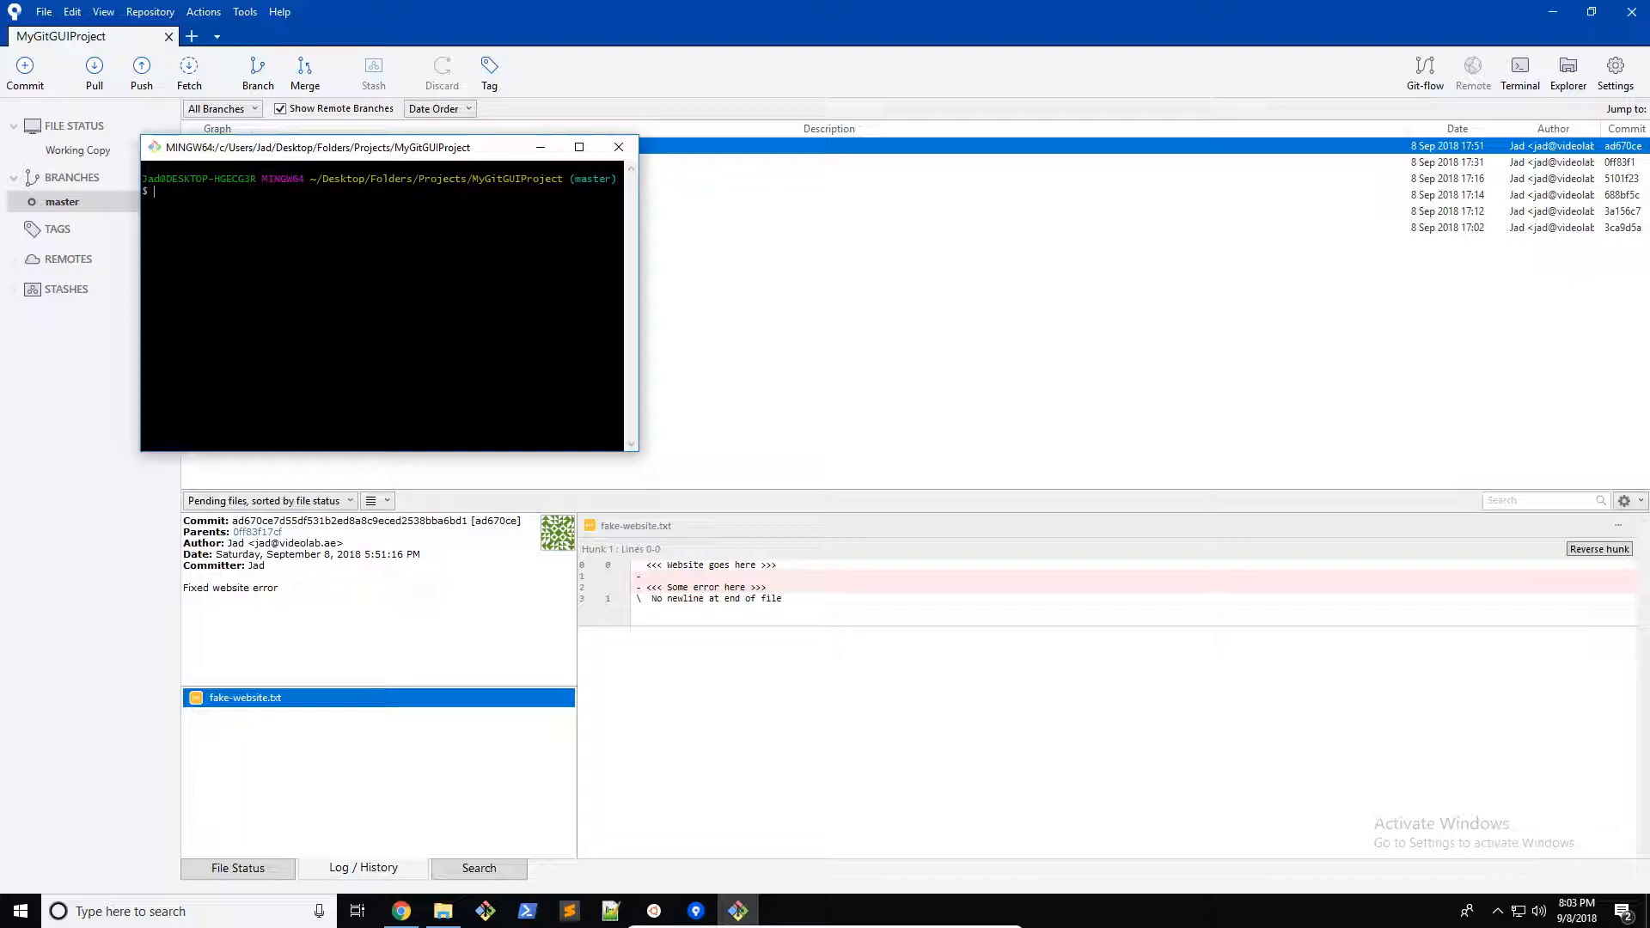
type("git r")
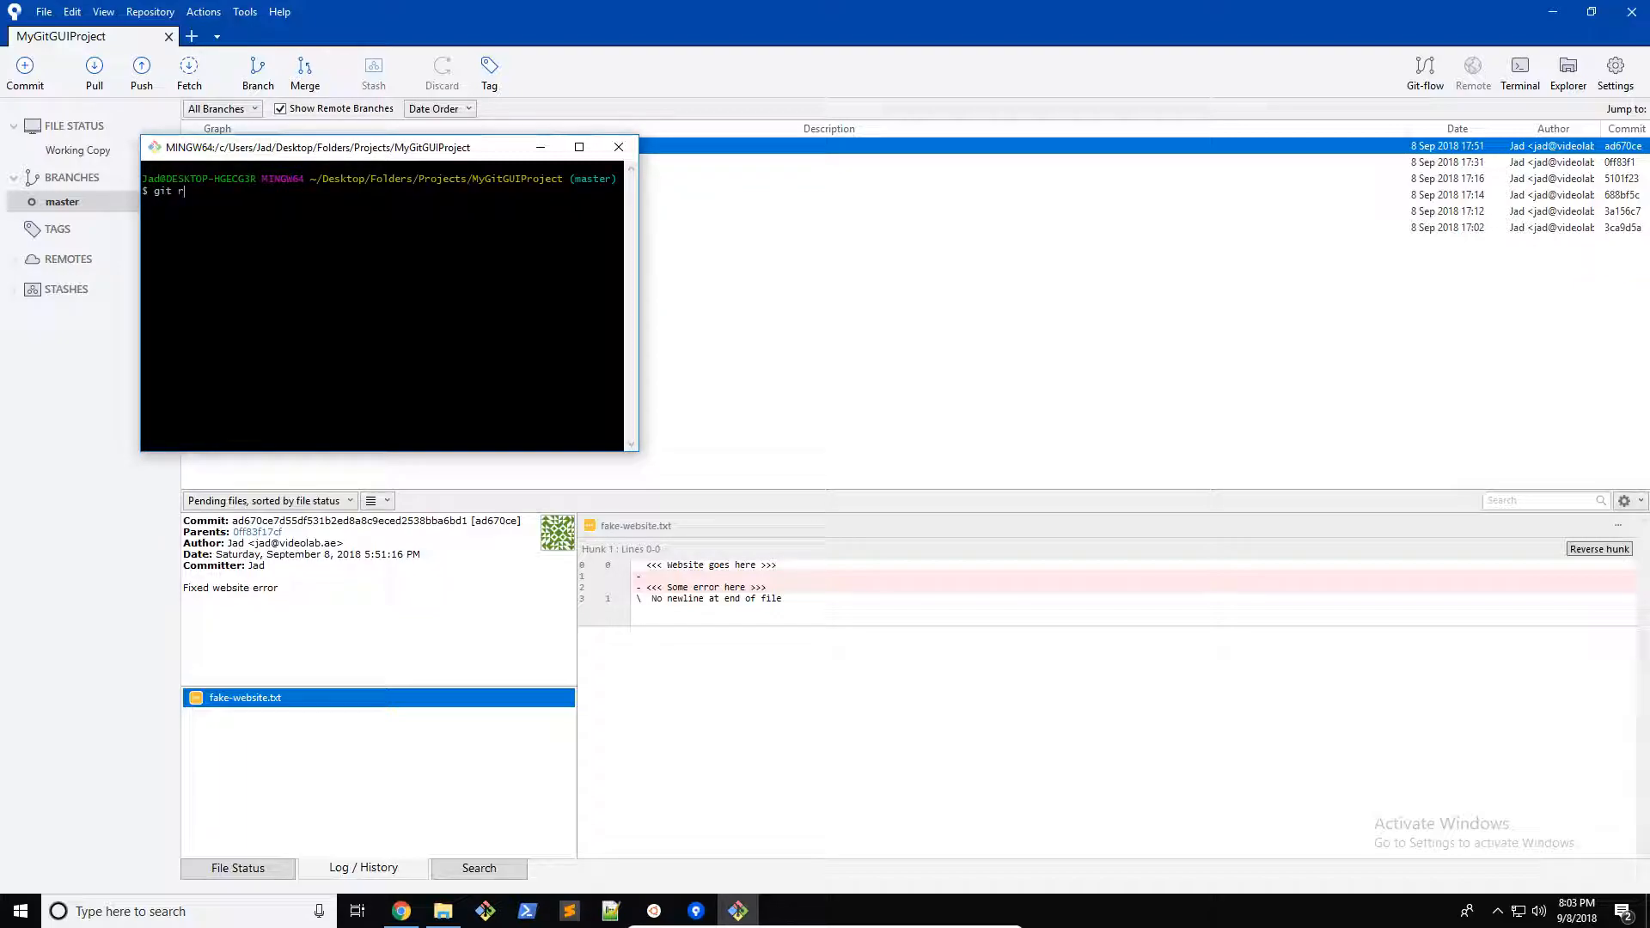
type("emote add ori")
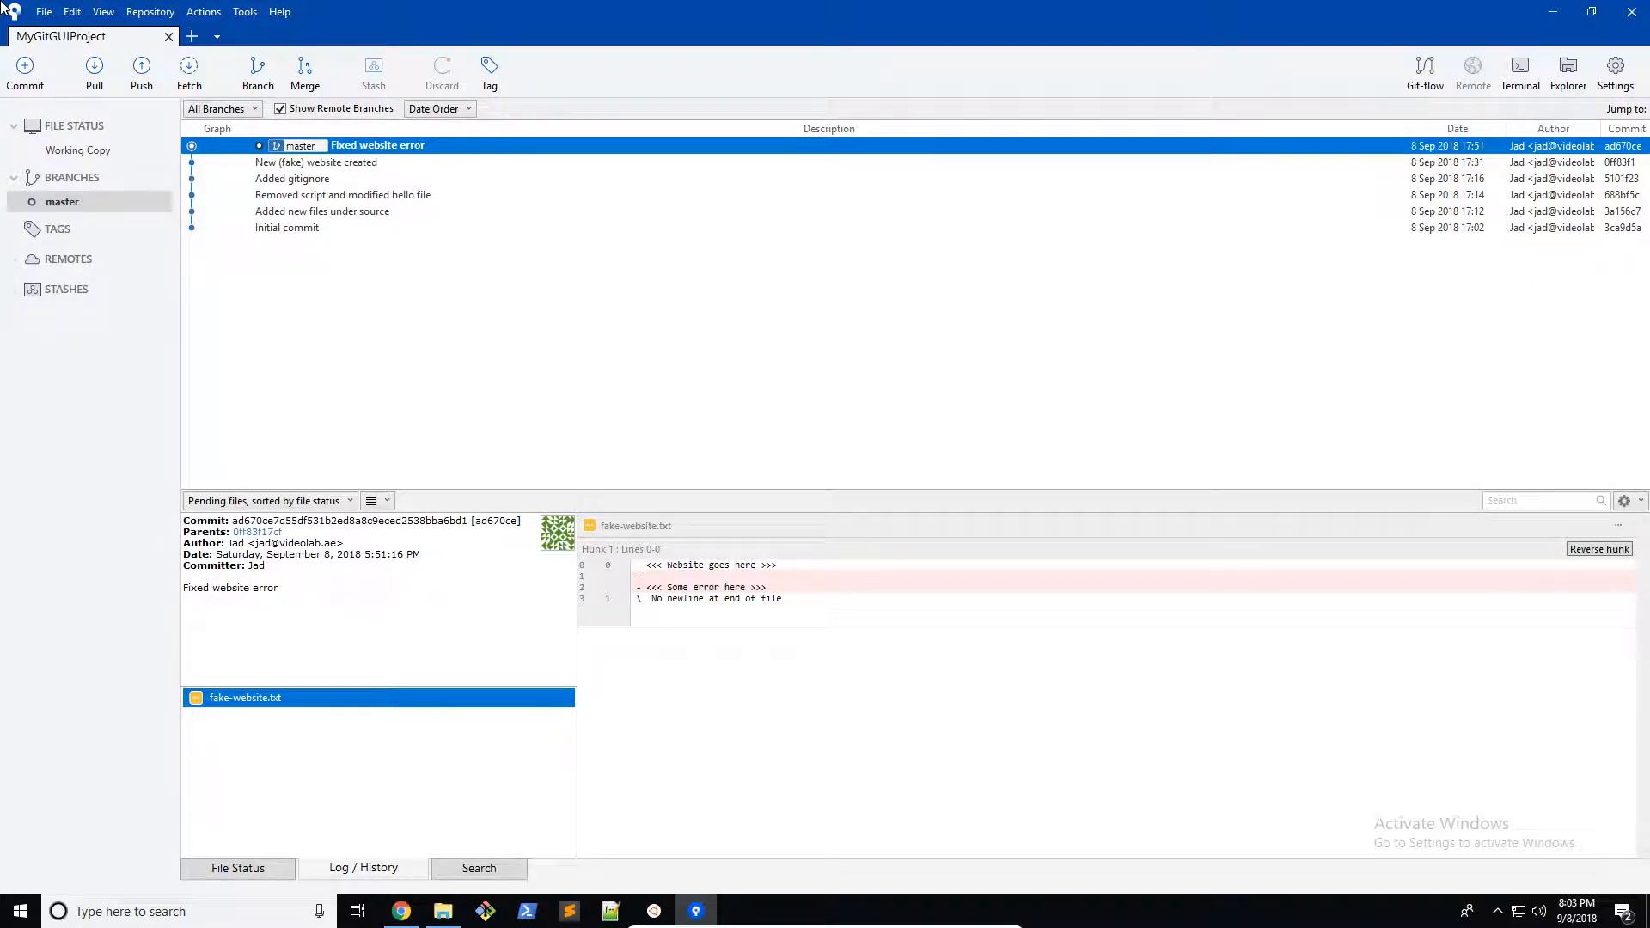
Set up a push of local master to origin's master branch with Track enabled
left_click(140, 71)
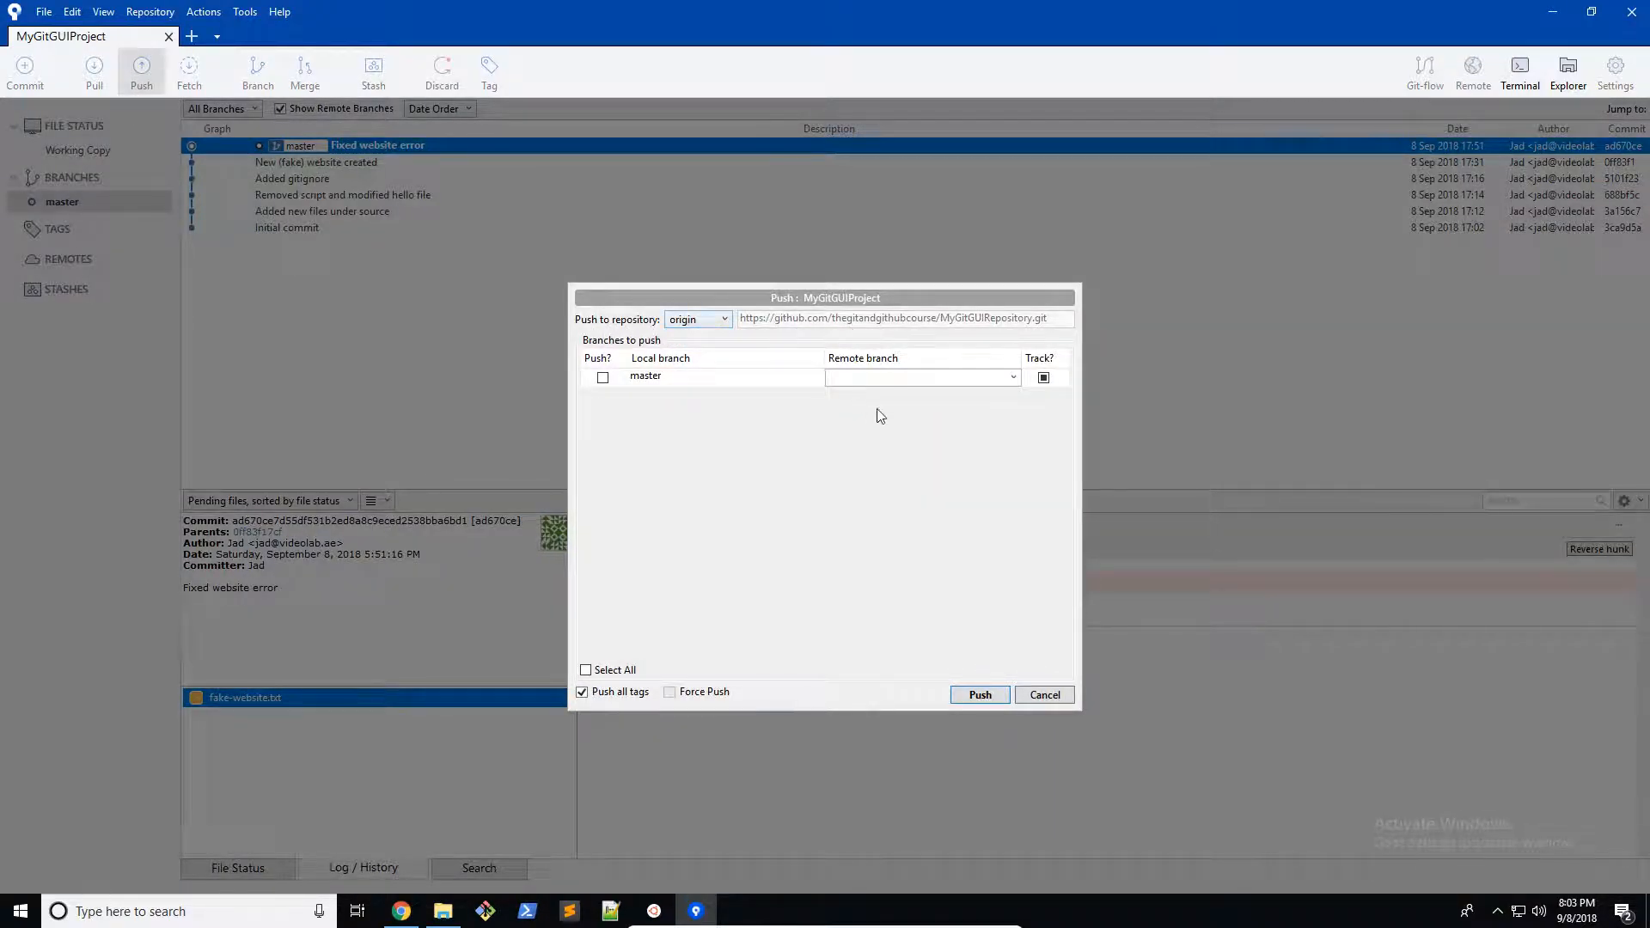
mouse_move(1520, 71)
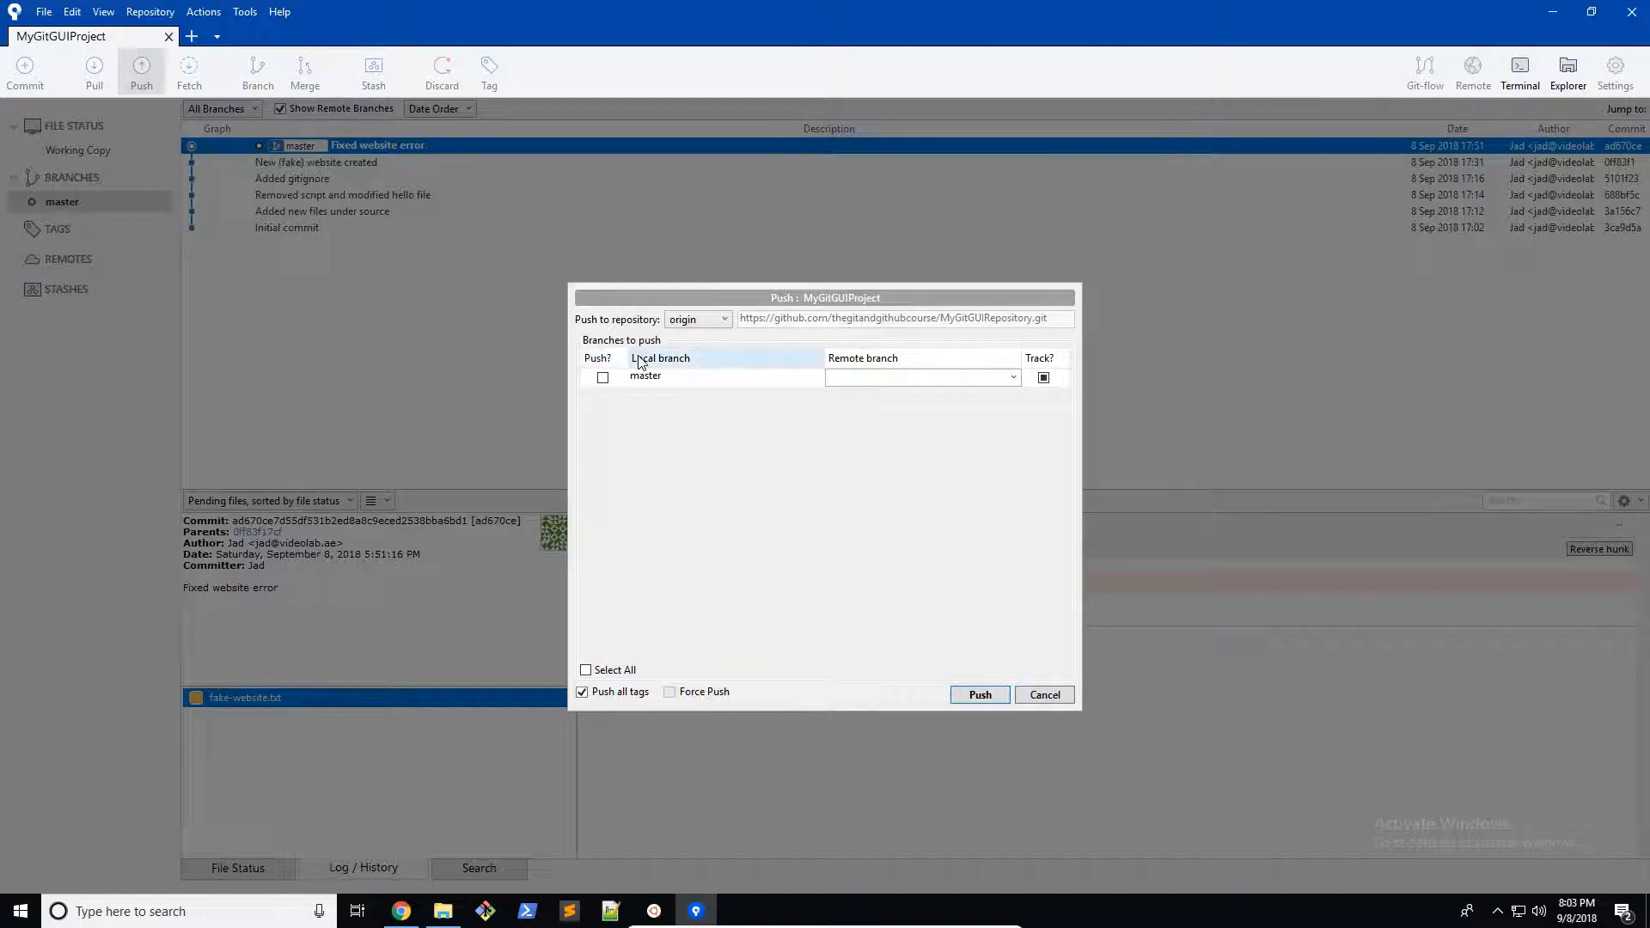
left_click(603, 376)
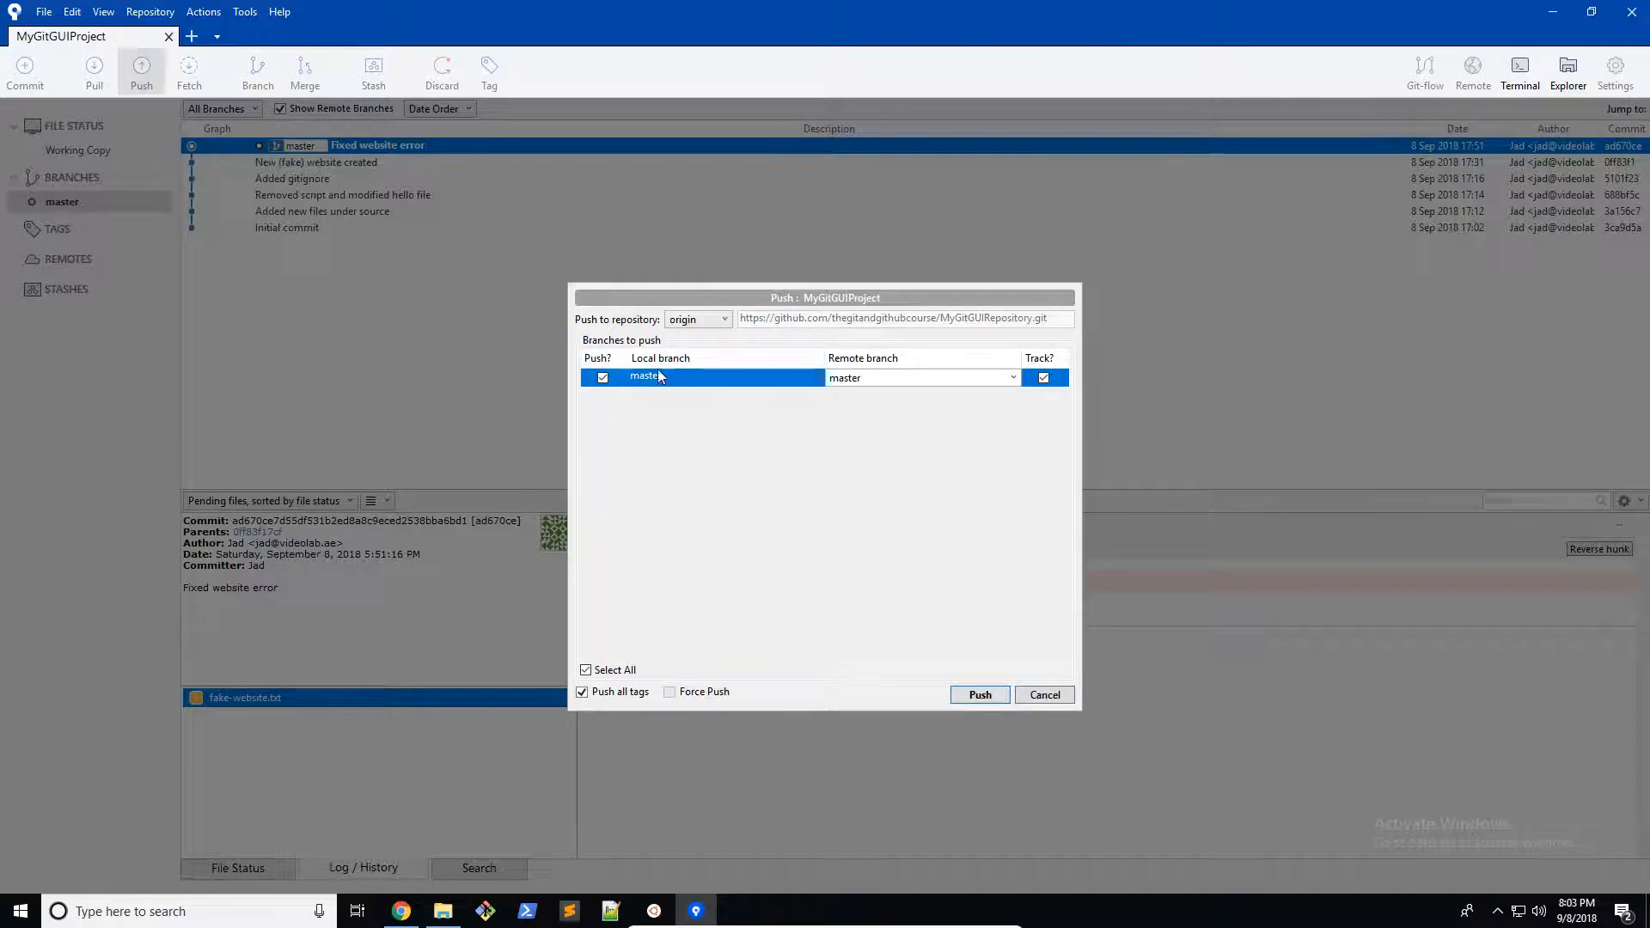
left_click(1012, 376)
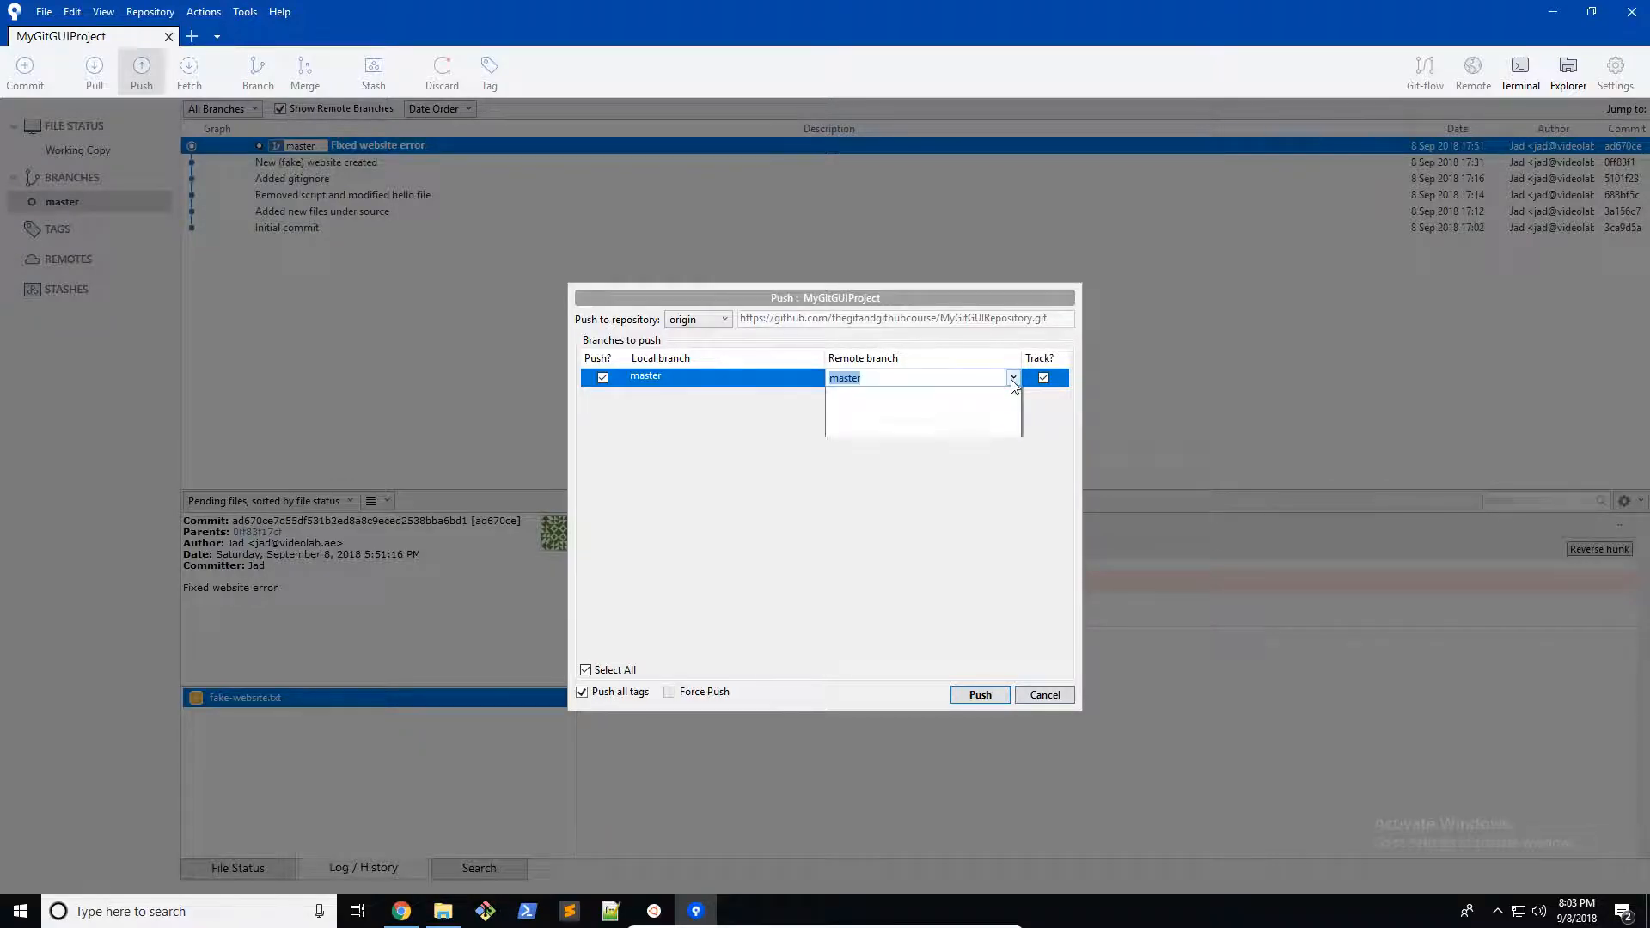
left_click(1012, 377)
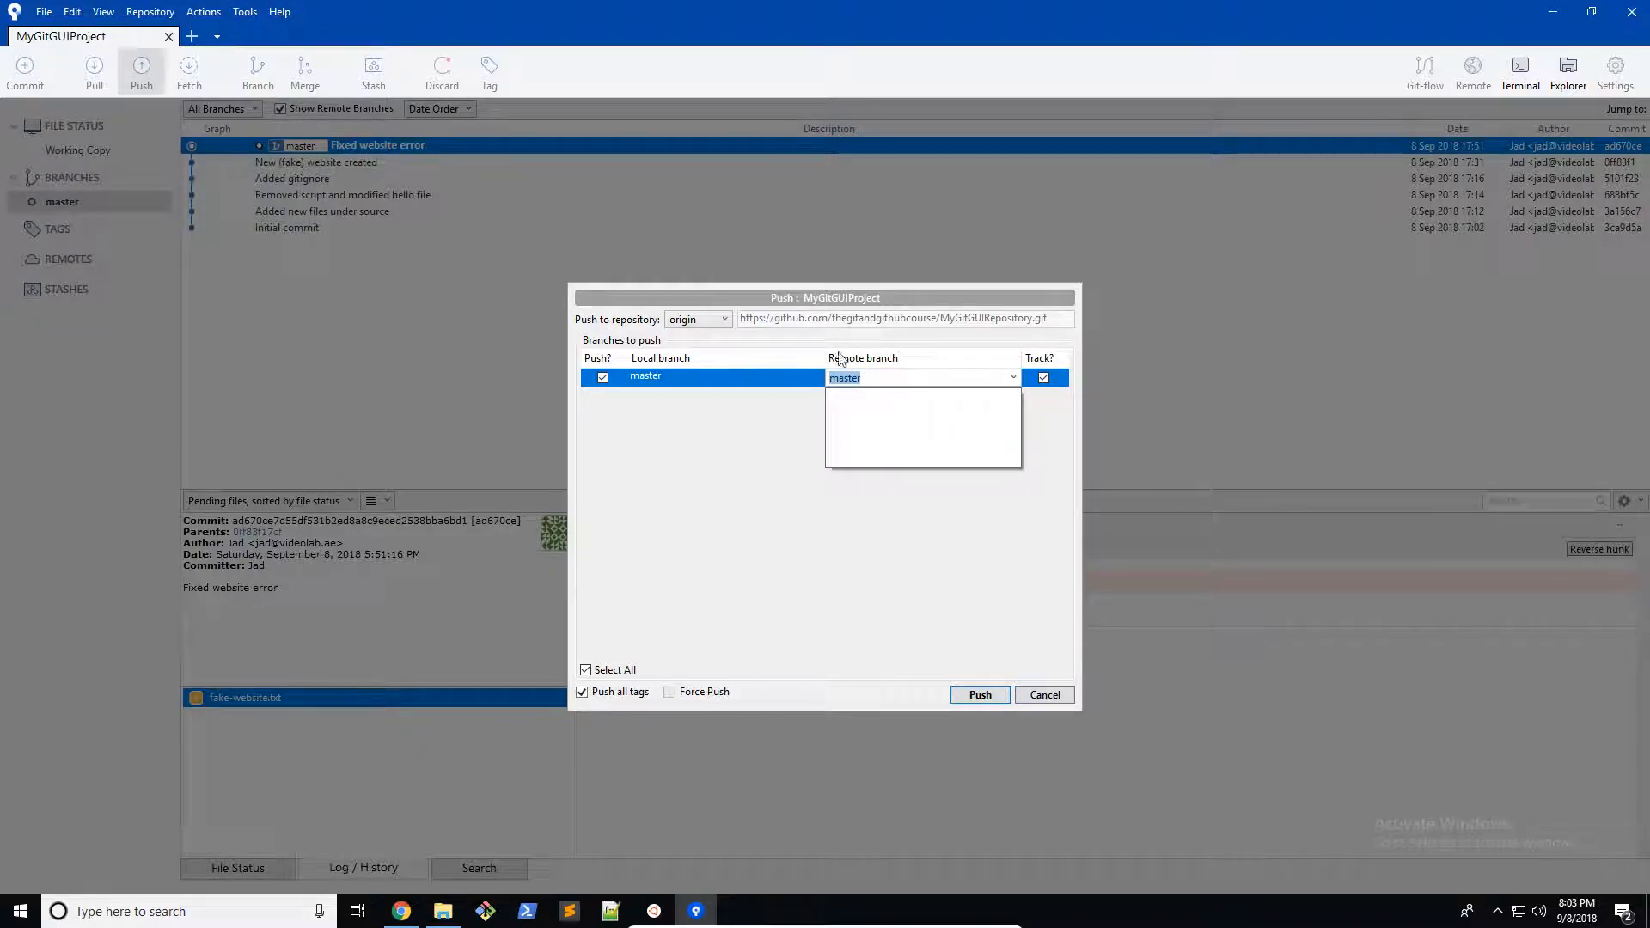
left_click(921, 376)
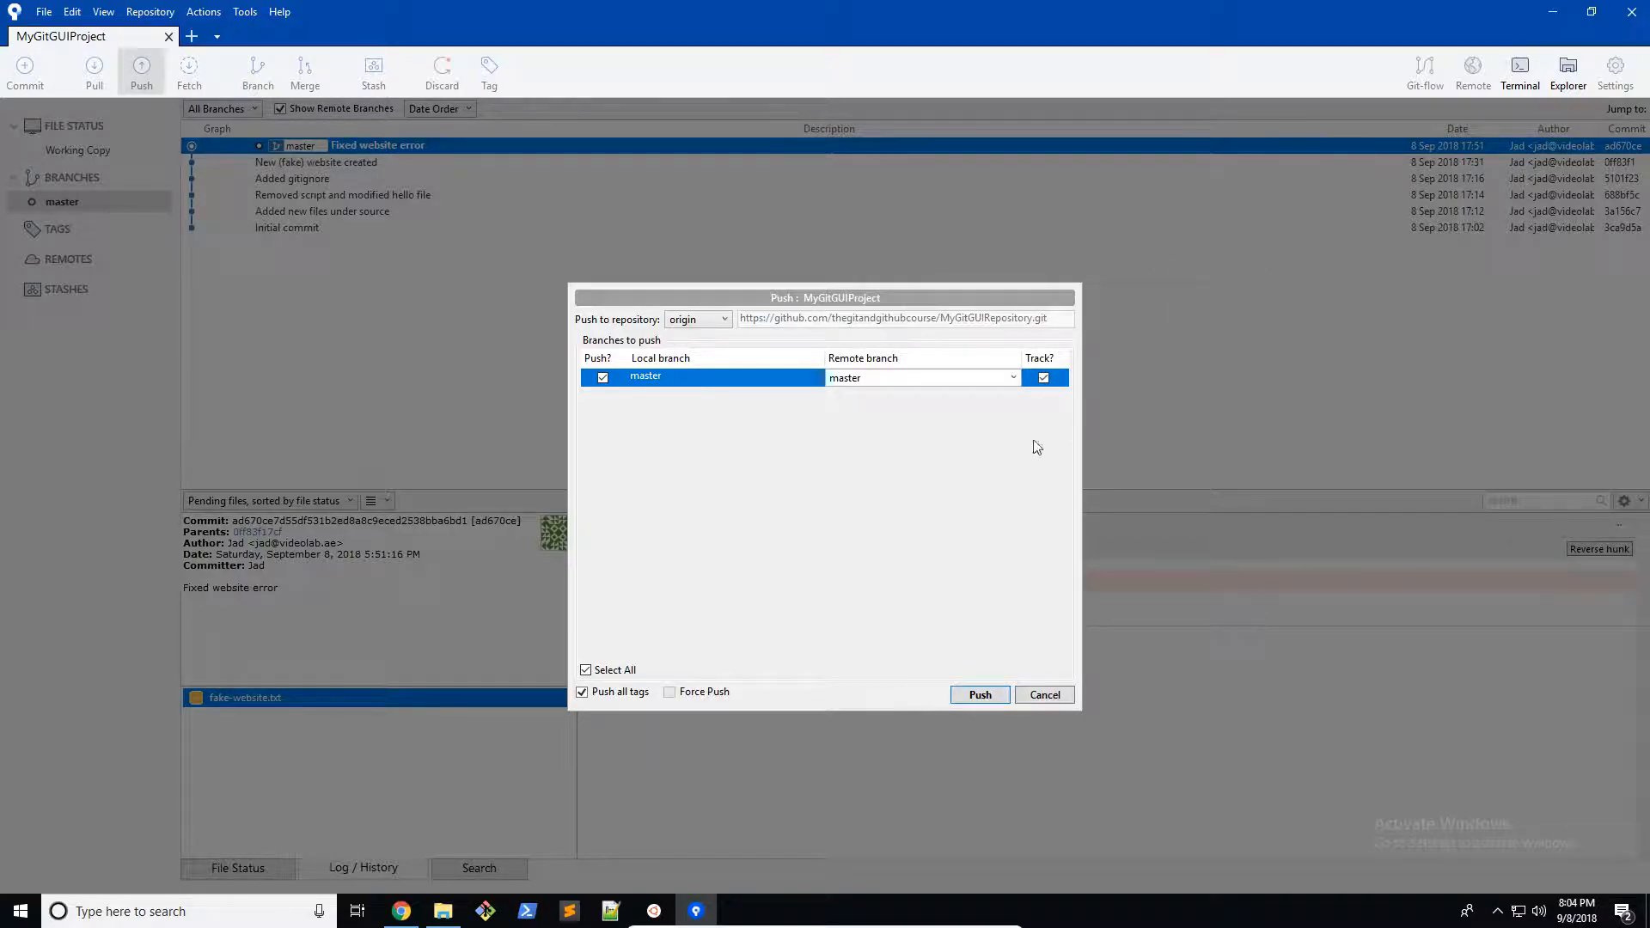
Push master to GitHub, signing in as 'thegi…' with the account password
left_click(978, 695)
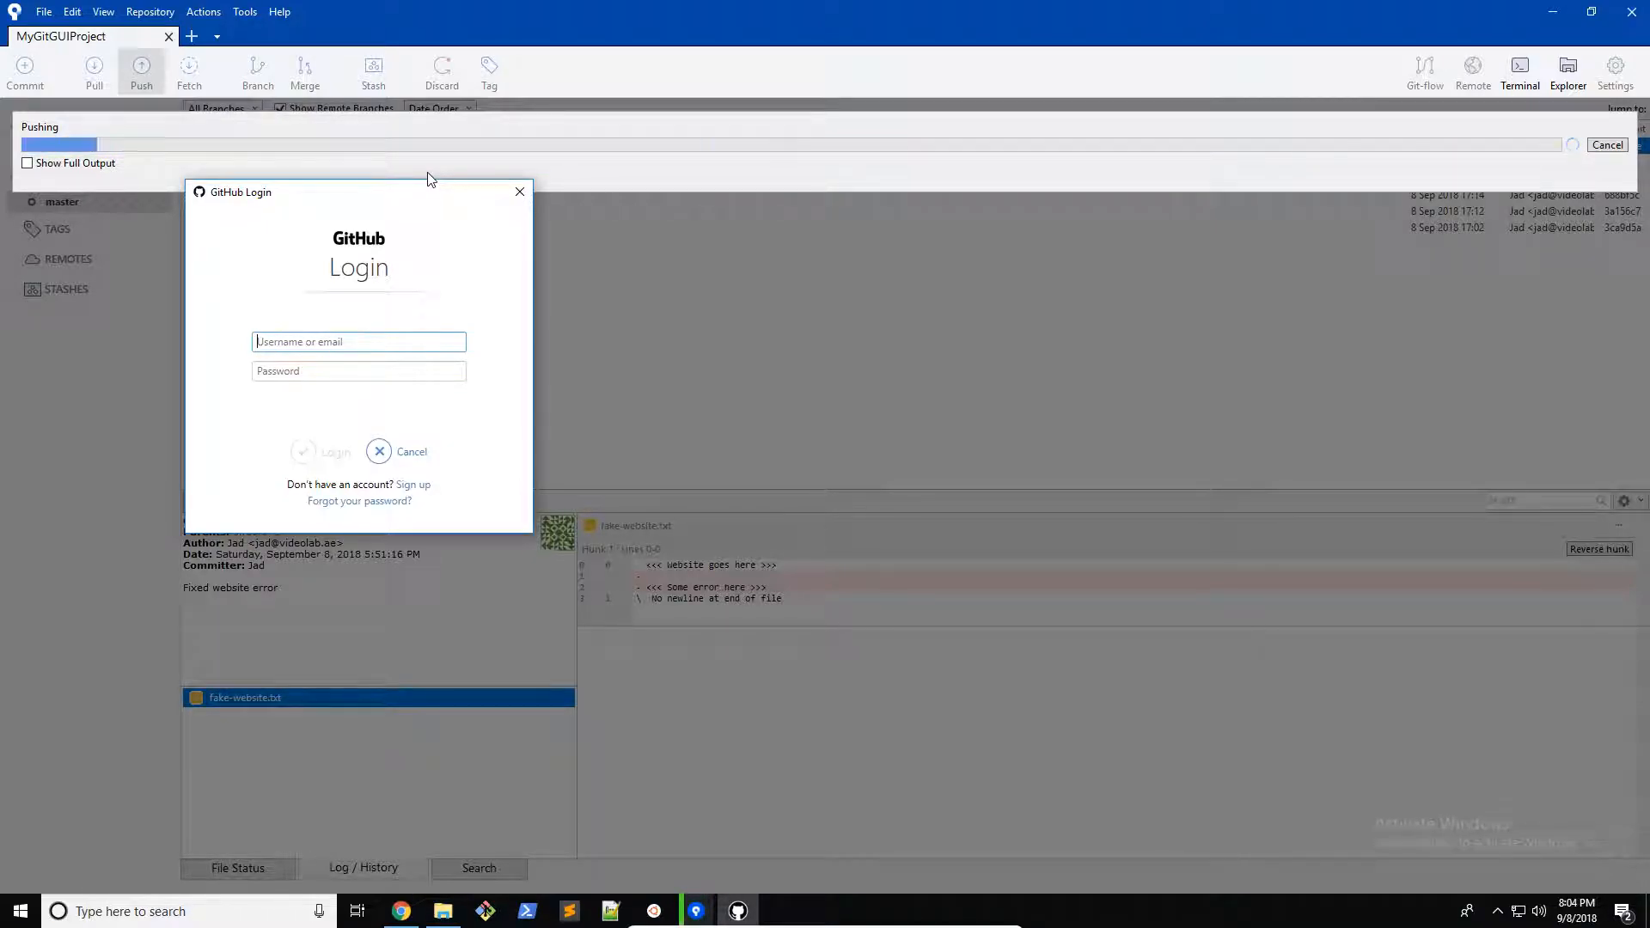
type("thegitandgithubcourse")
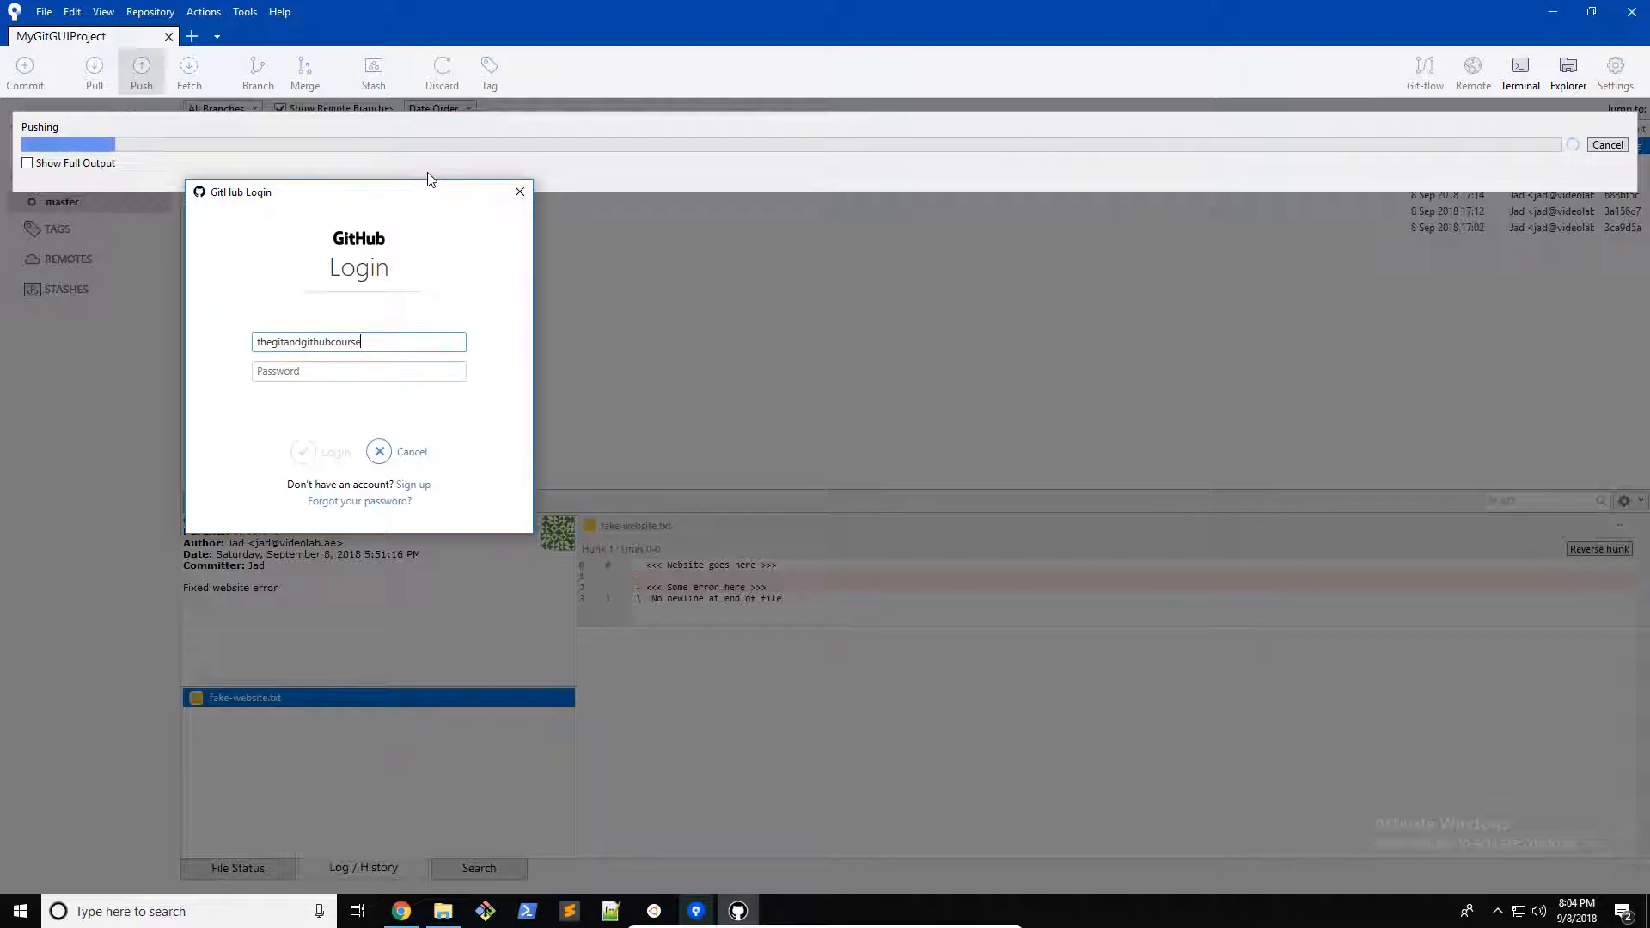
type("••")
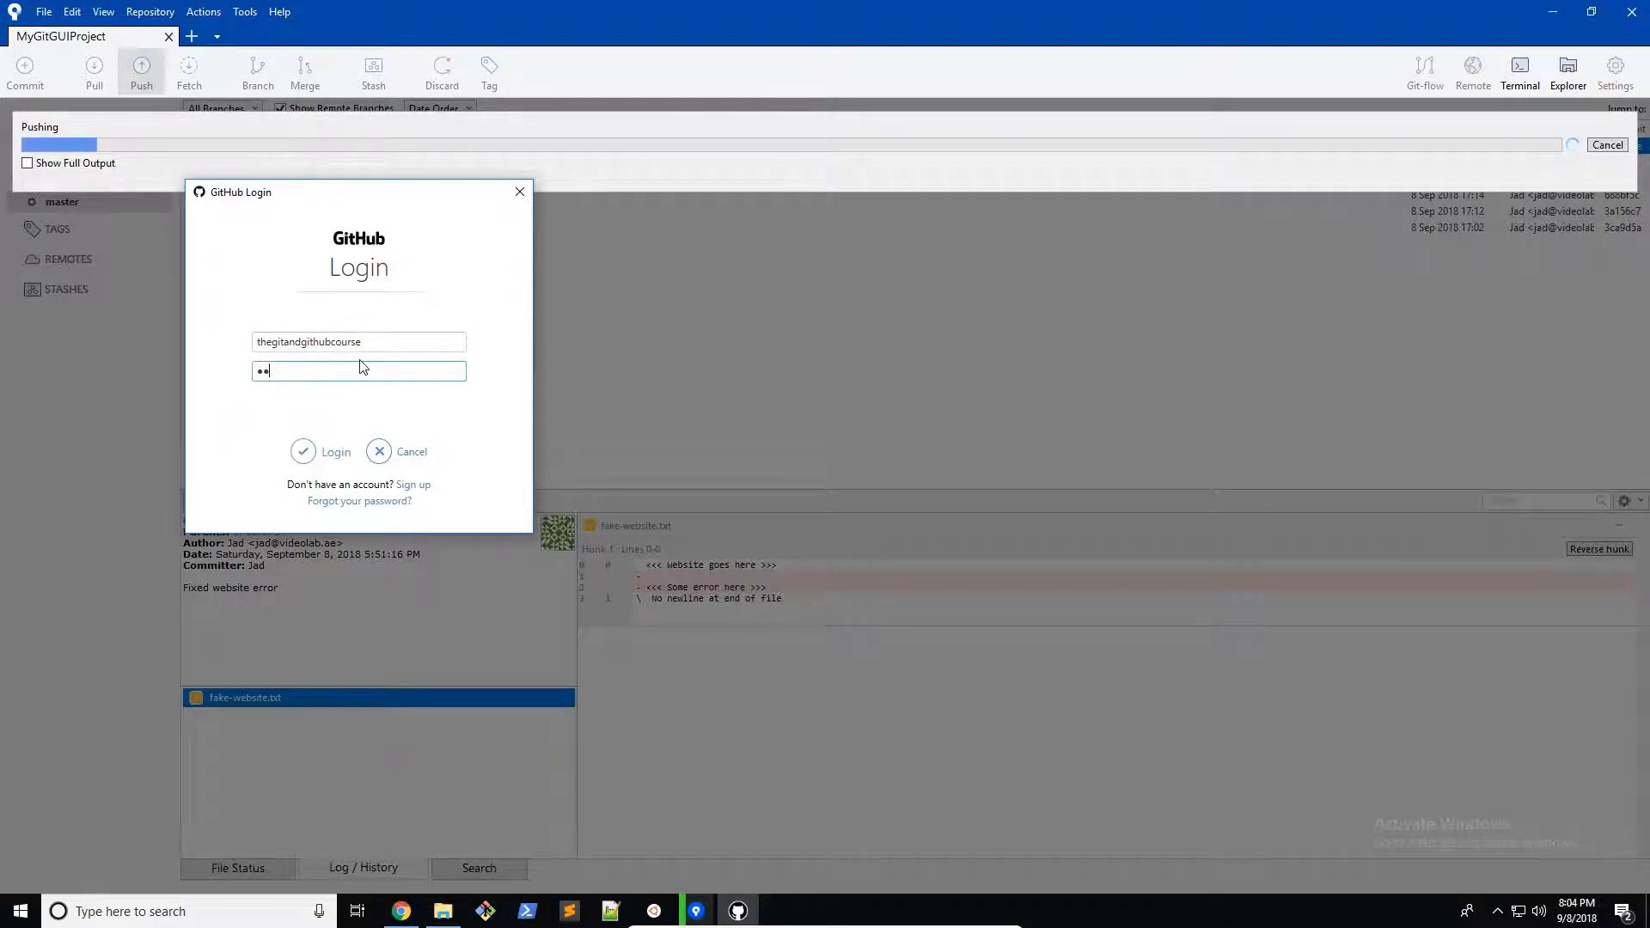
type("•")
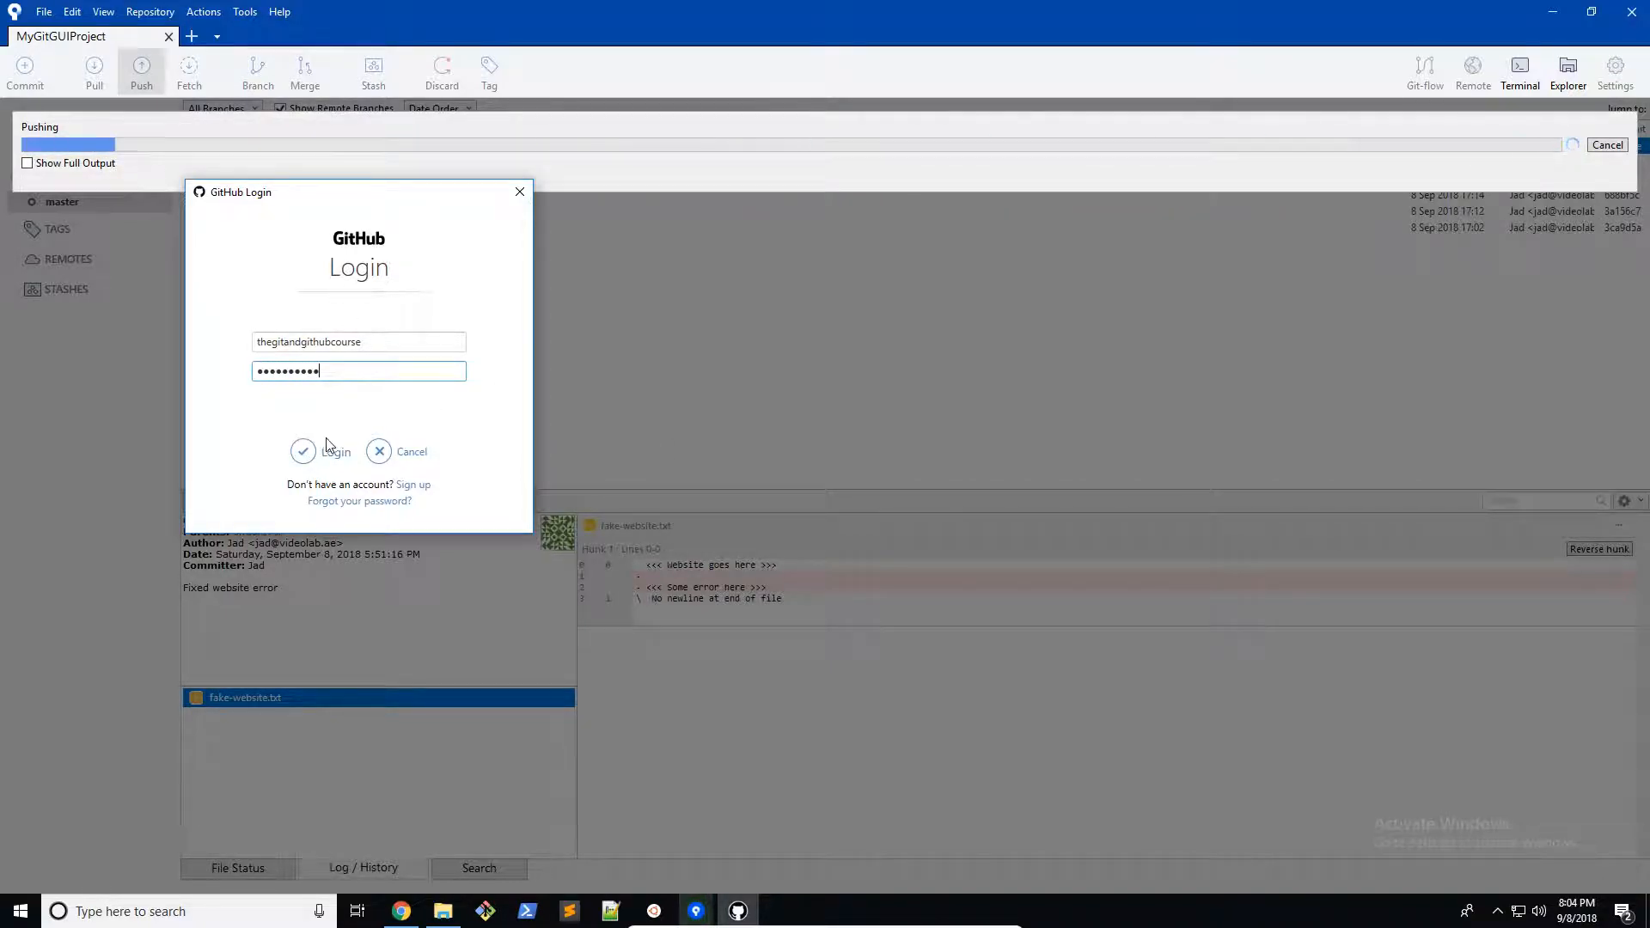
left_click(303, 450)
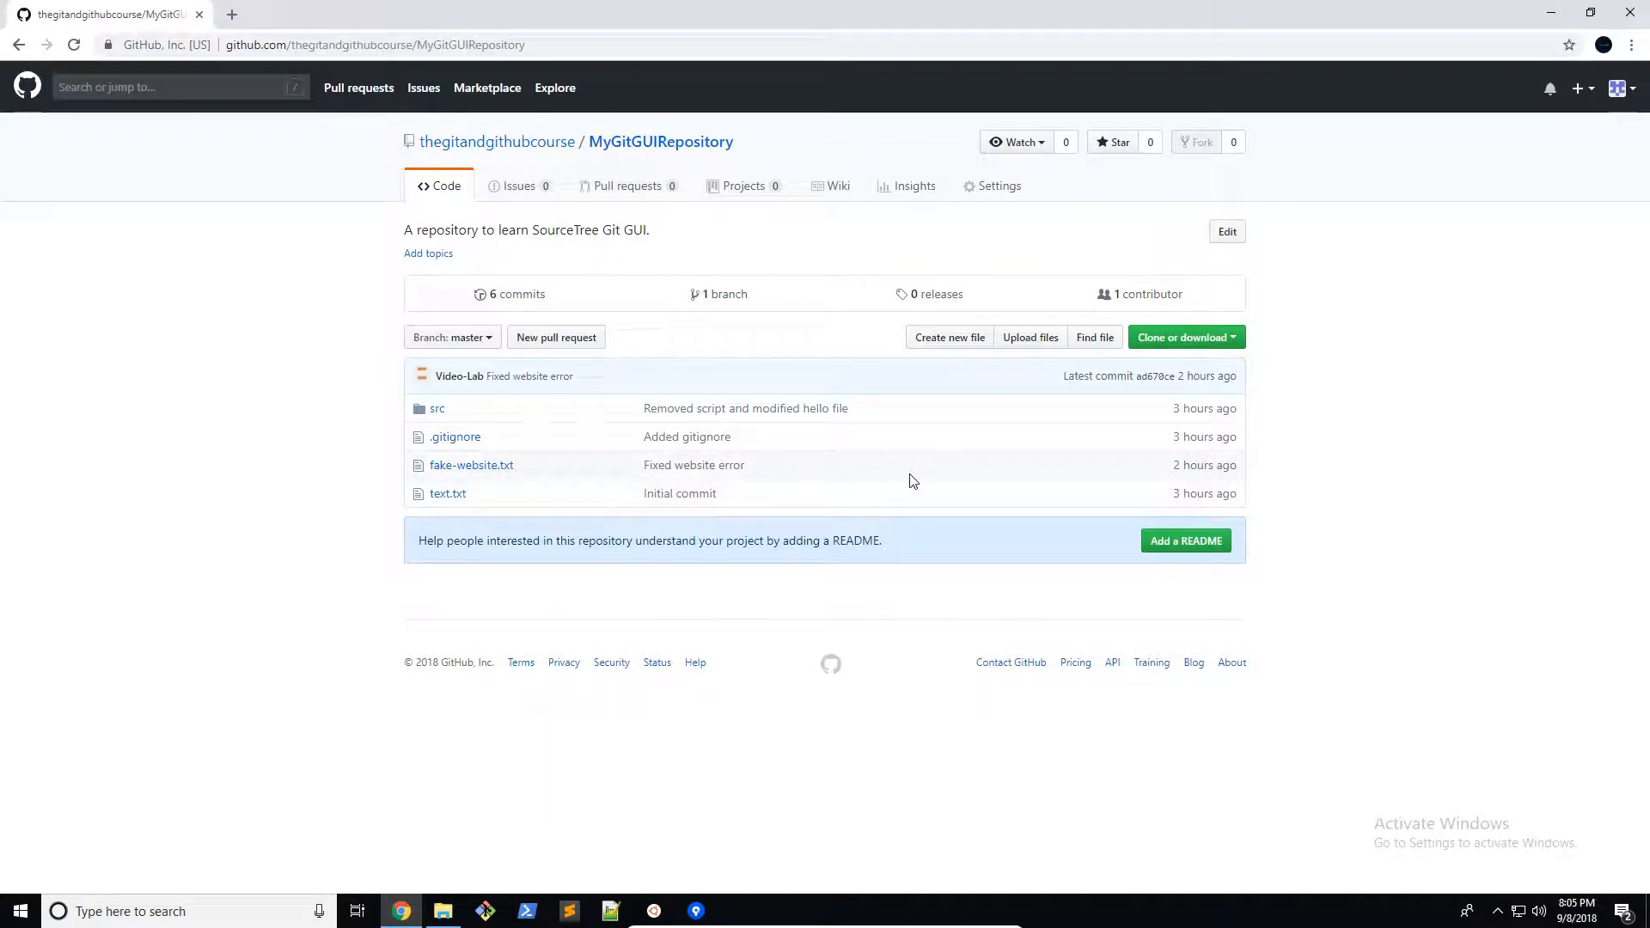
mouse_move(784, 385)
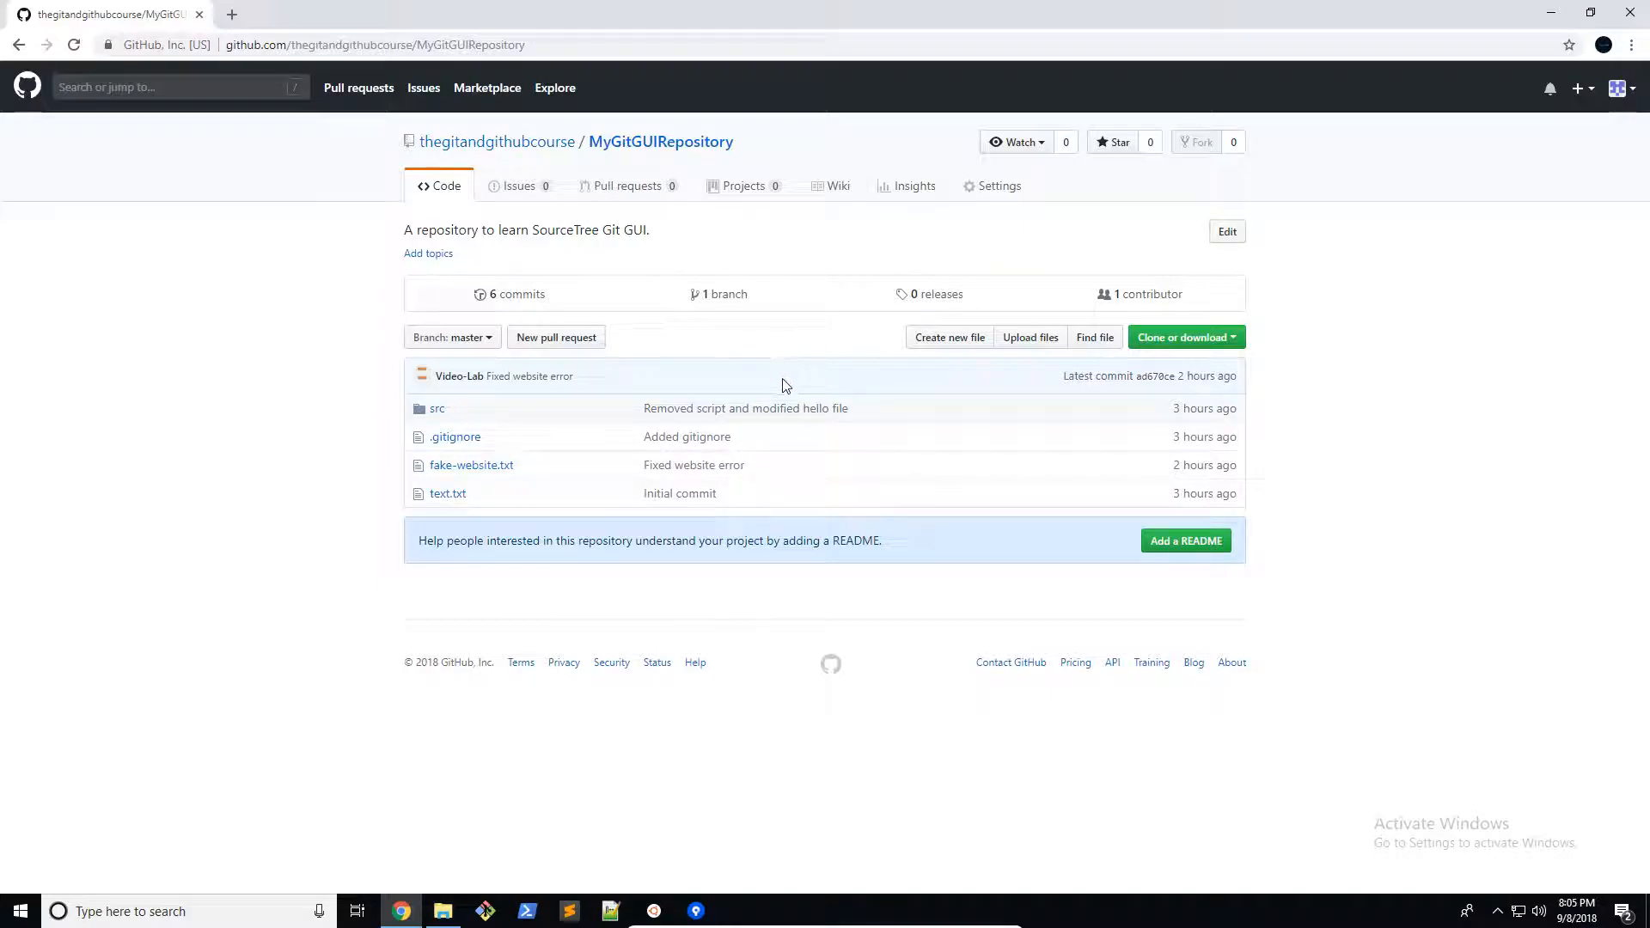
mouse_move(777, 536)
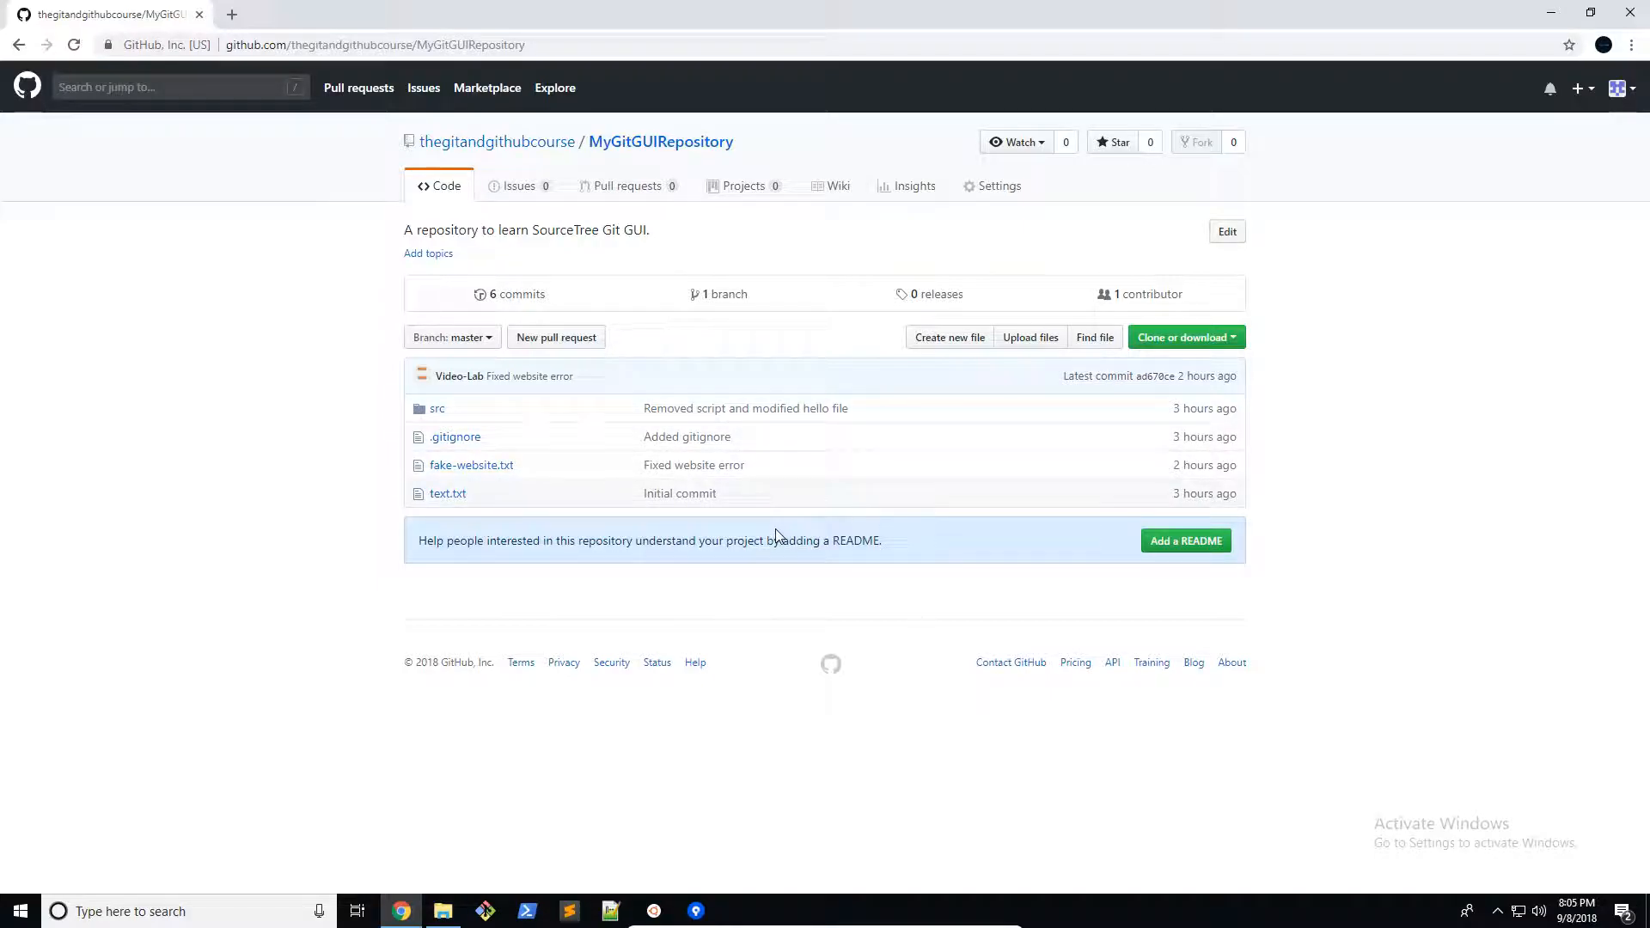
mouse_move(746, 592)
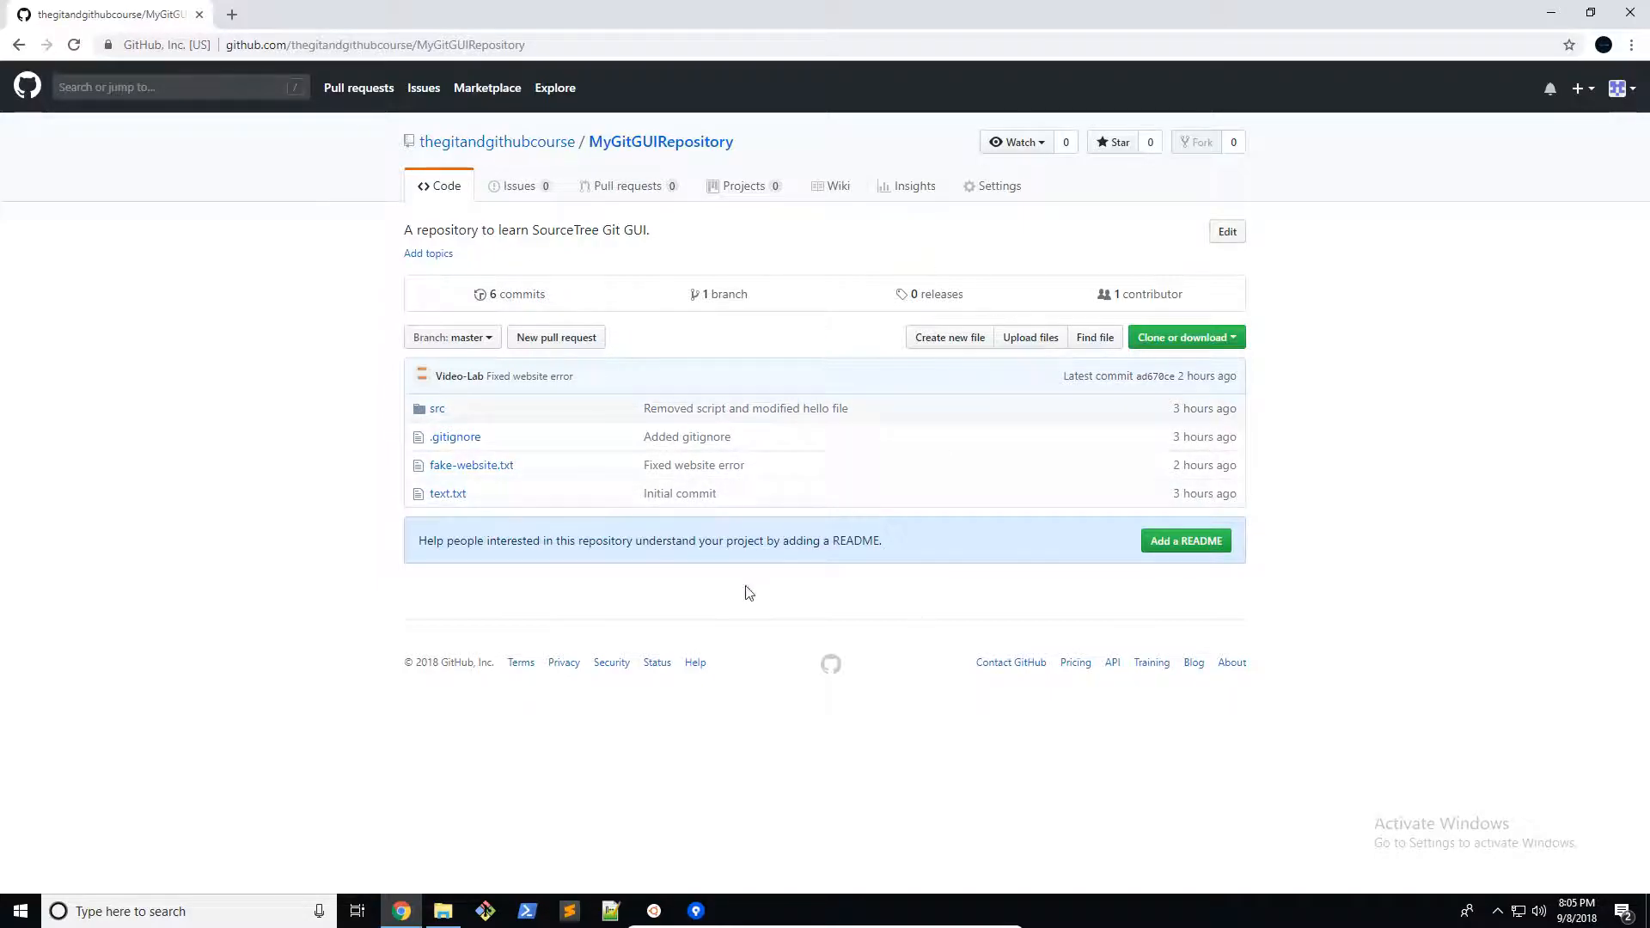
mouse_move(1190, 571)
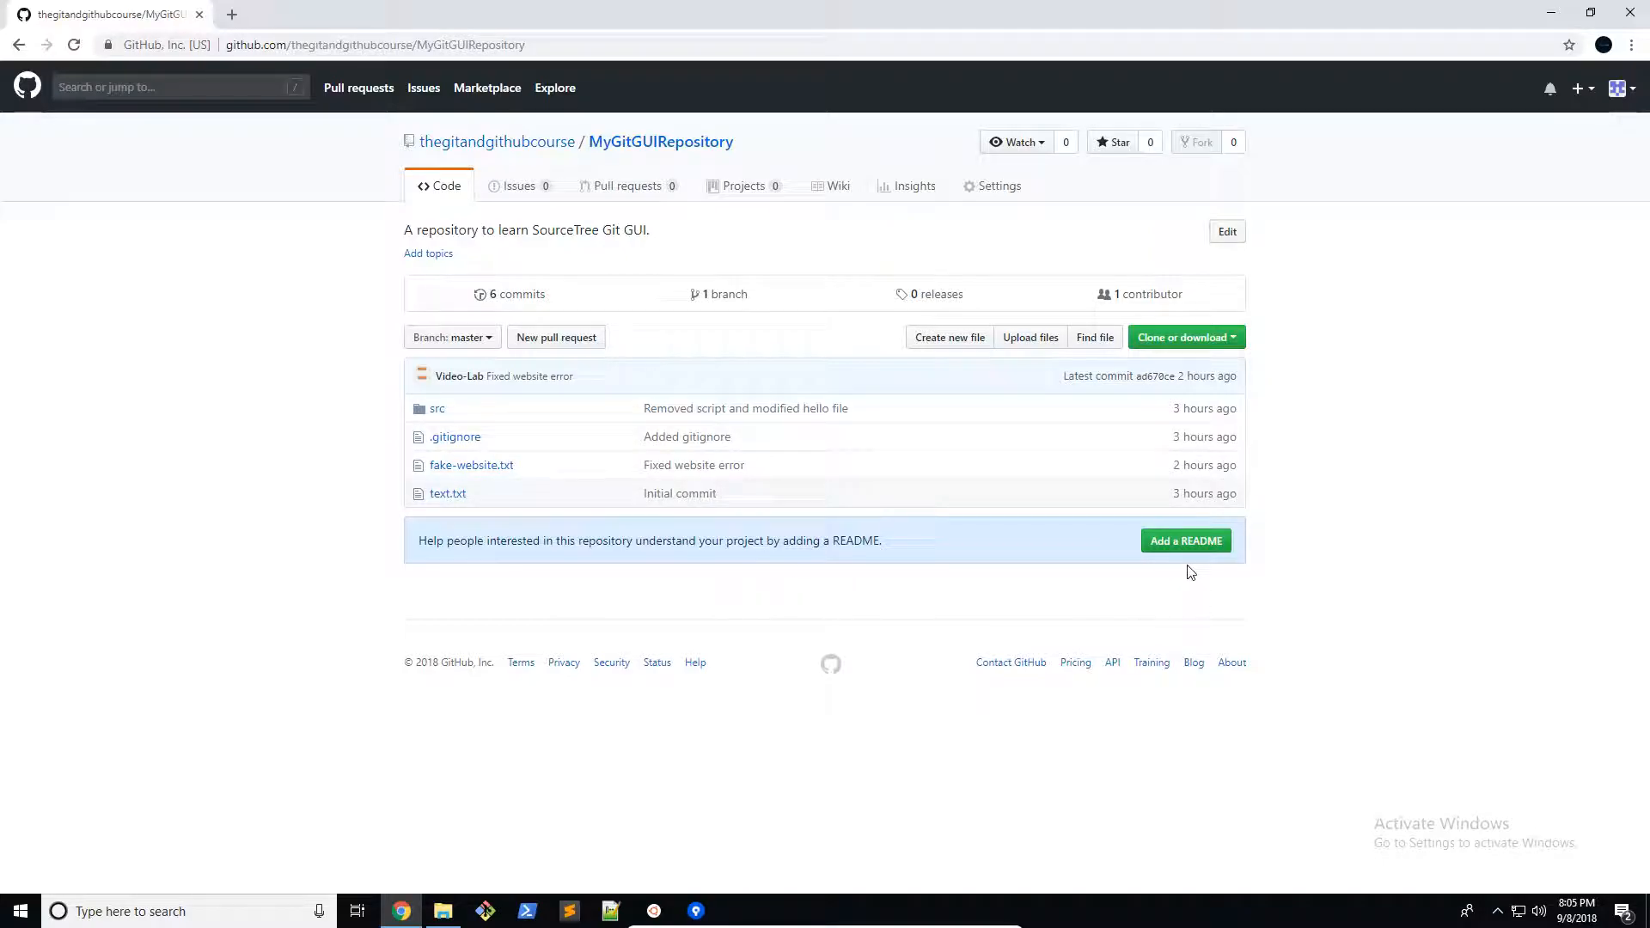
Create README.md on GitHub and commit it to master as 'Added README'
left_click(1185, 540)
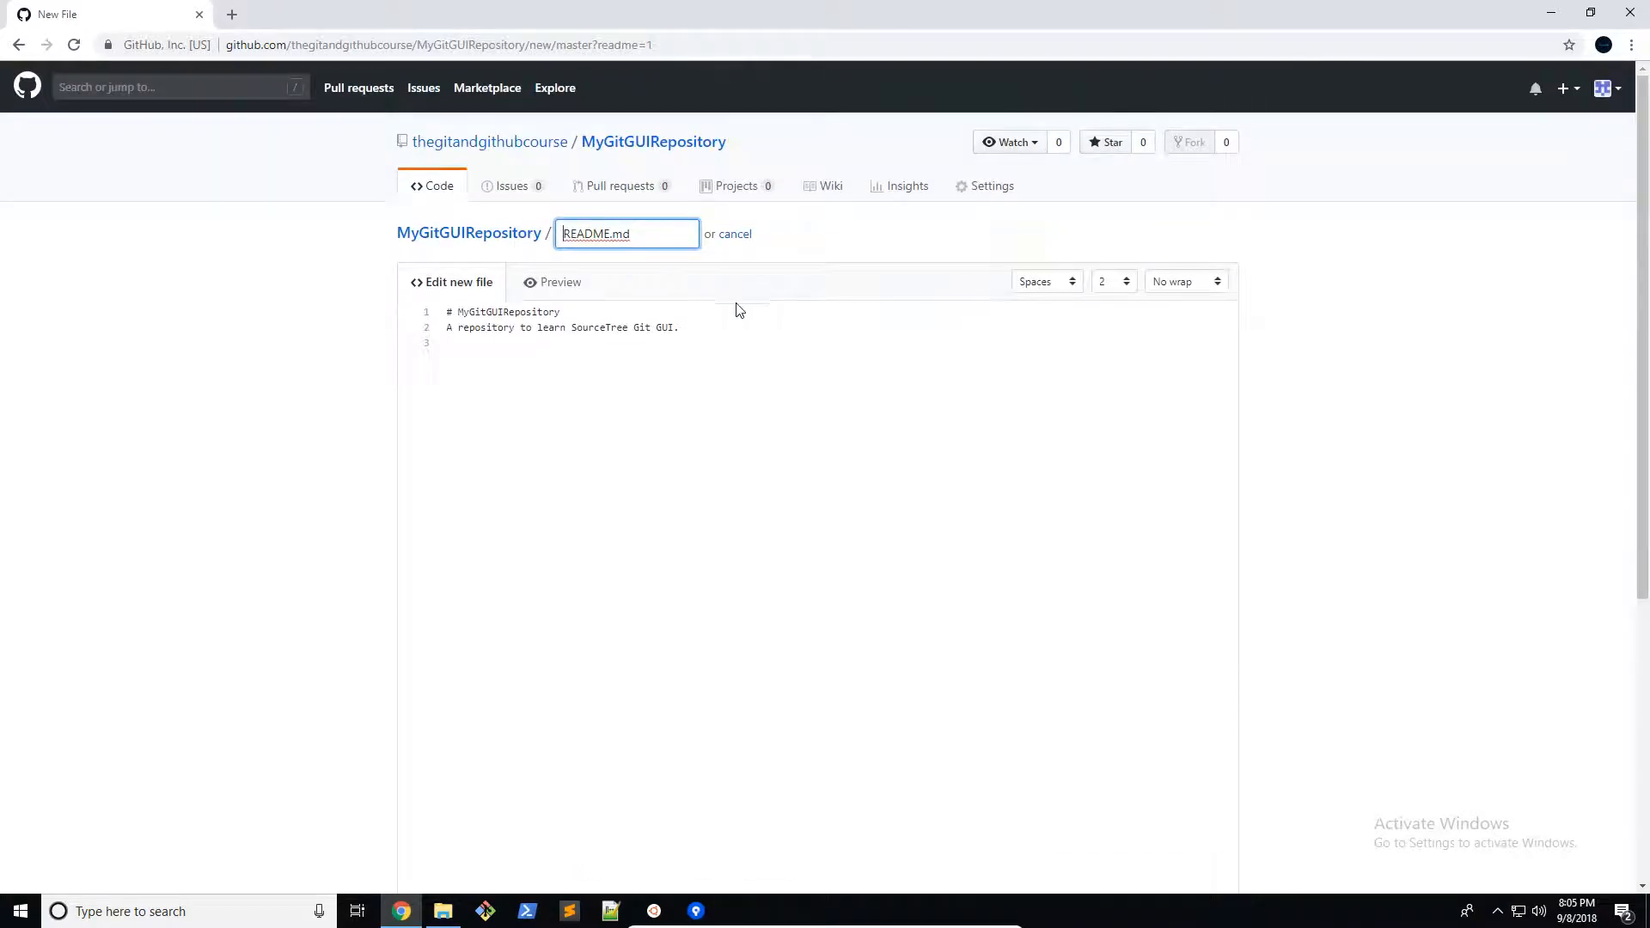
scroll("down", 3)
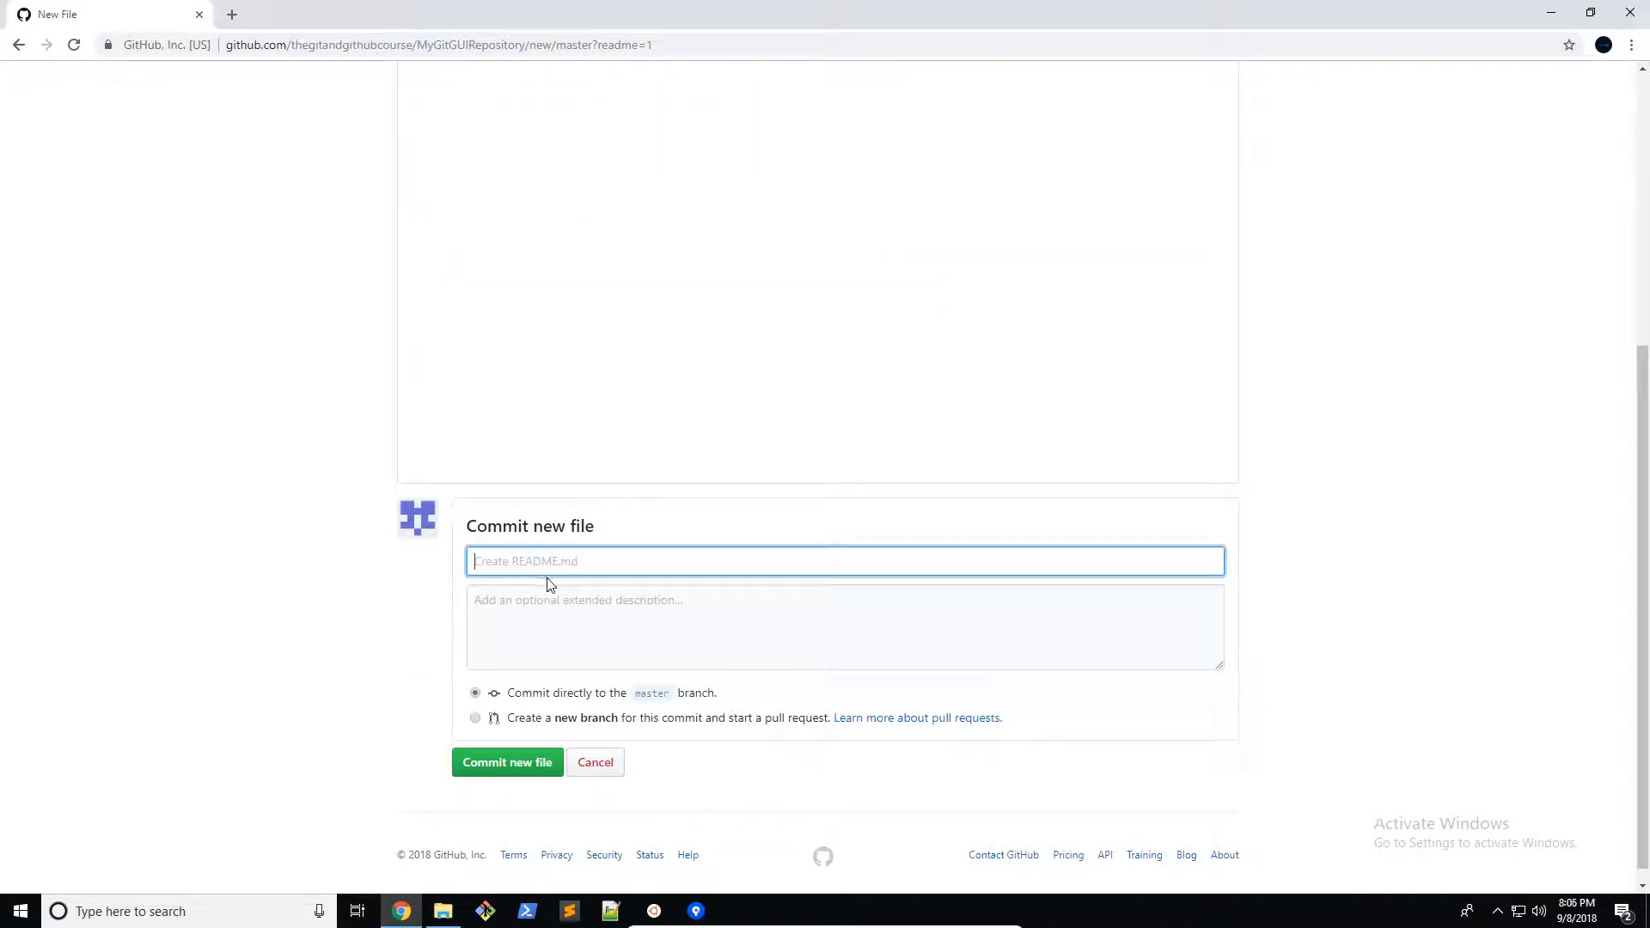
type("Added README")
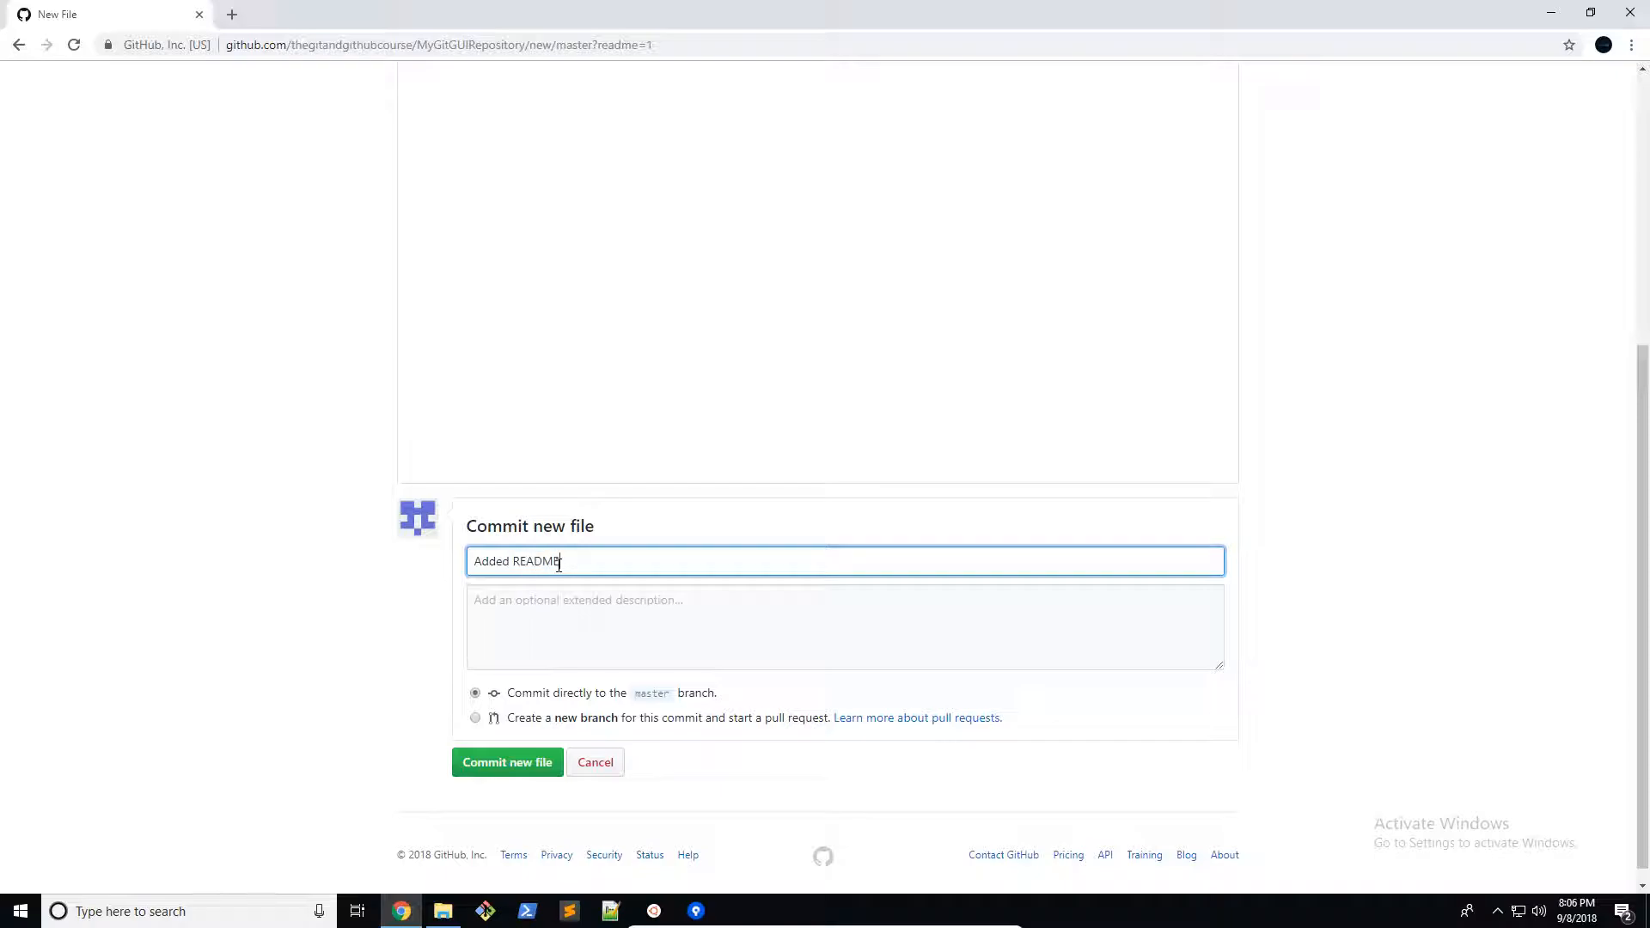
left_click(844, 627)
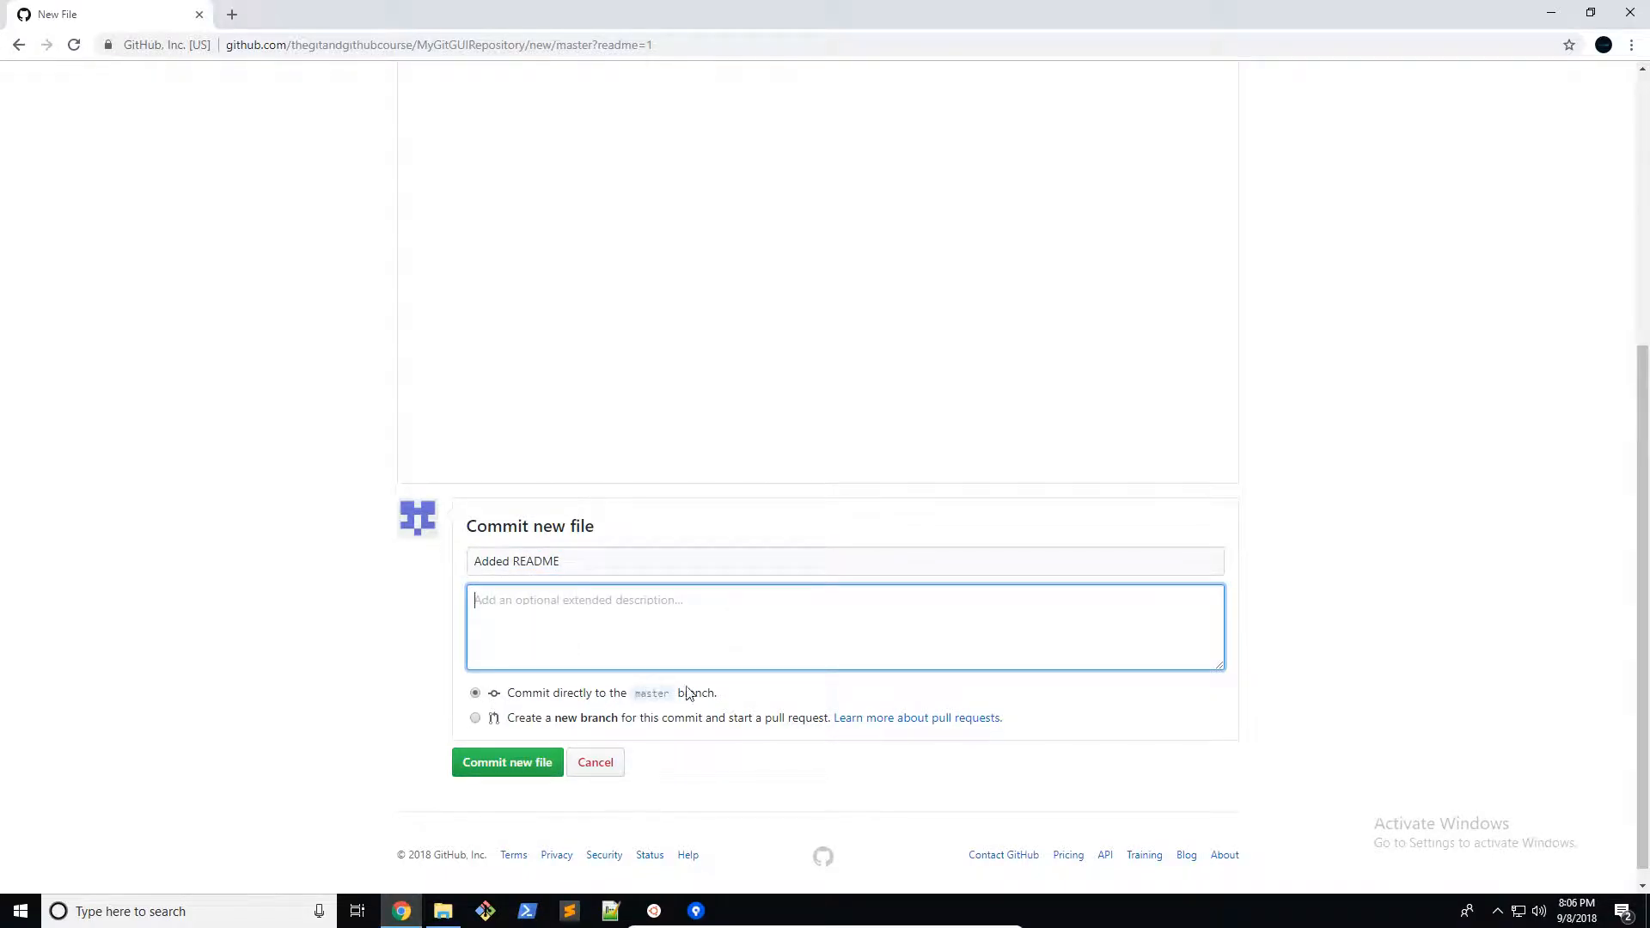
left_click(506, 762)
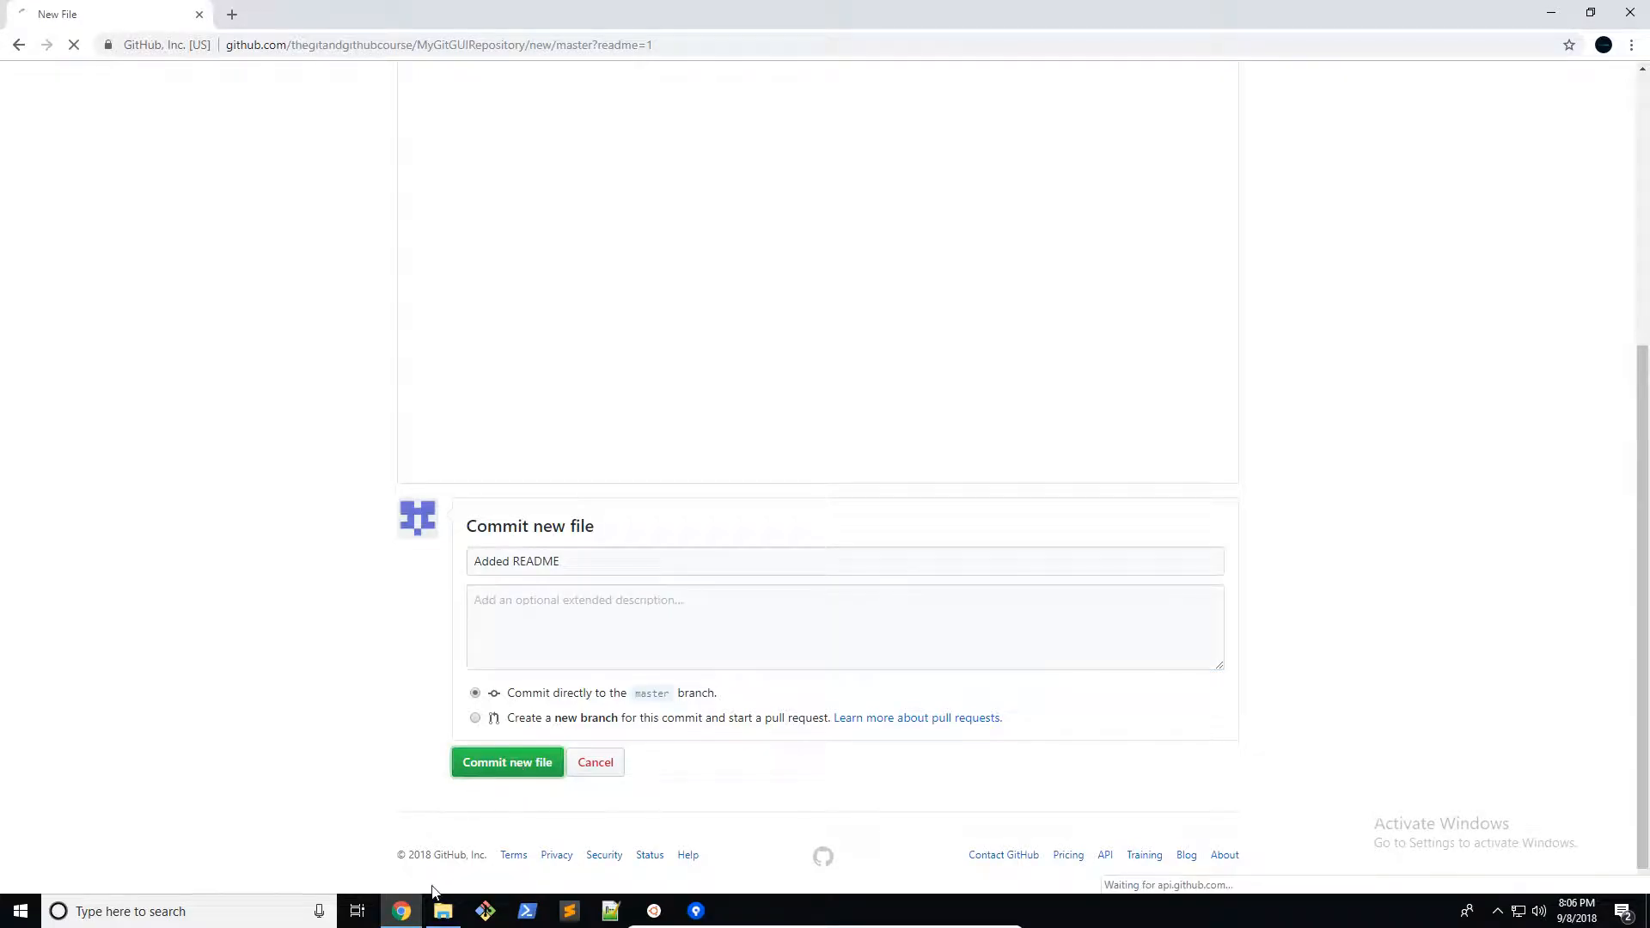
left_click(506, 762)
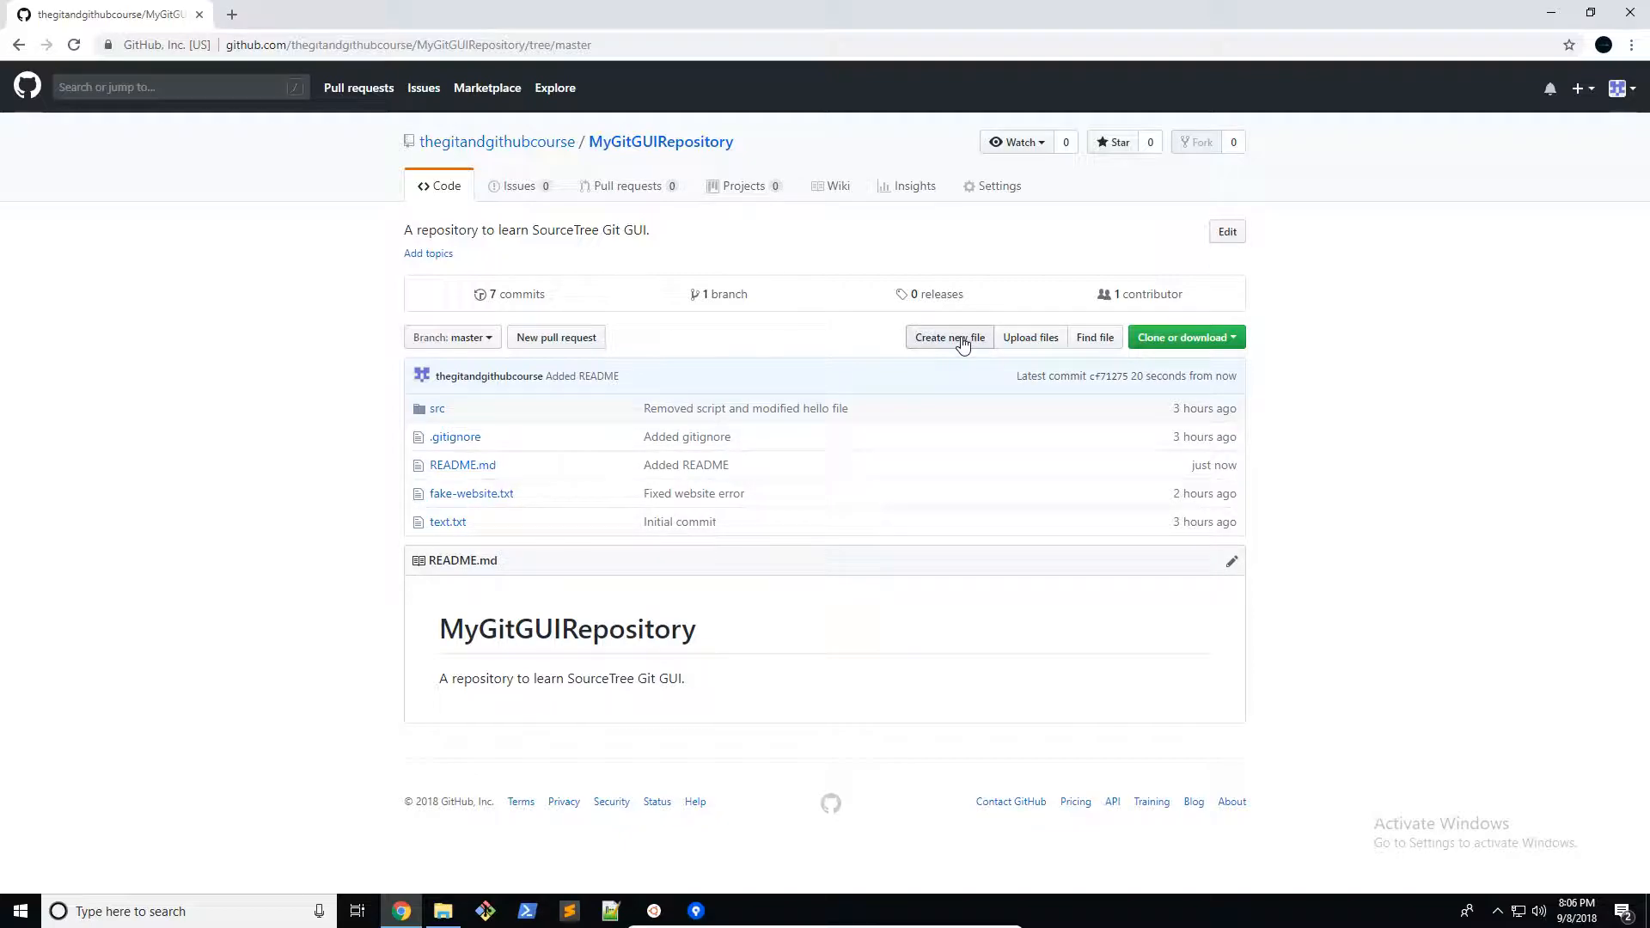
Create LICENSE.md from the MIT License template, filling in the full name 'jad K…'
left_click(948, 337)
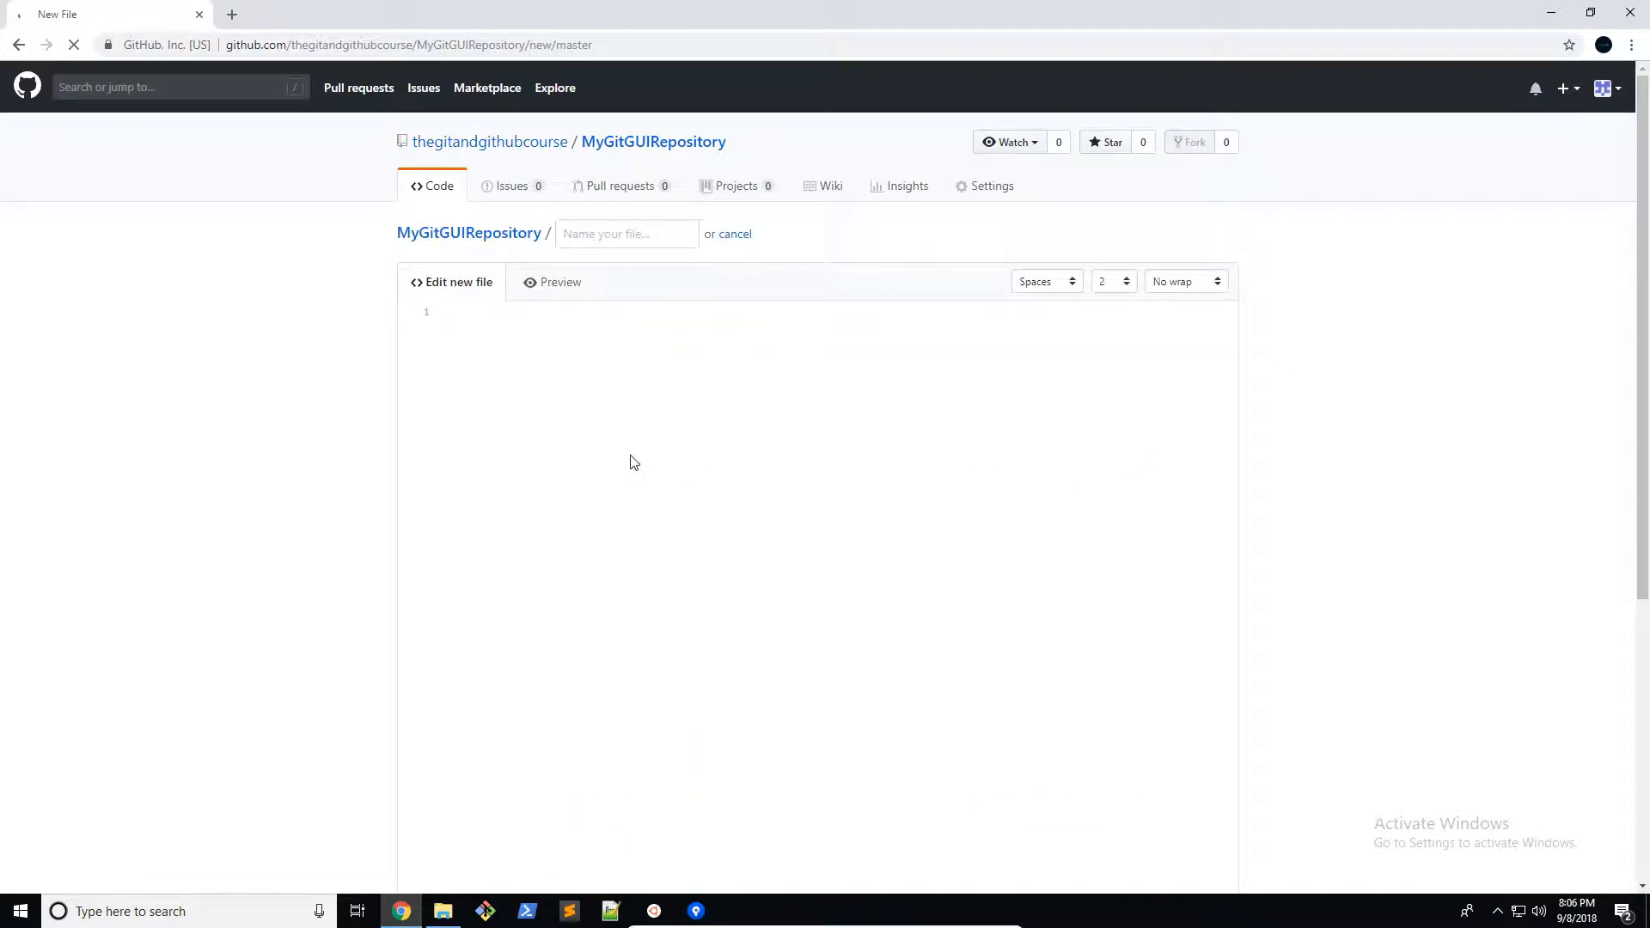
left_click(626, 234)
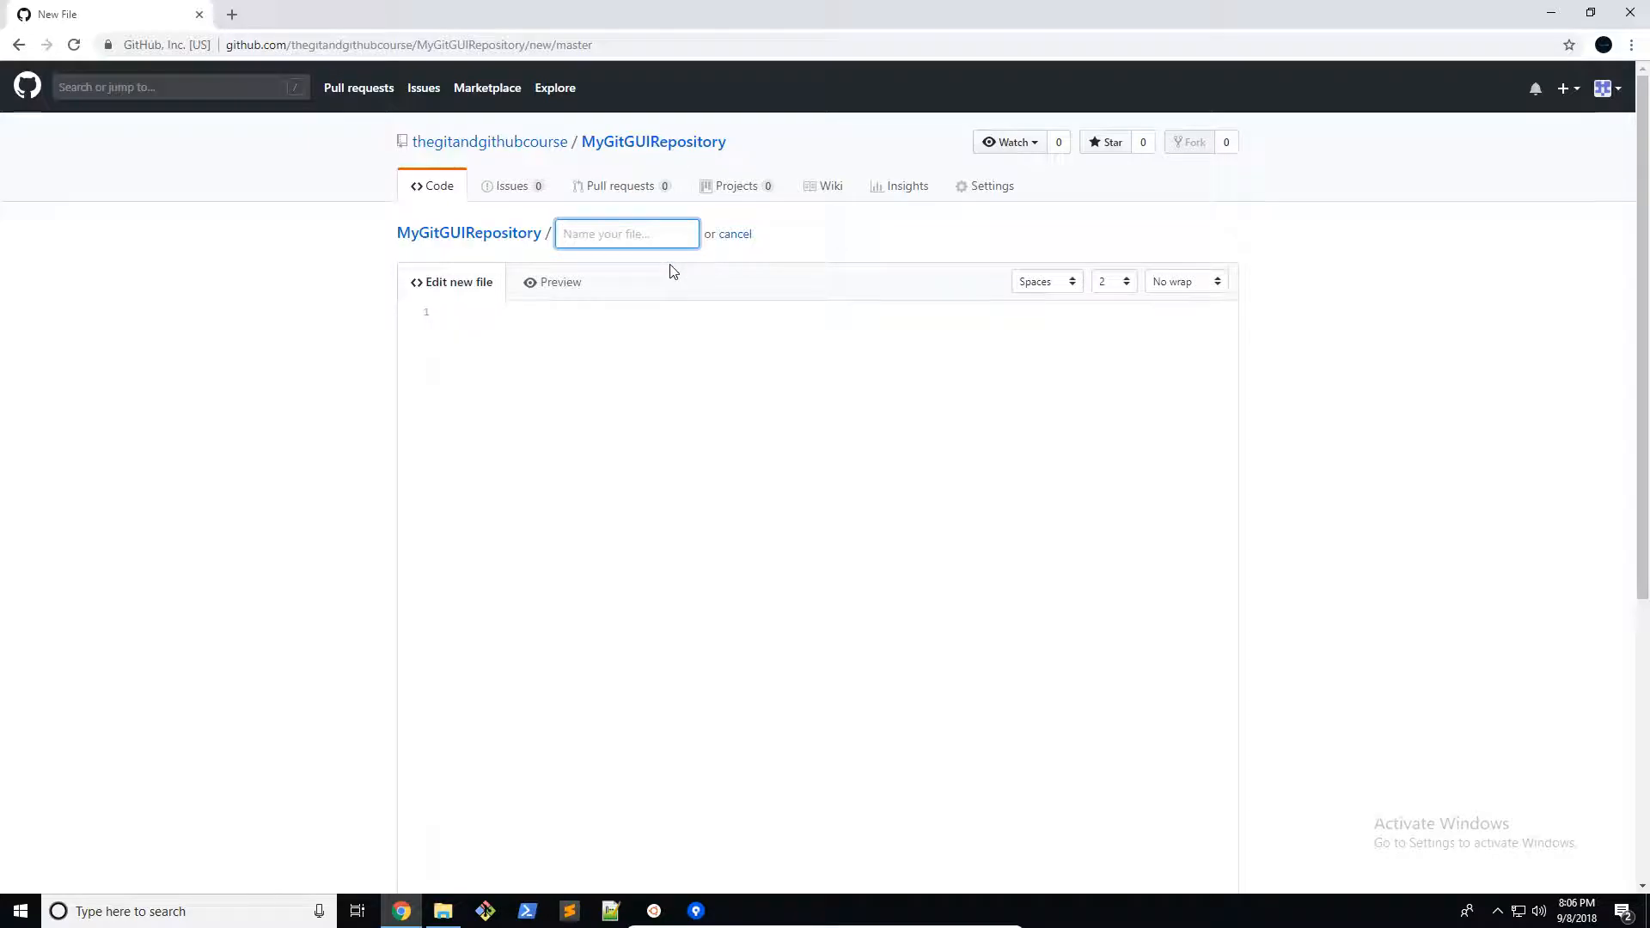
type("LICENSE.md")
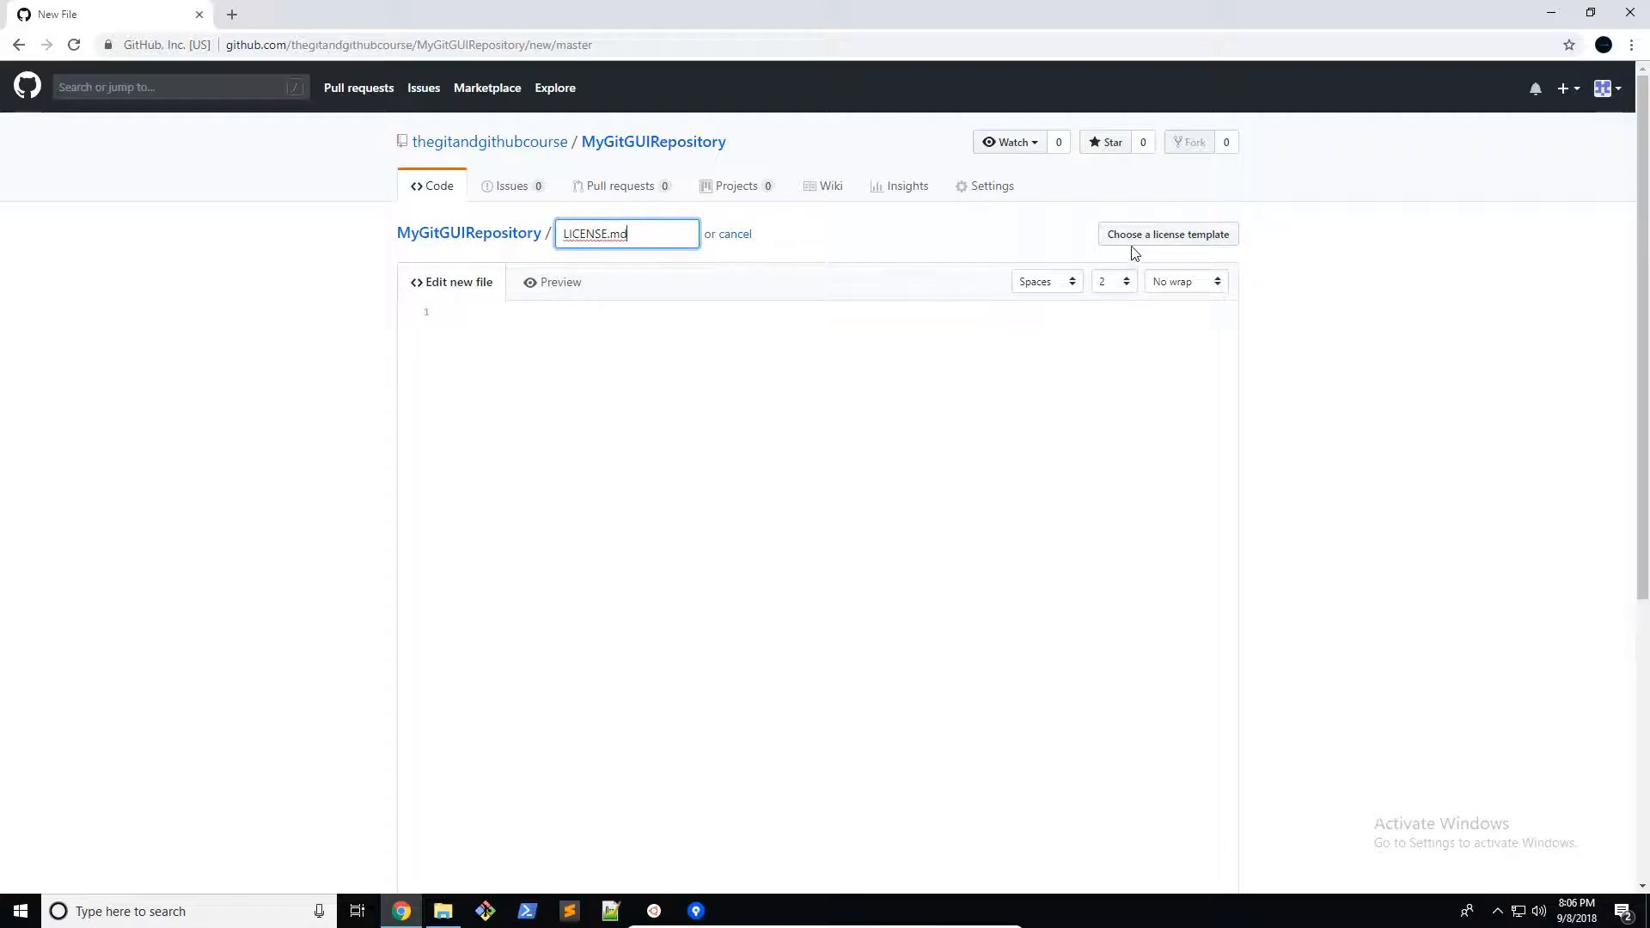
left_click(1166, 234)
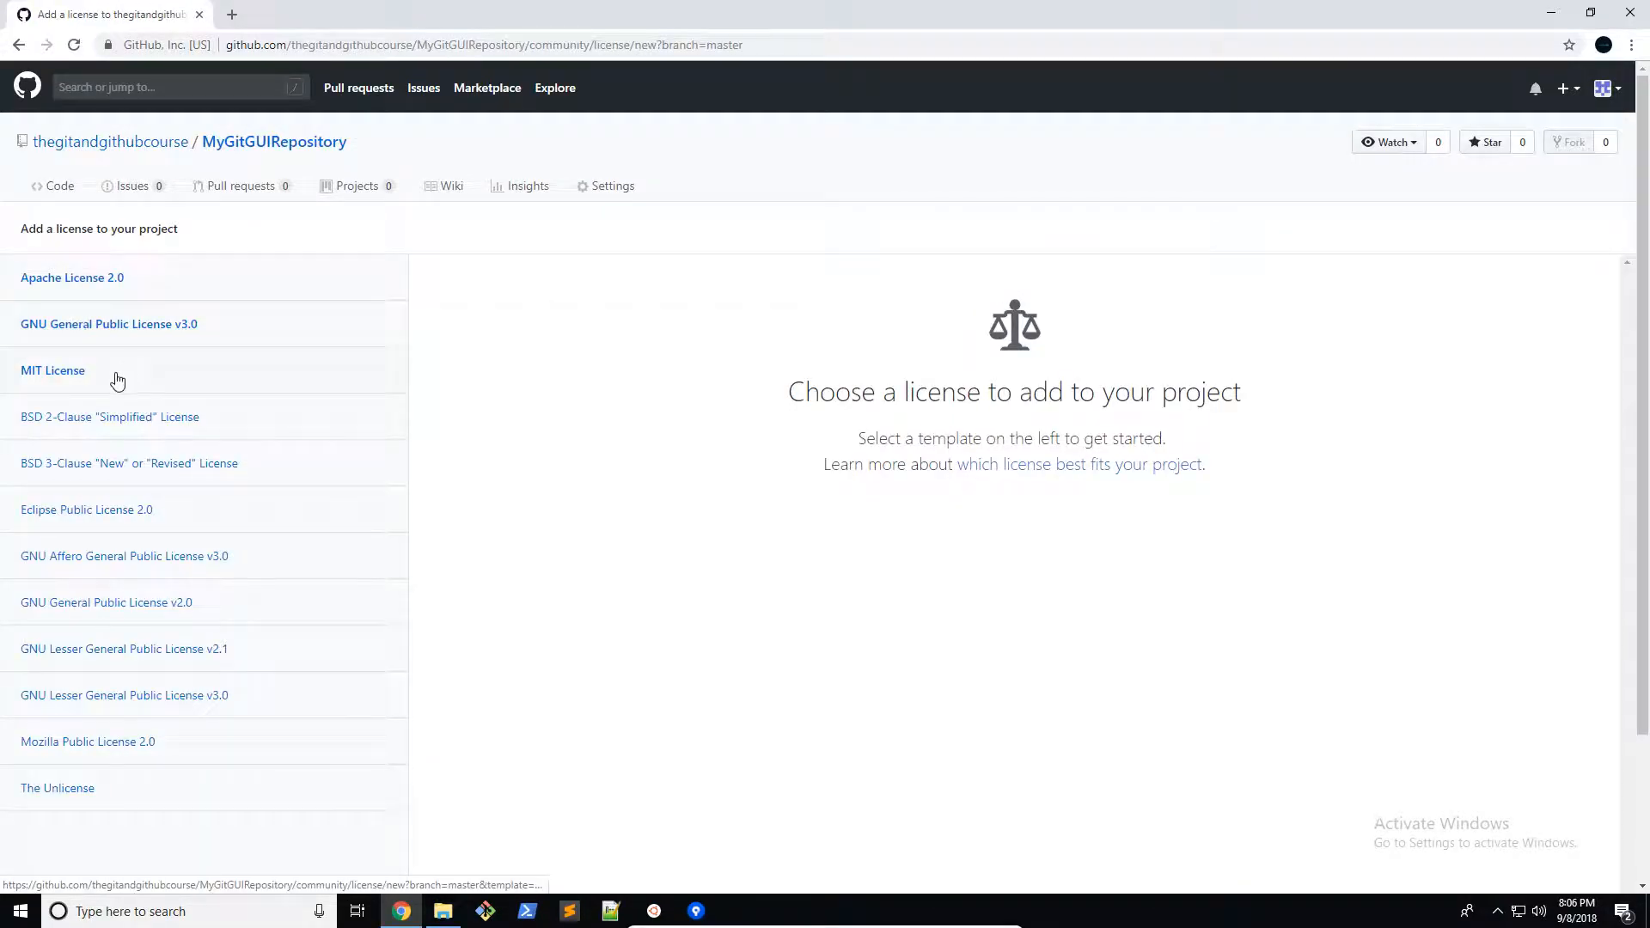
left_click(52, 369)
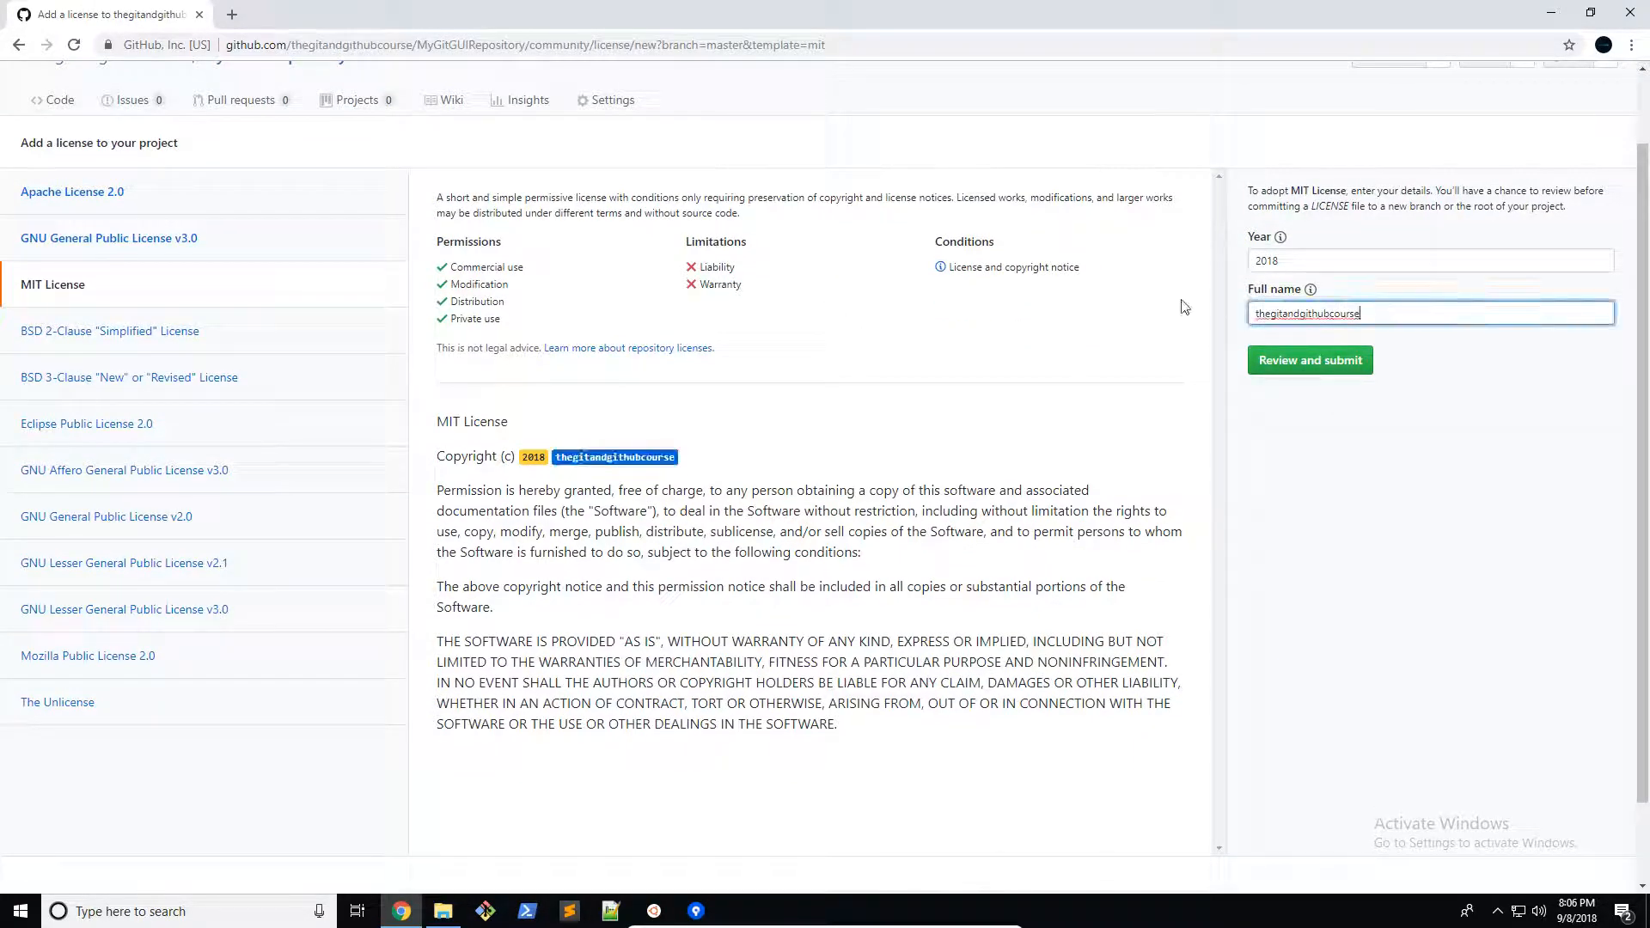
type("jad K")
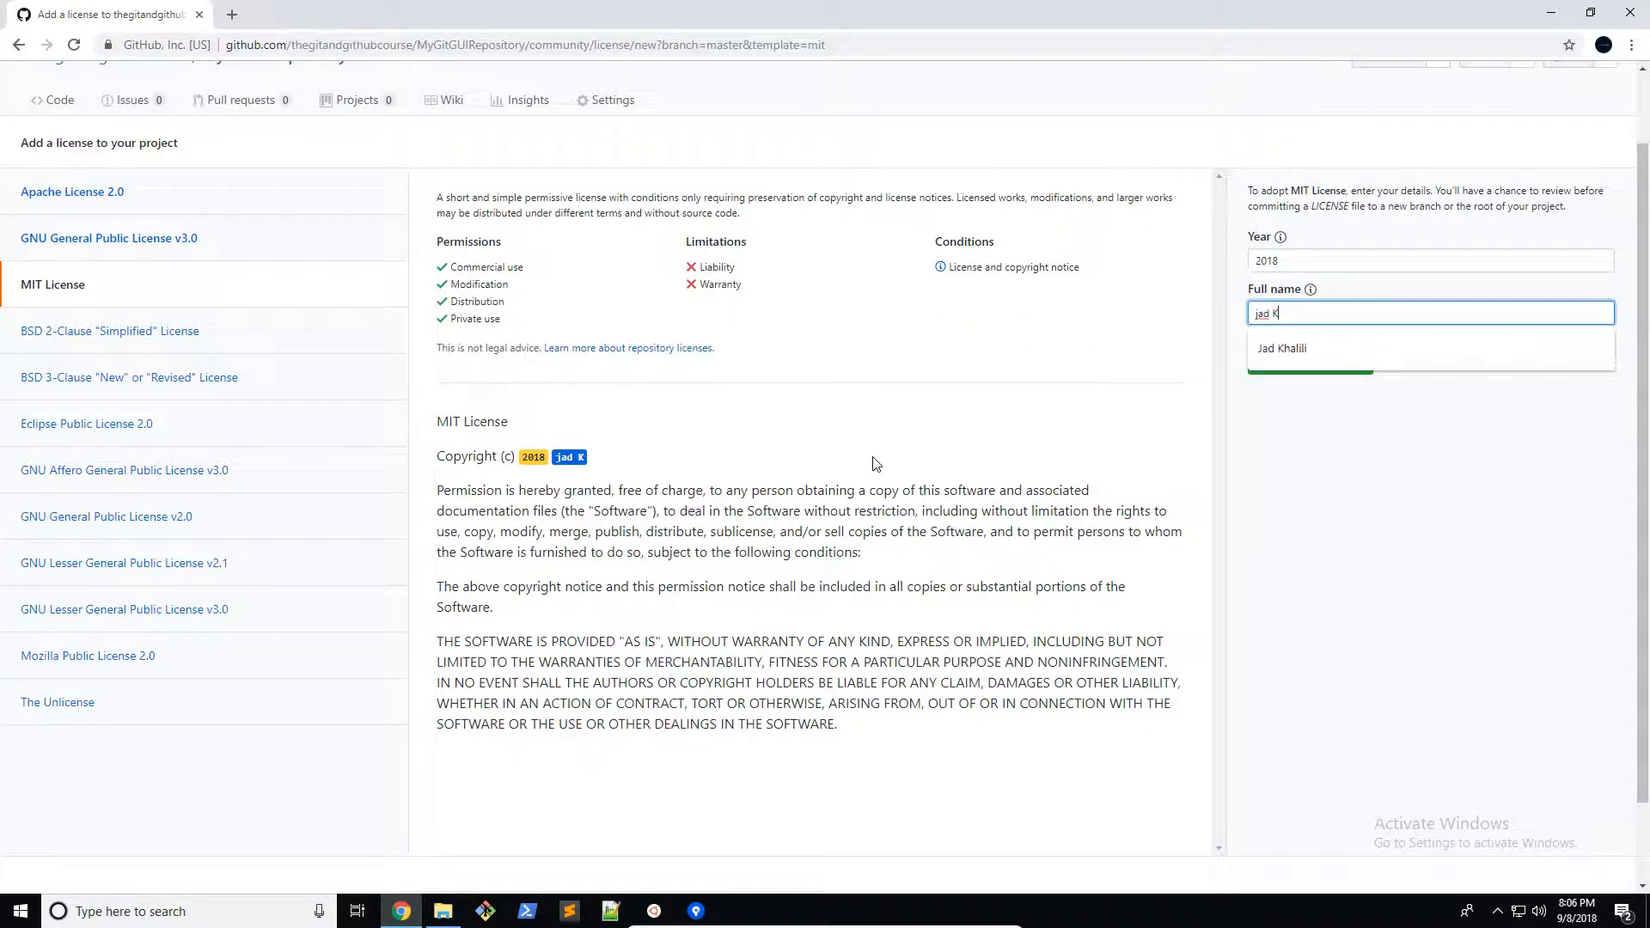
left_click(1281, 348)
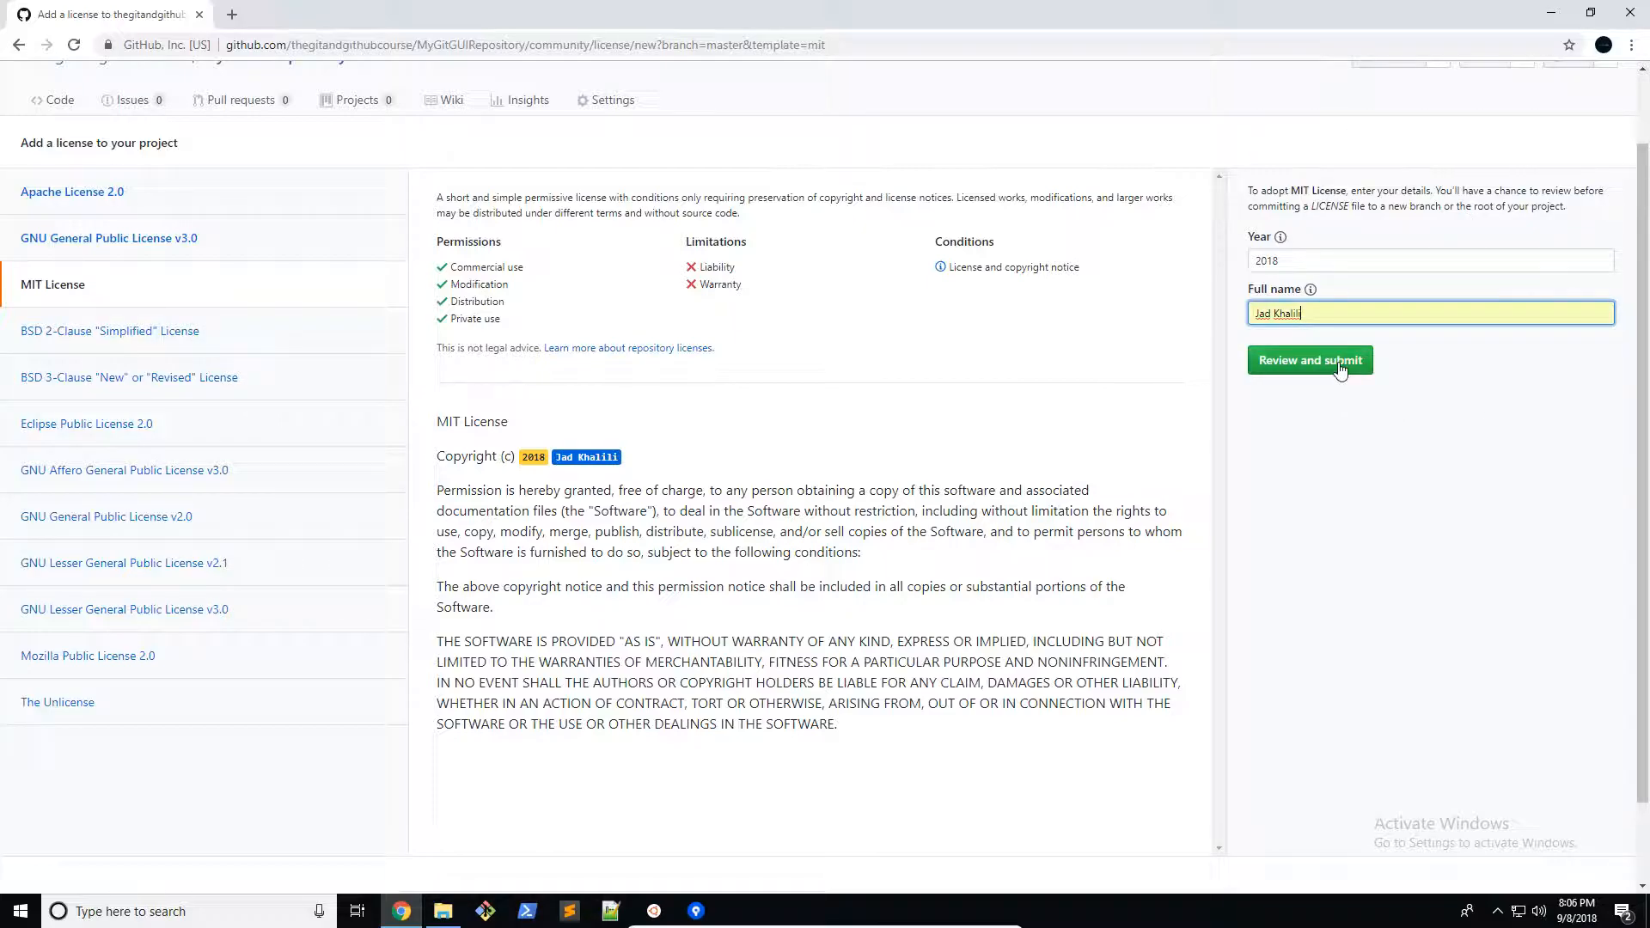
Commit LICENSE.md directly to master with the message 'Added License'
left_click(1309, 360)
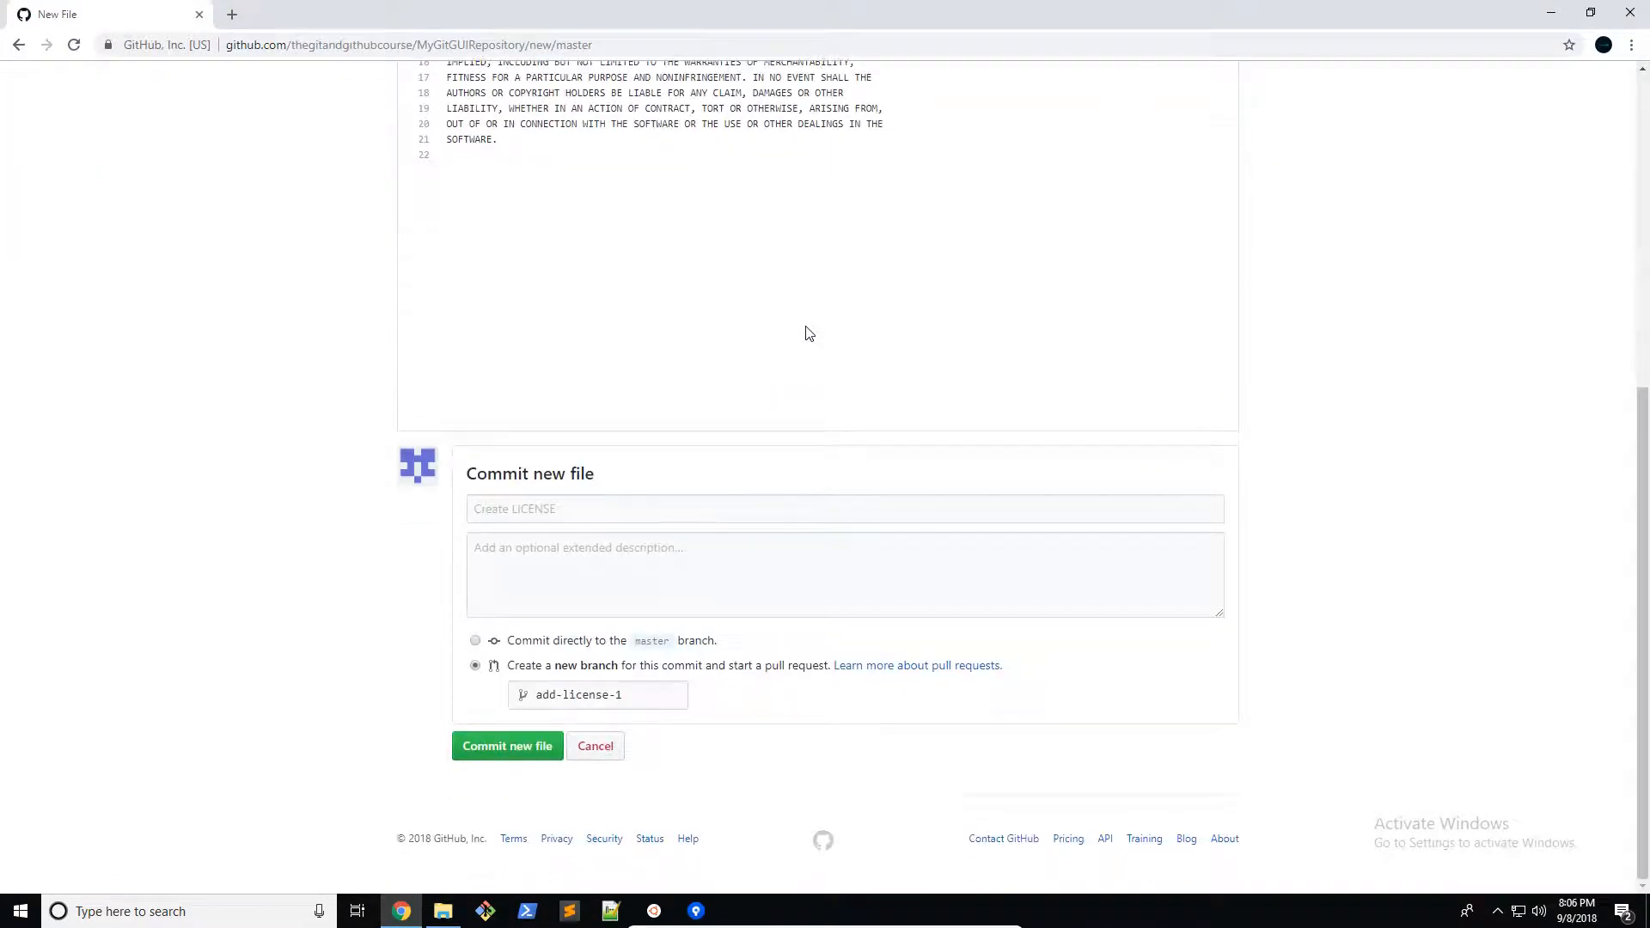
left_click(843, 508)
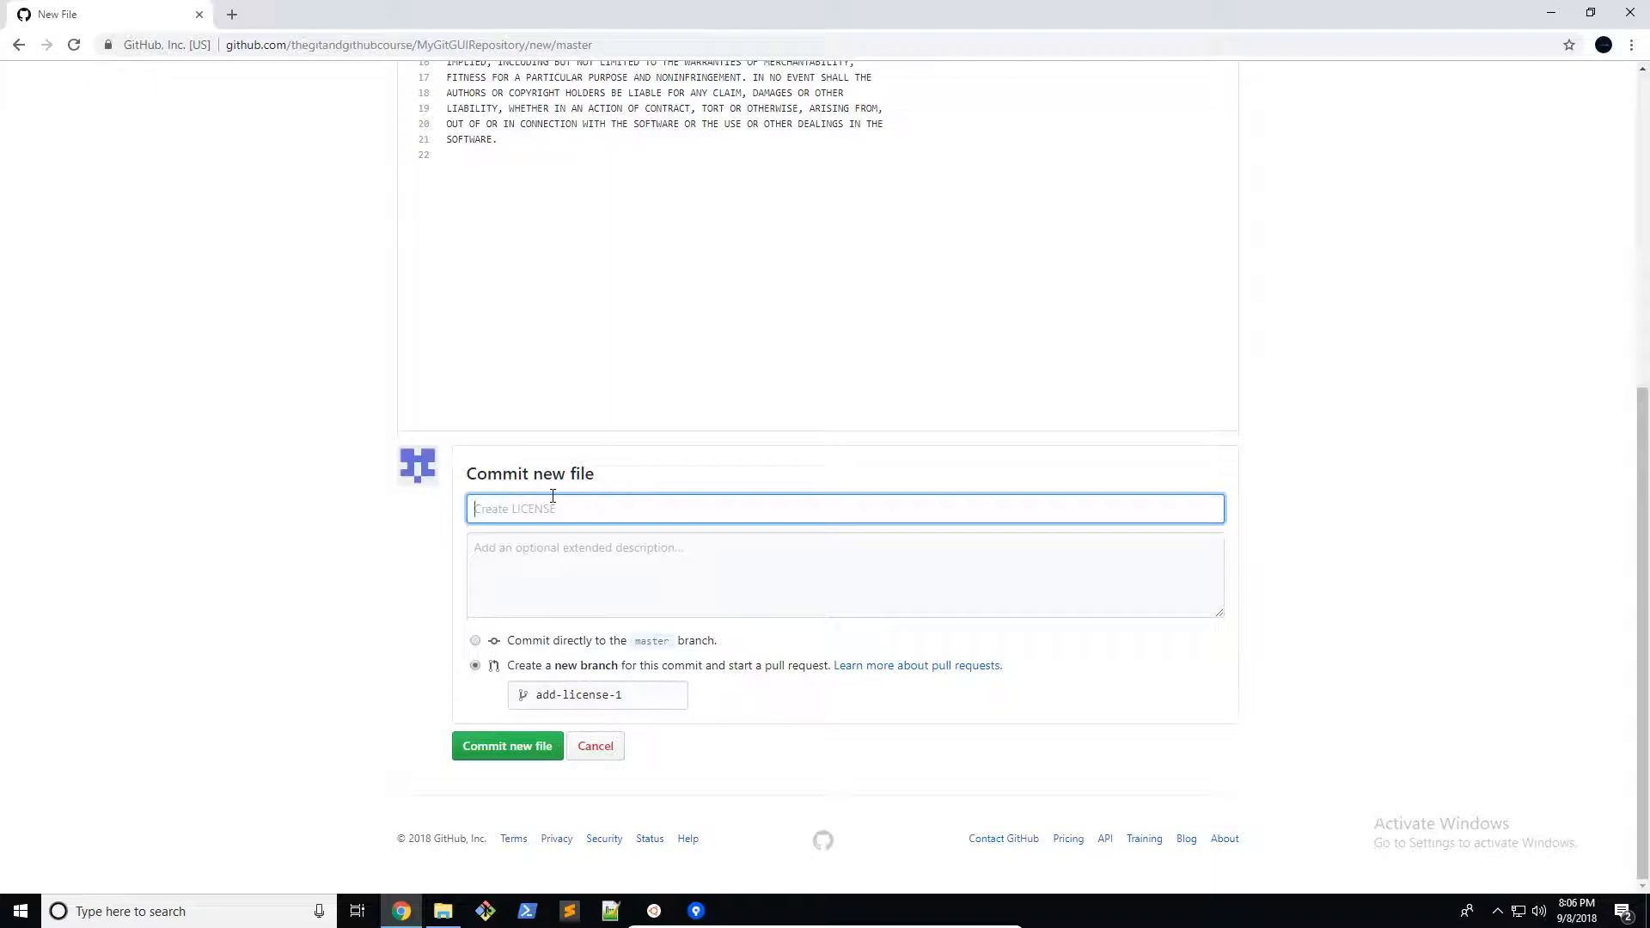
type("Added")
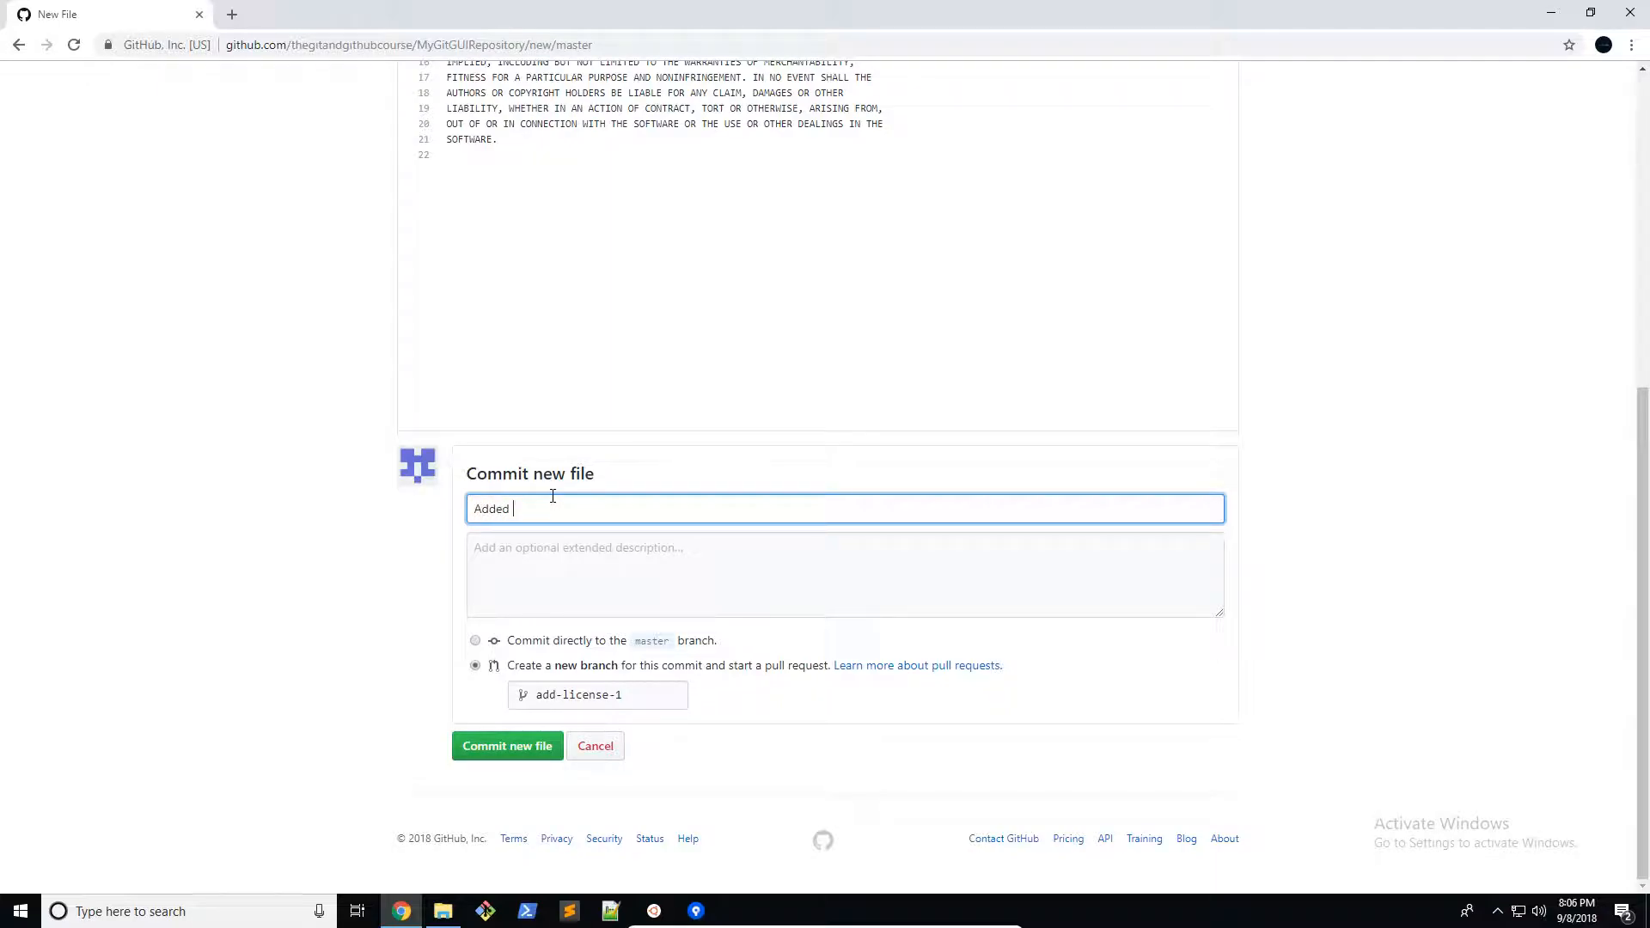
type("License")
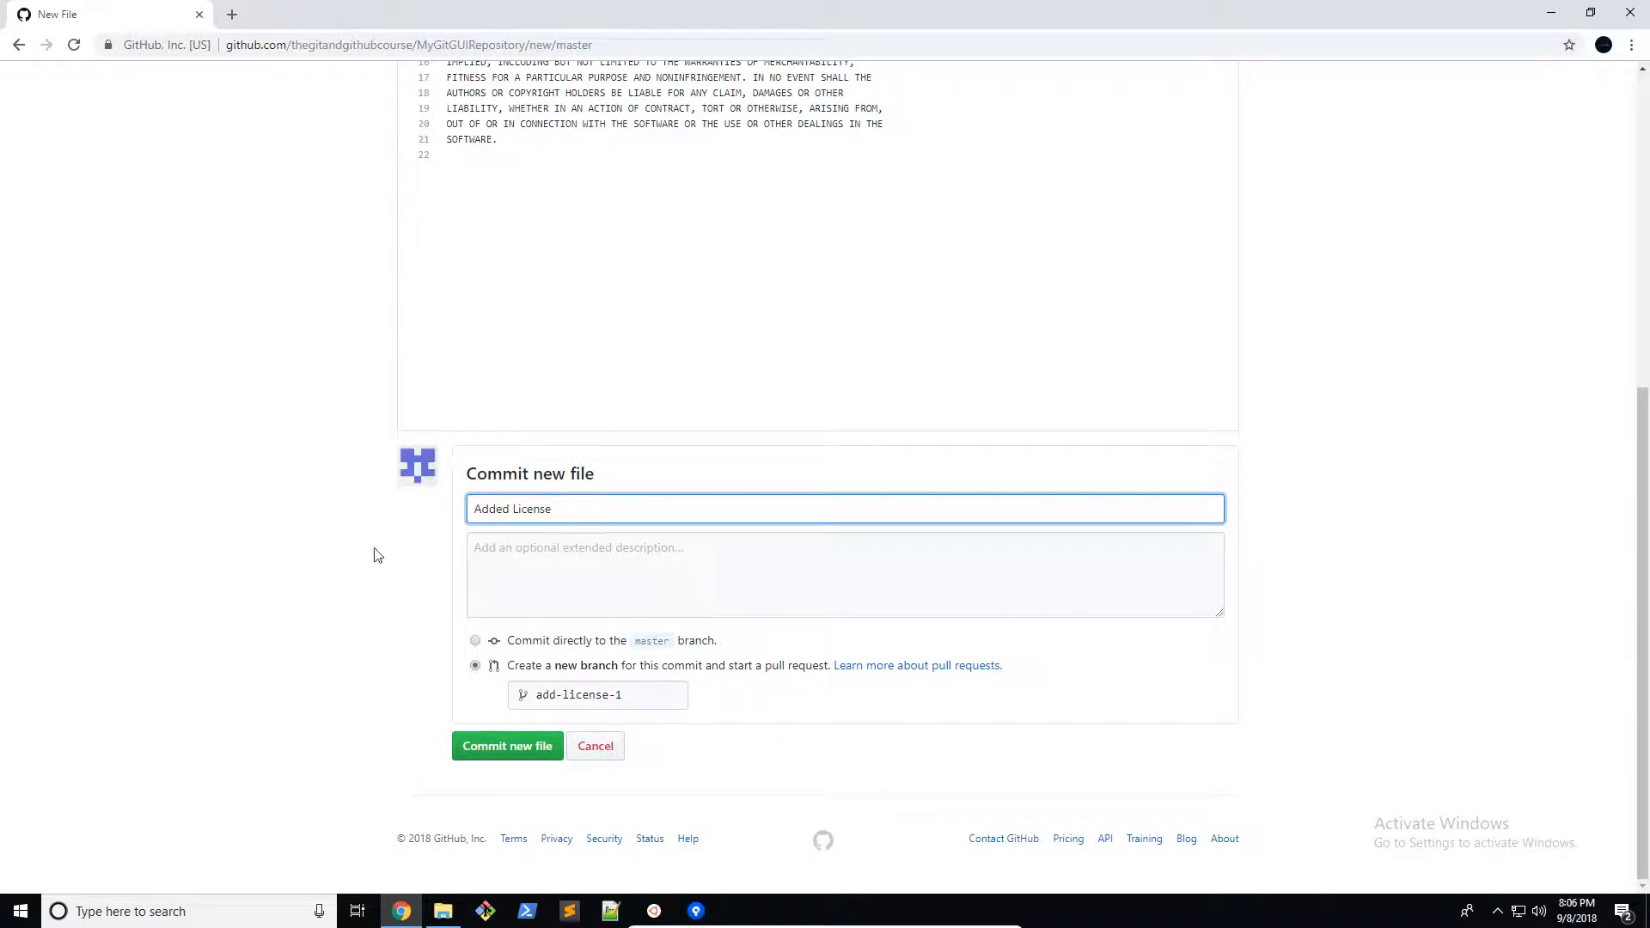
left_click(474, 639)
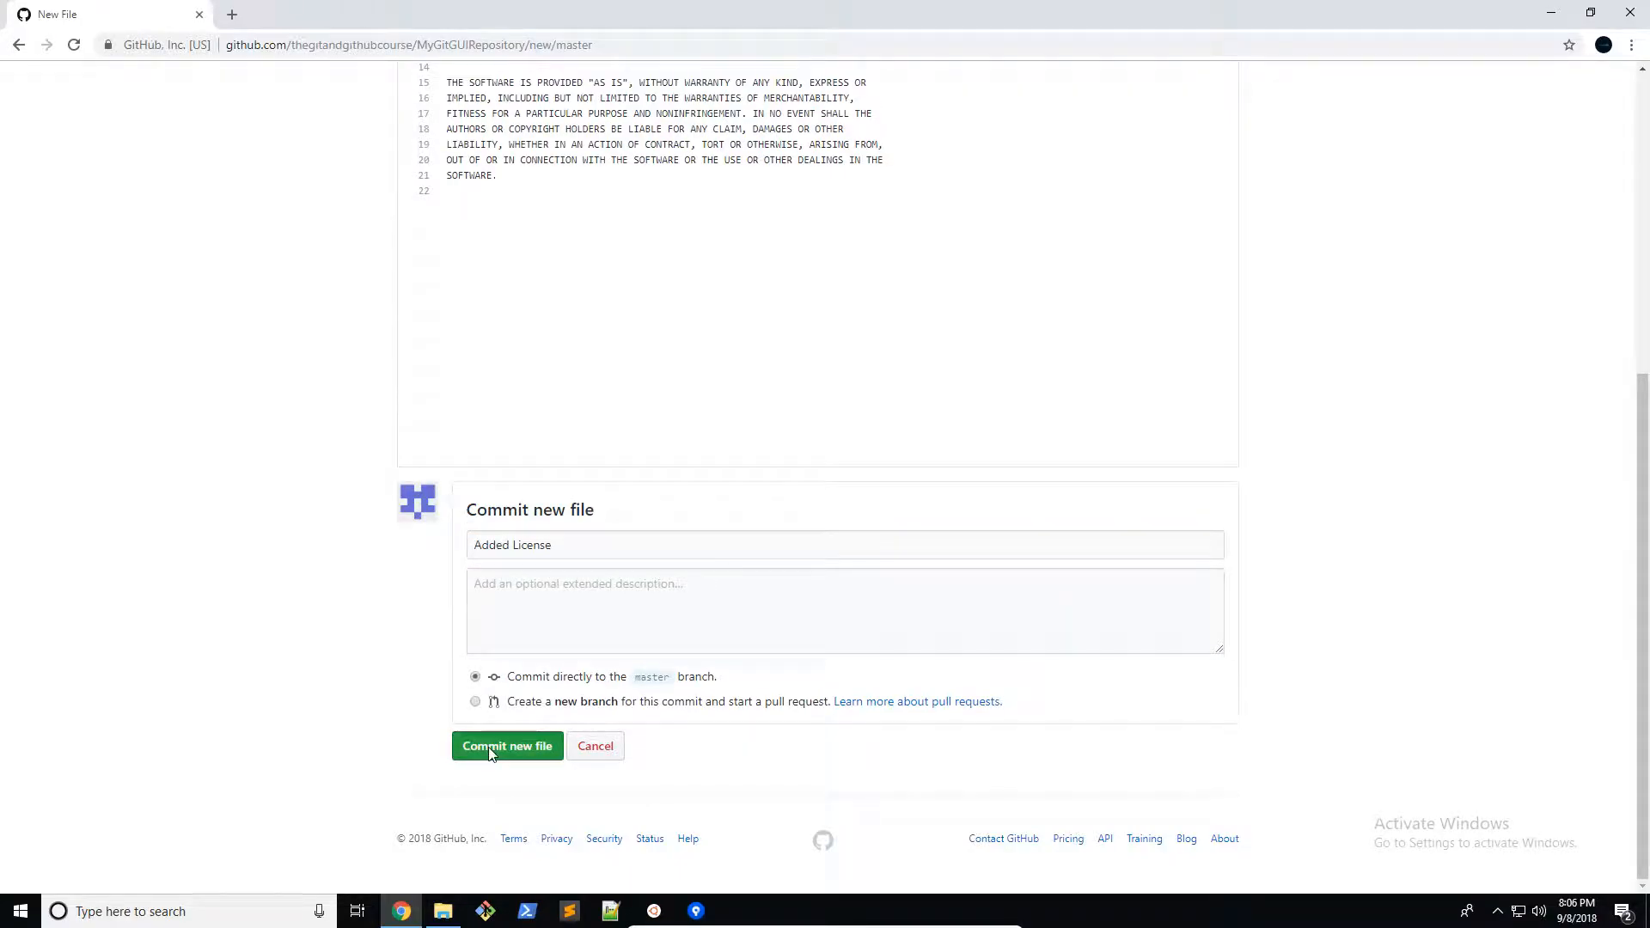
left_click(506, 745)
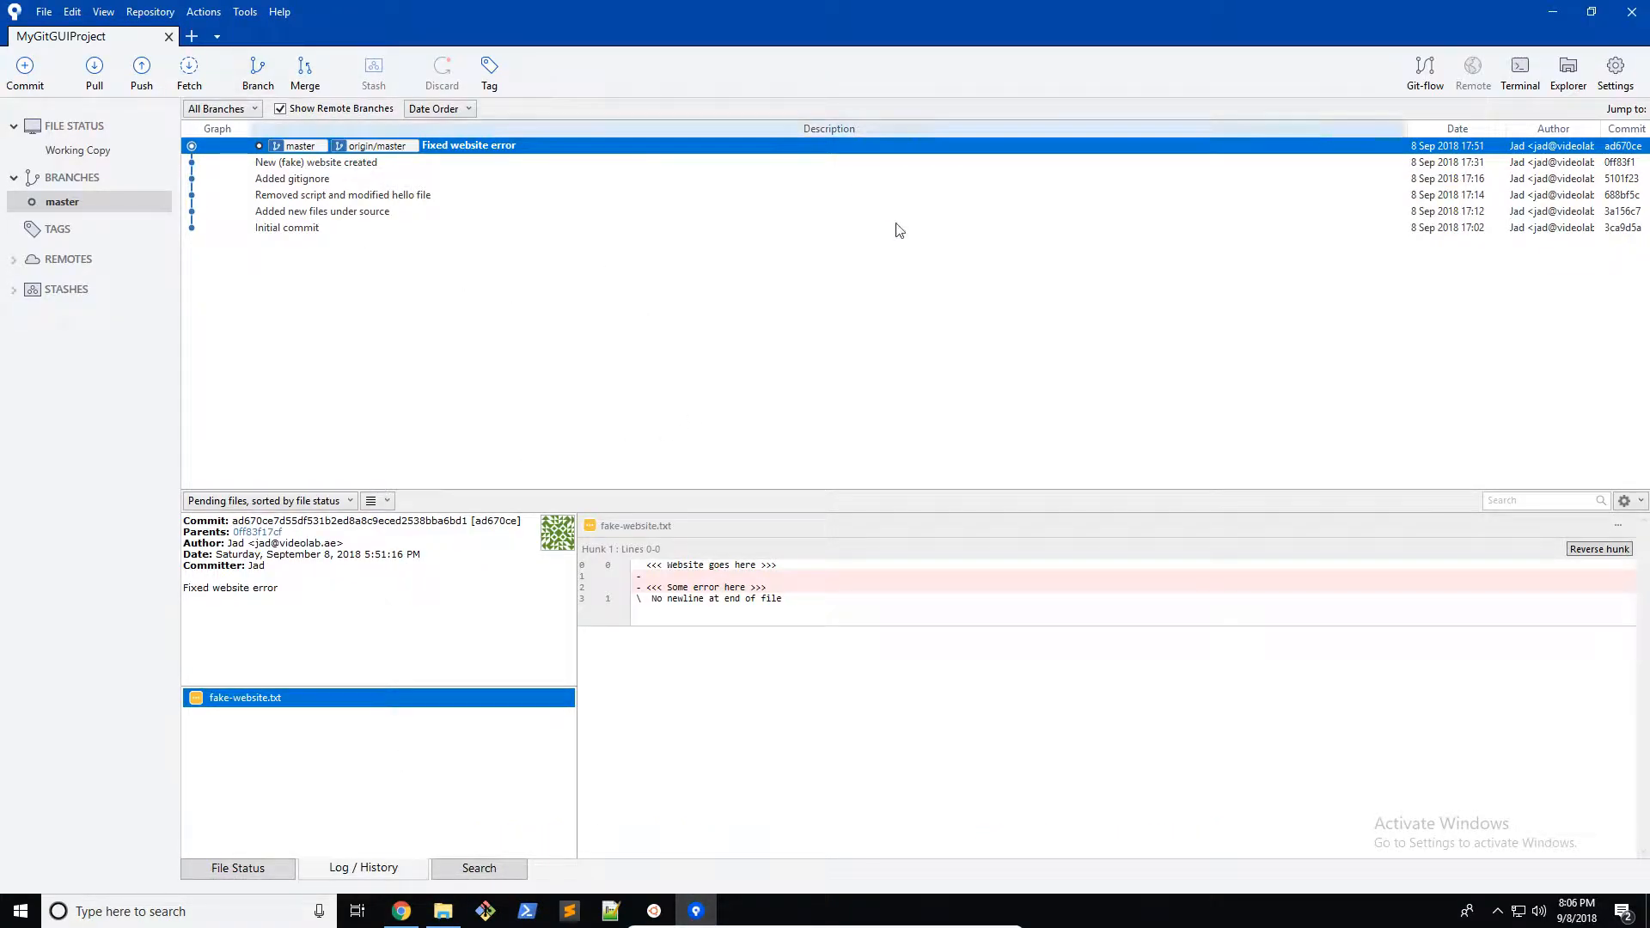
mouse_move(605, 245)
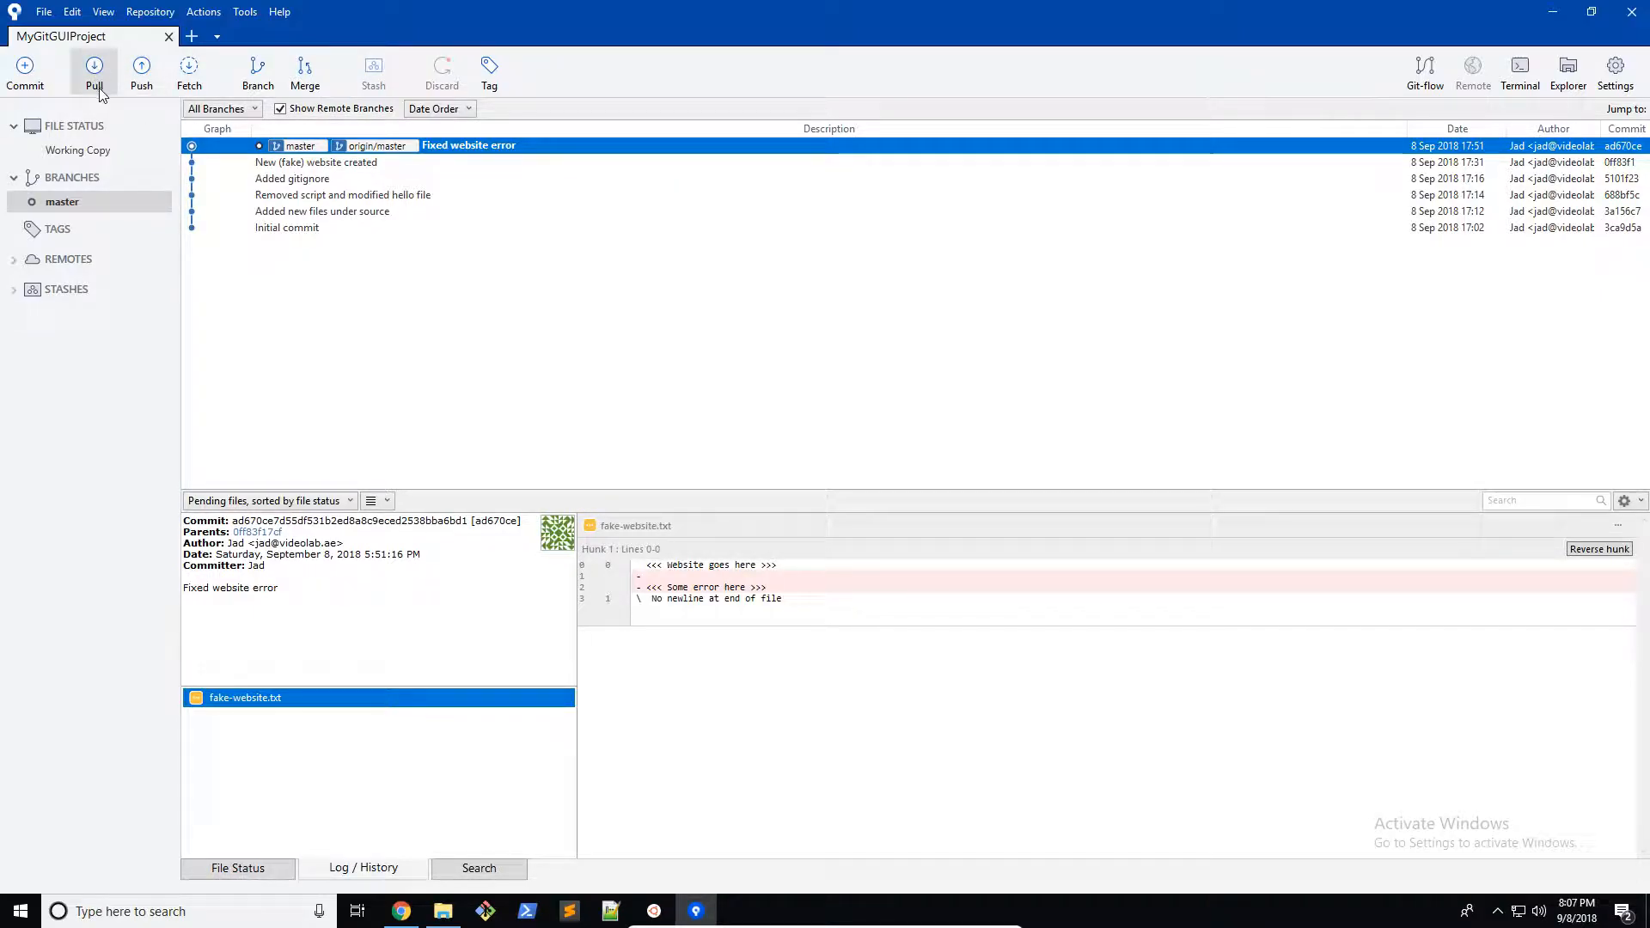
Pull master from origin into the local MyGitGUIProject repository
left_click(94, 72)
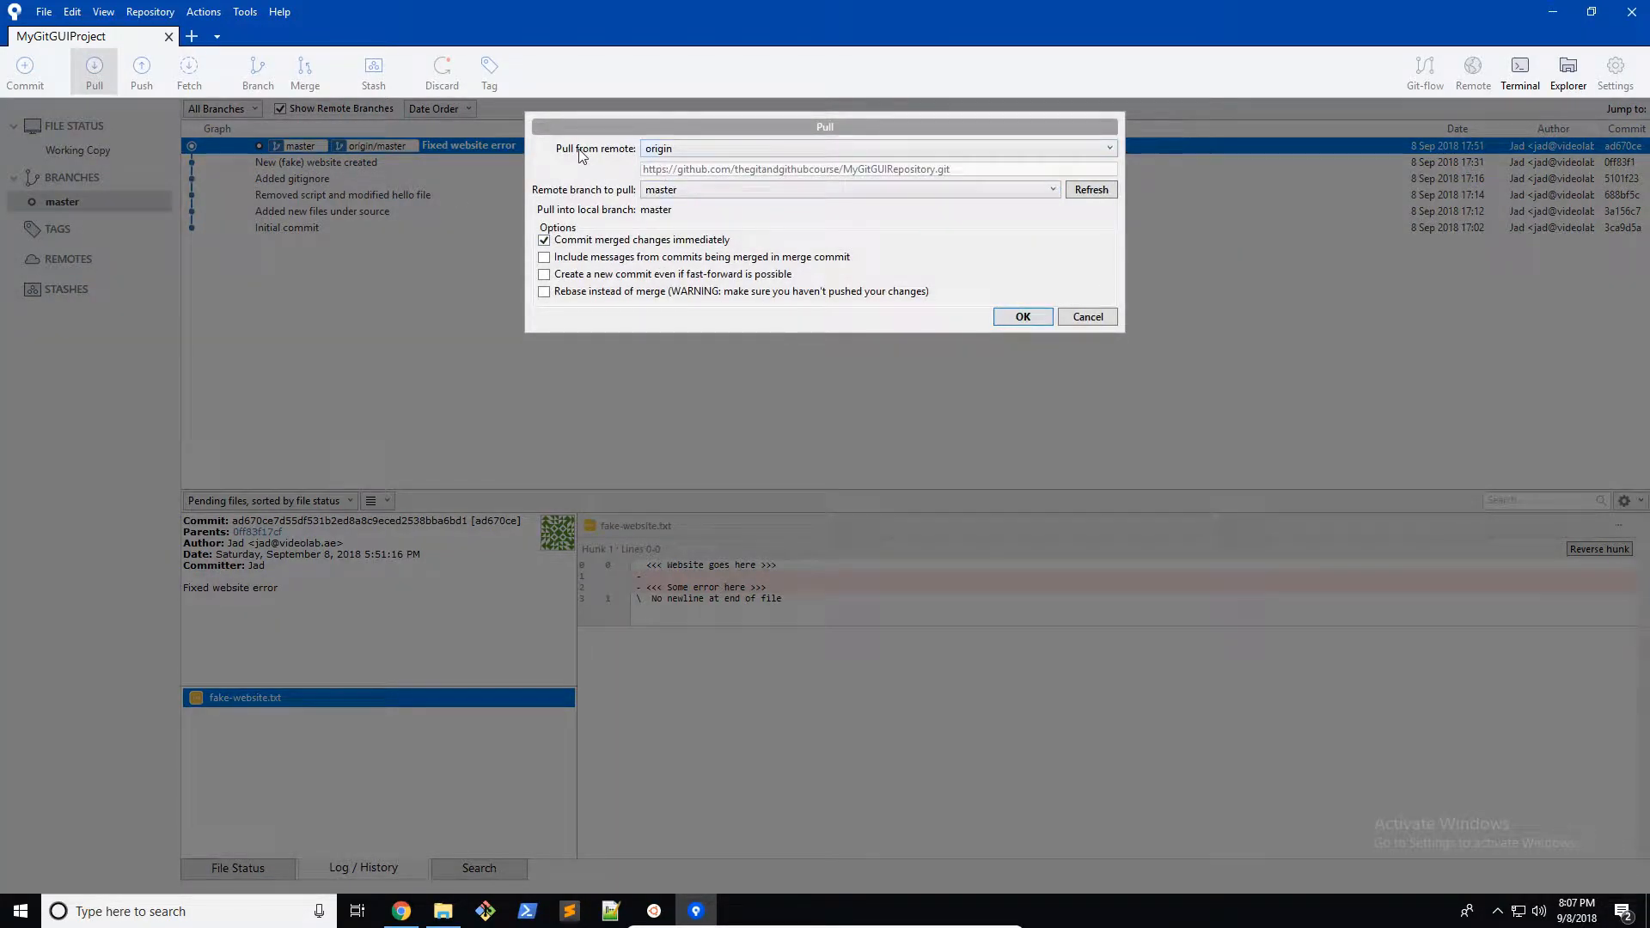
left_click(1108, 147)
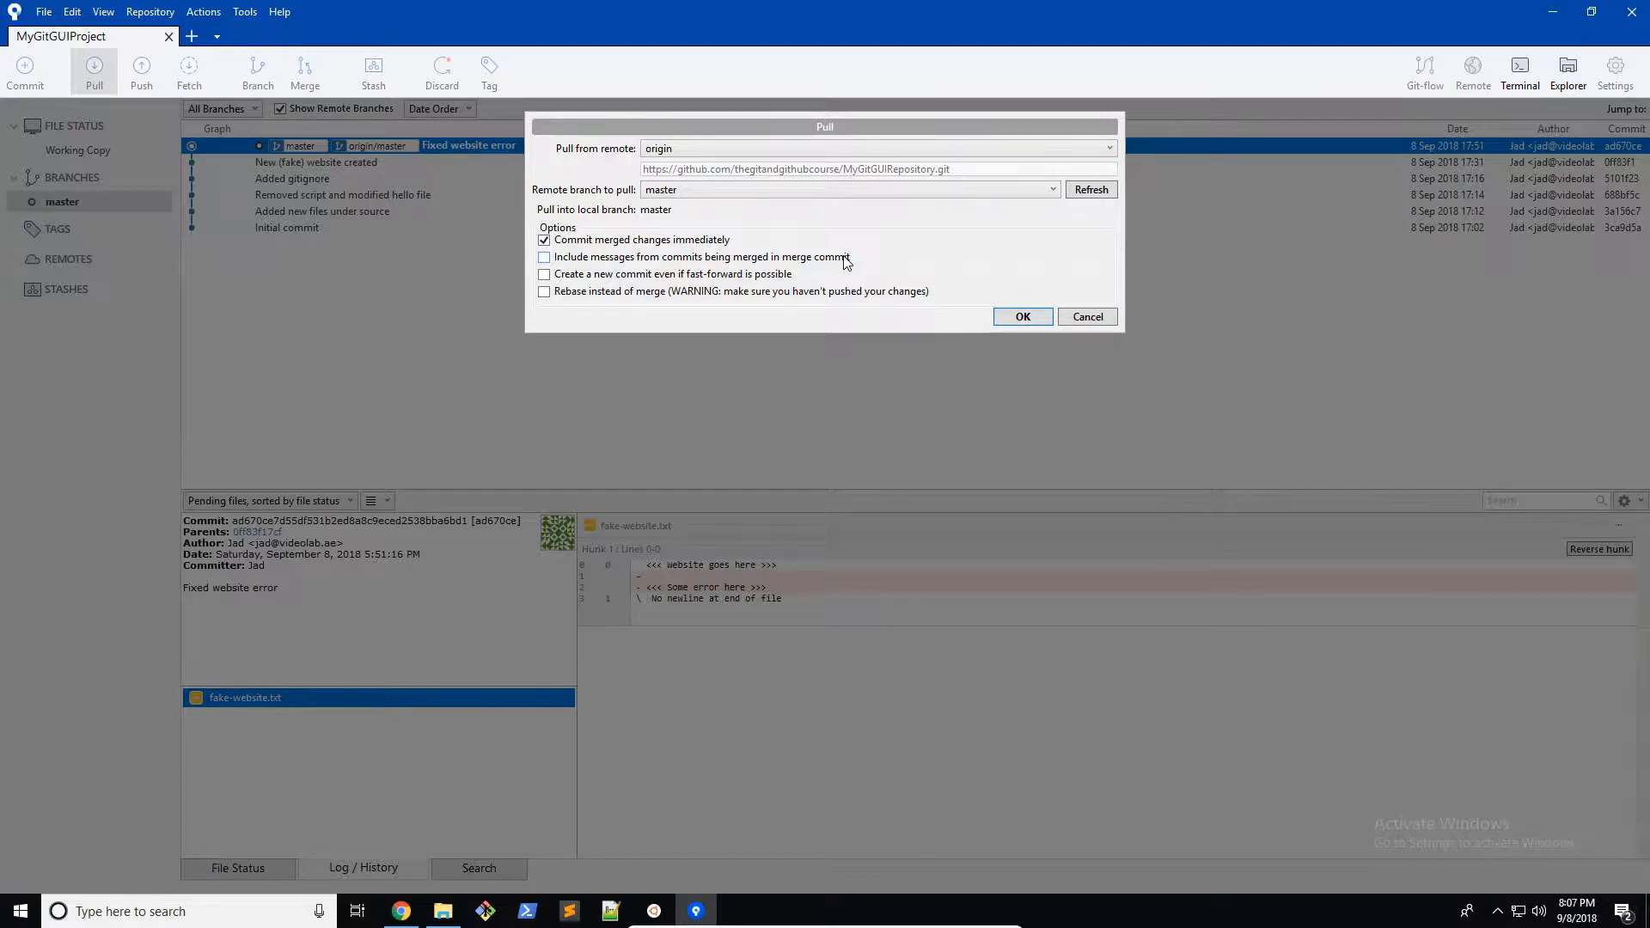
mouse_move(750, 232)
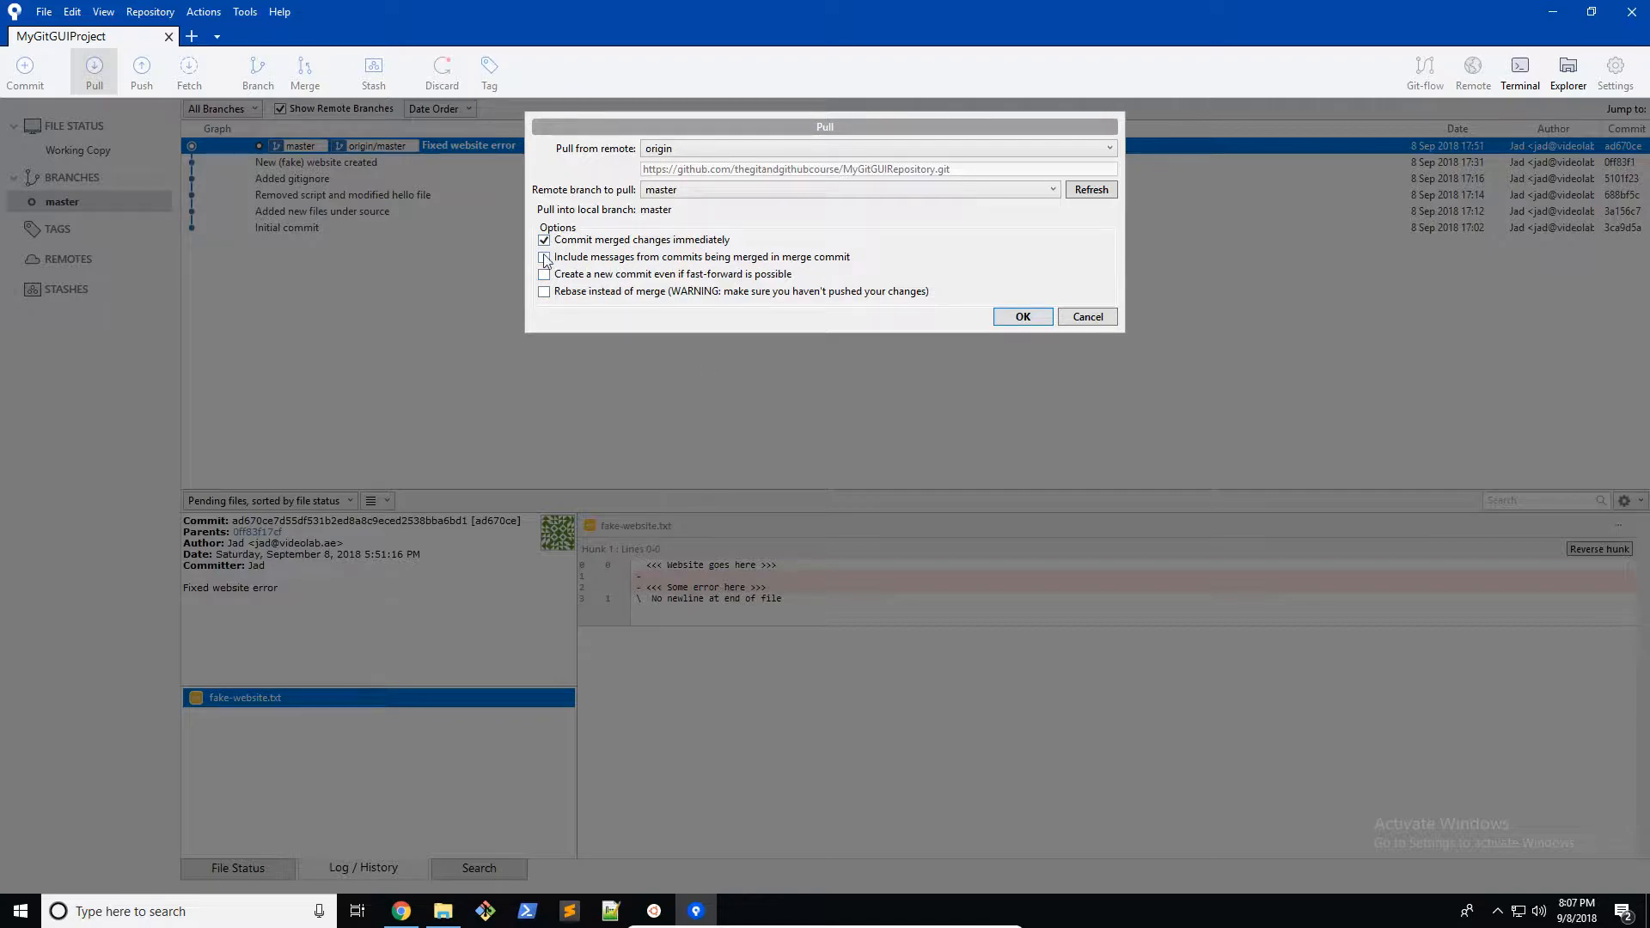
left_click(544, 257)
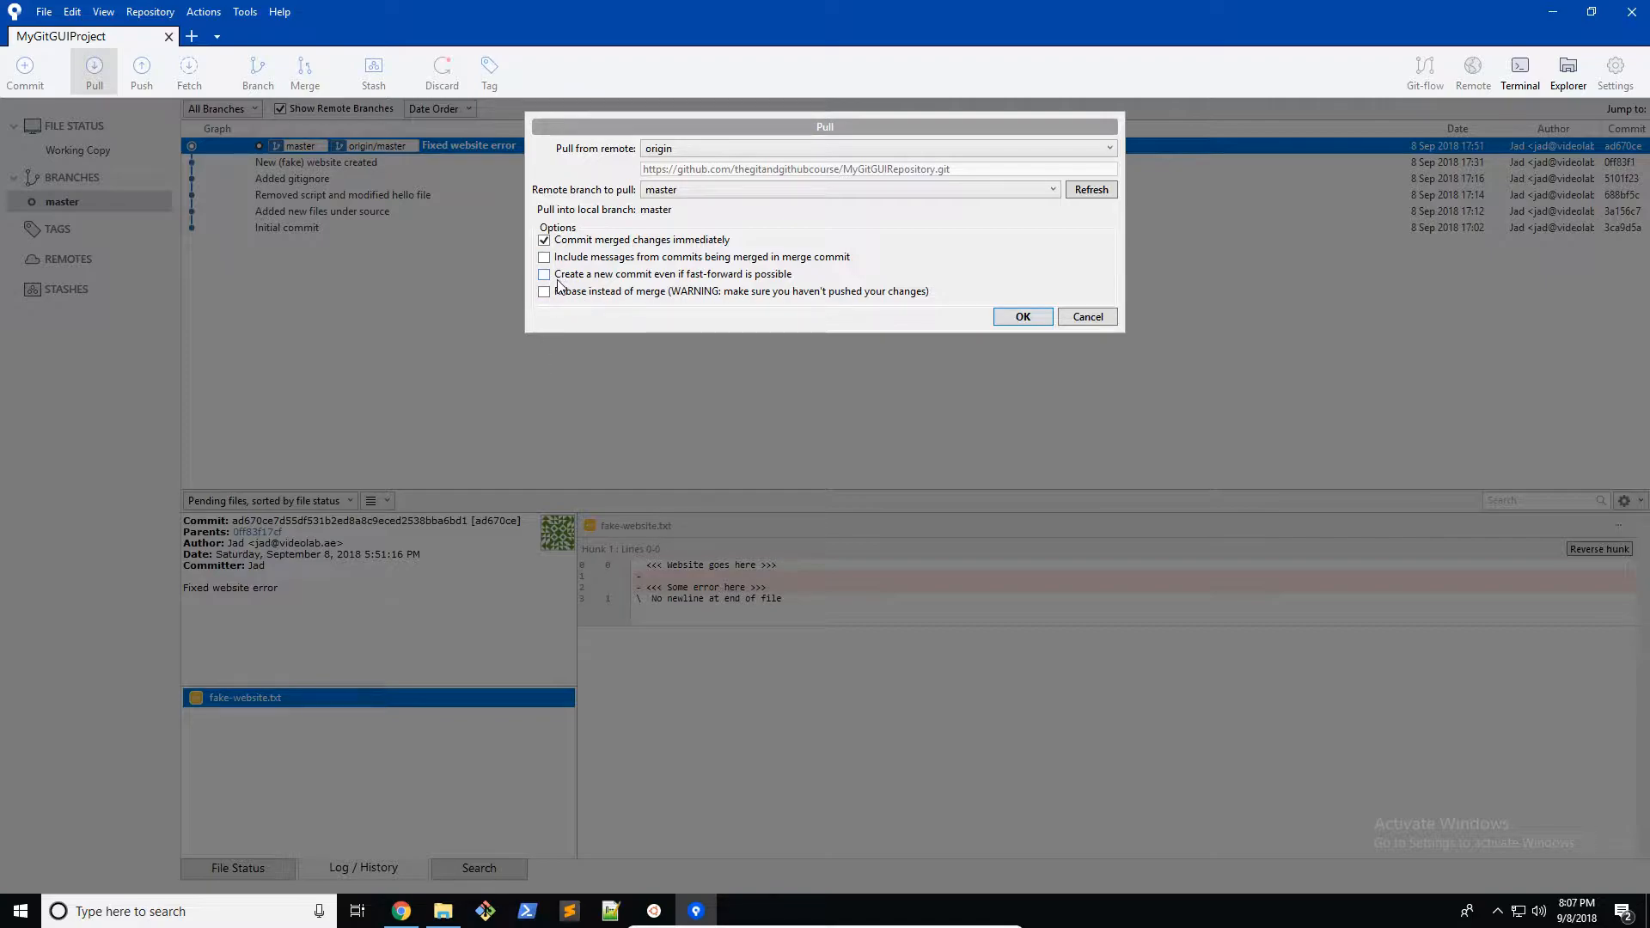
mouse_move(749, 289)
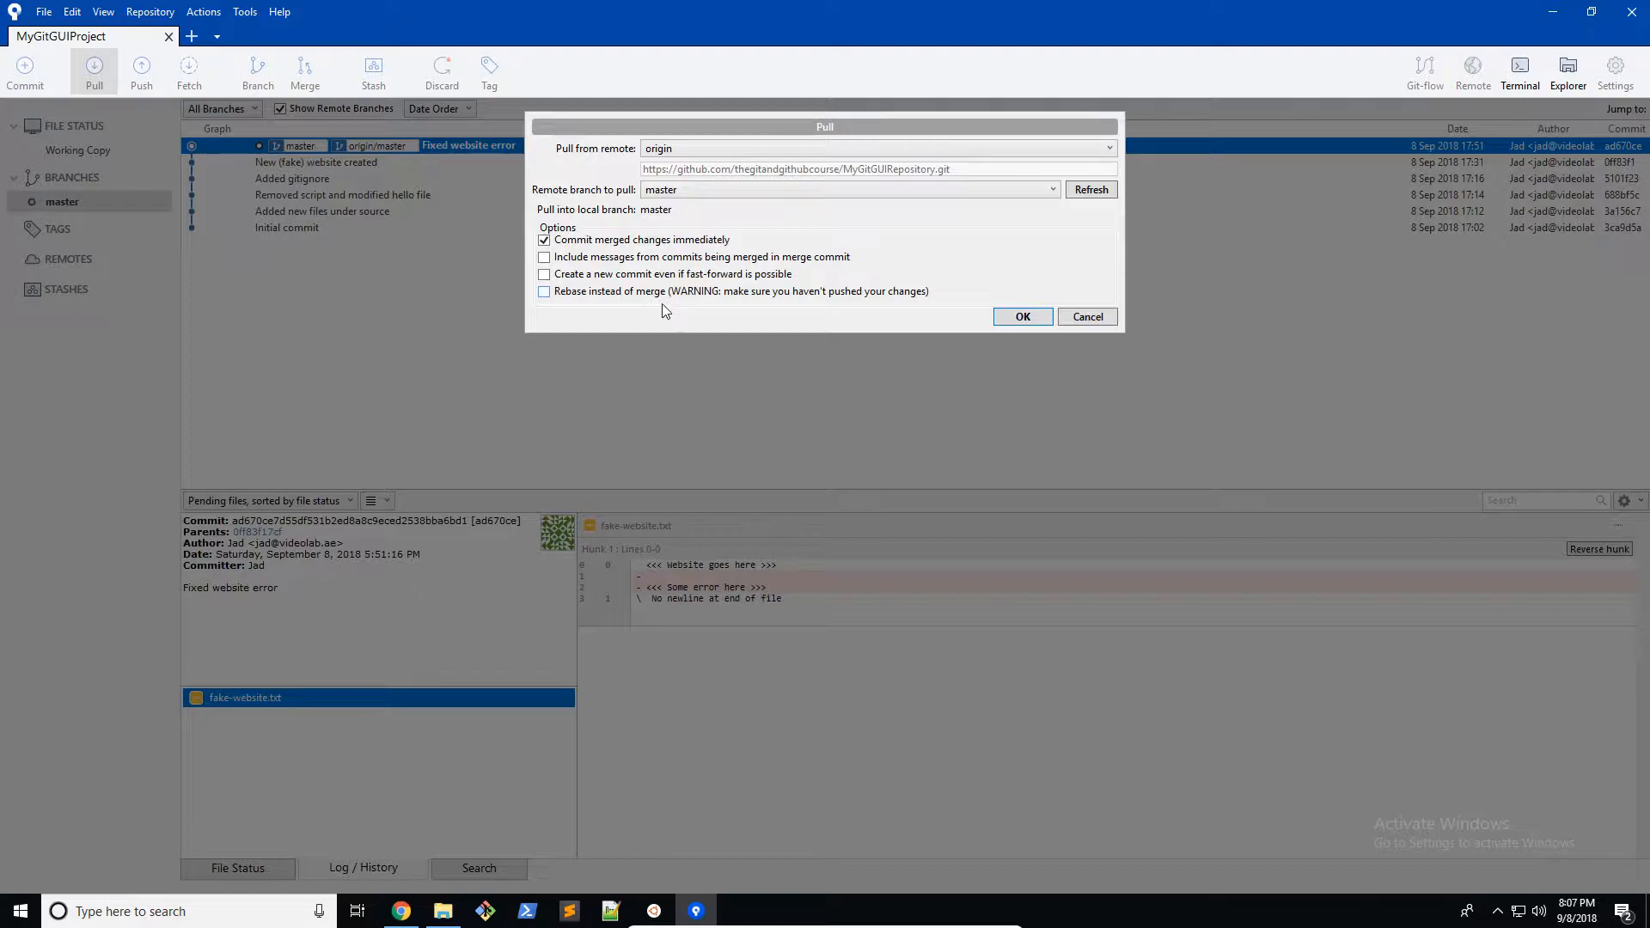
mouse_move(692, 305)
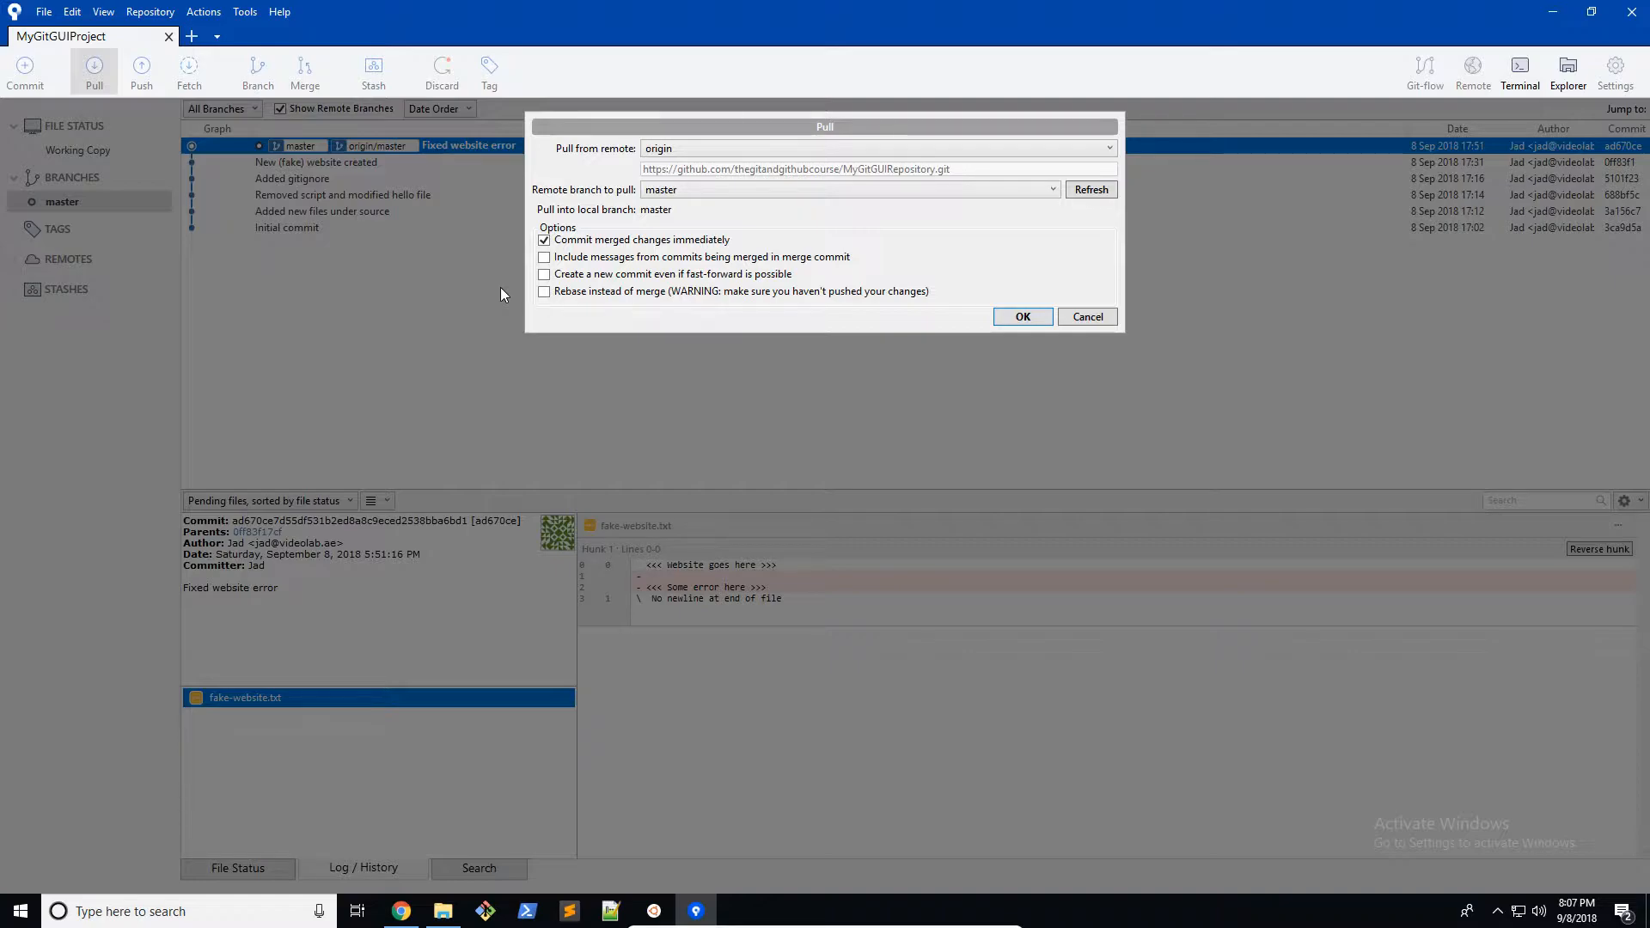
mouse_move(488, 292)
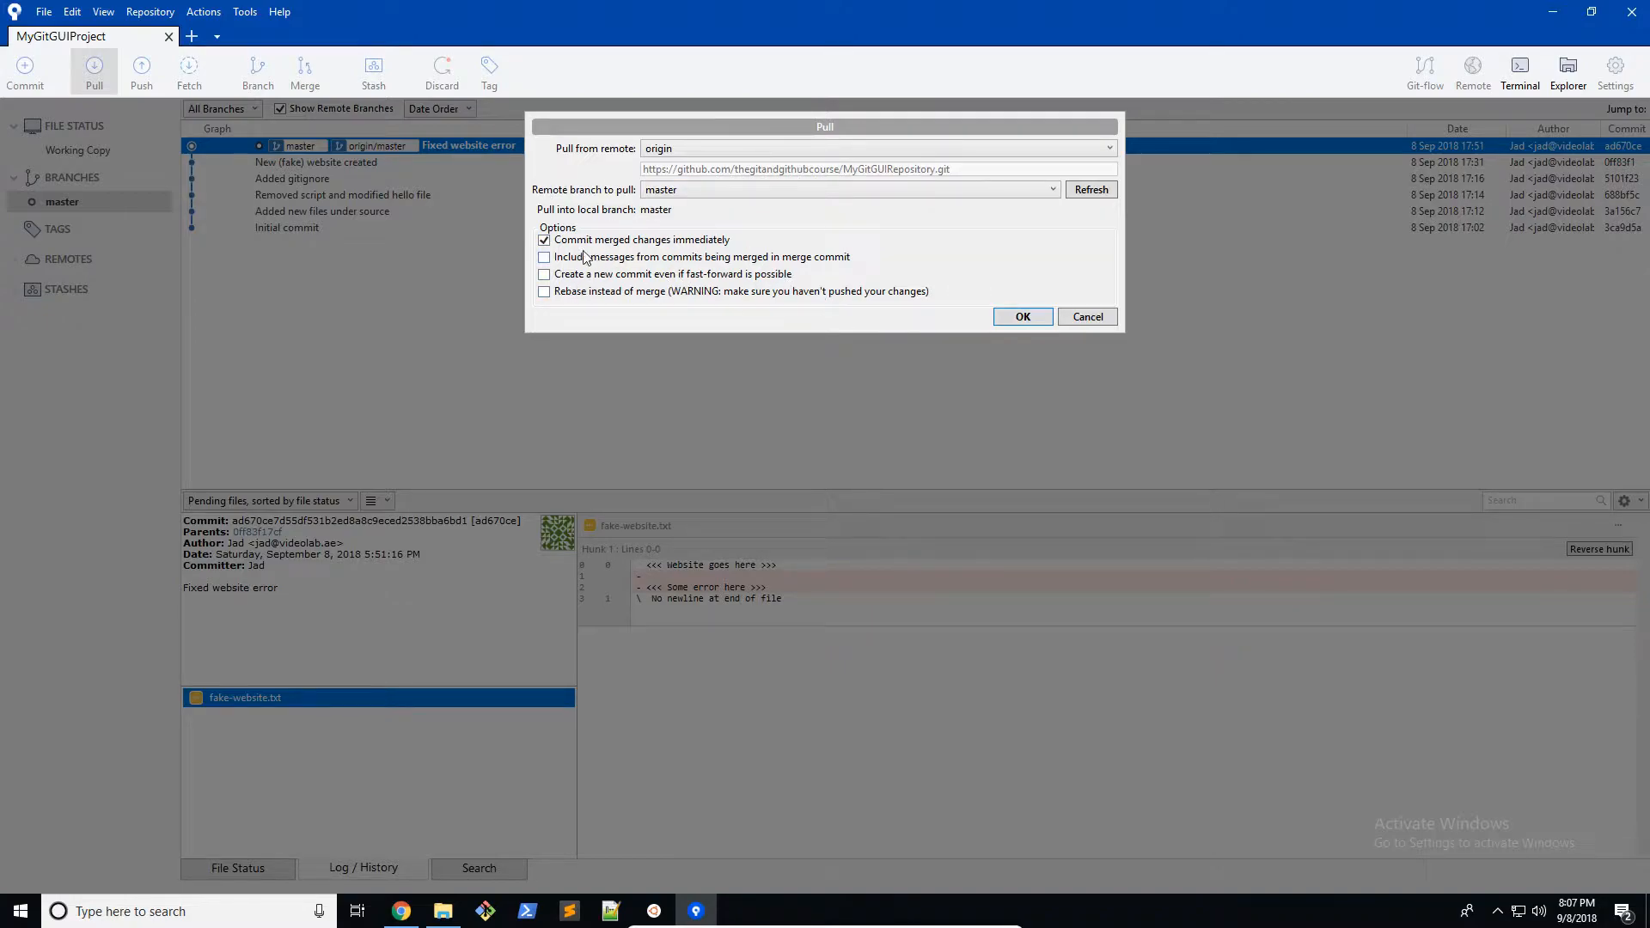
left_click(1020, 317)
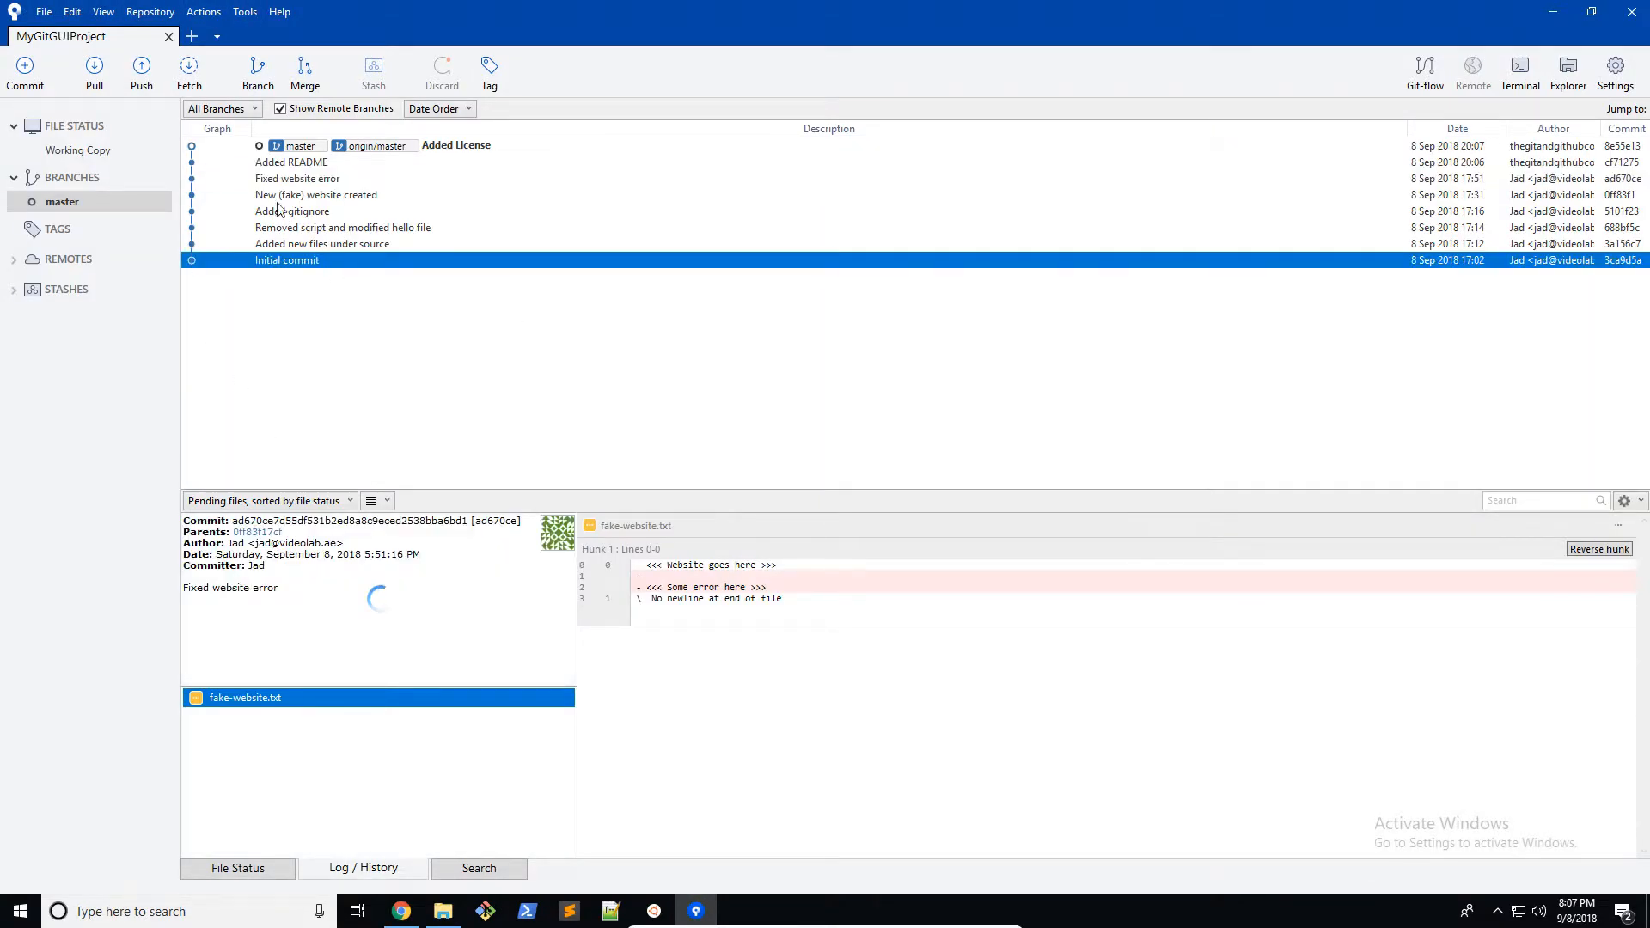
Inspect the Added License and Added README commits, ending on the MIT LICENSE contents
left_click(456, 145)
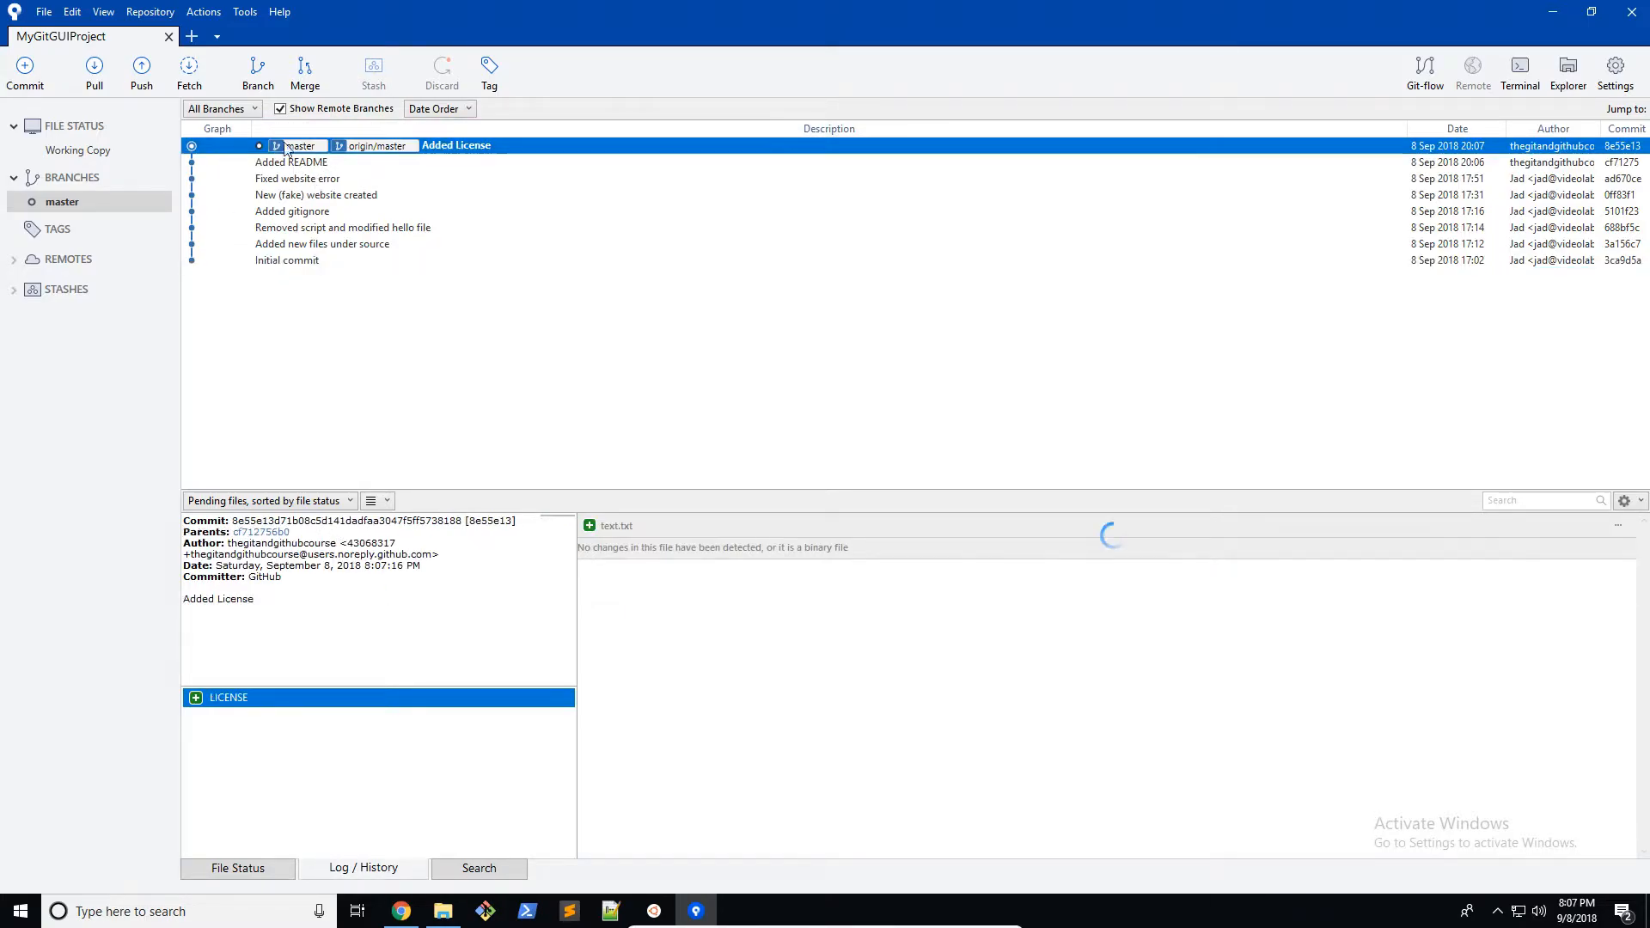
left_click(290, 162)
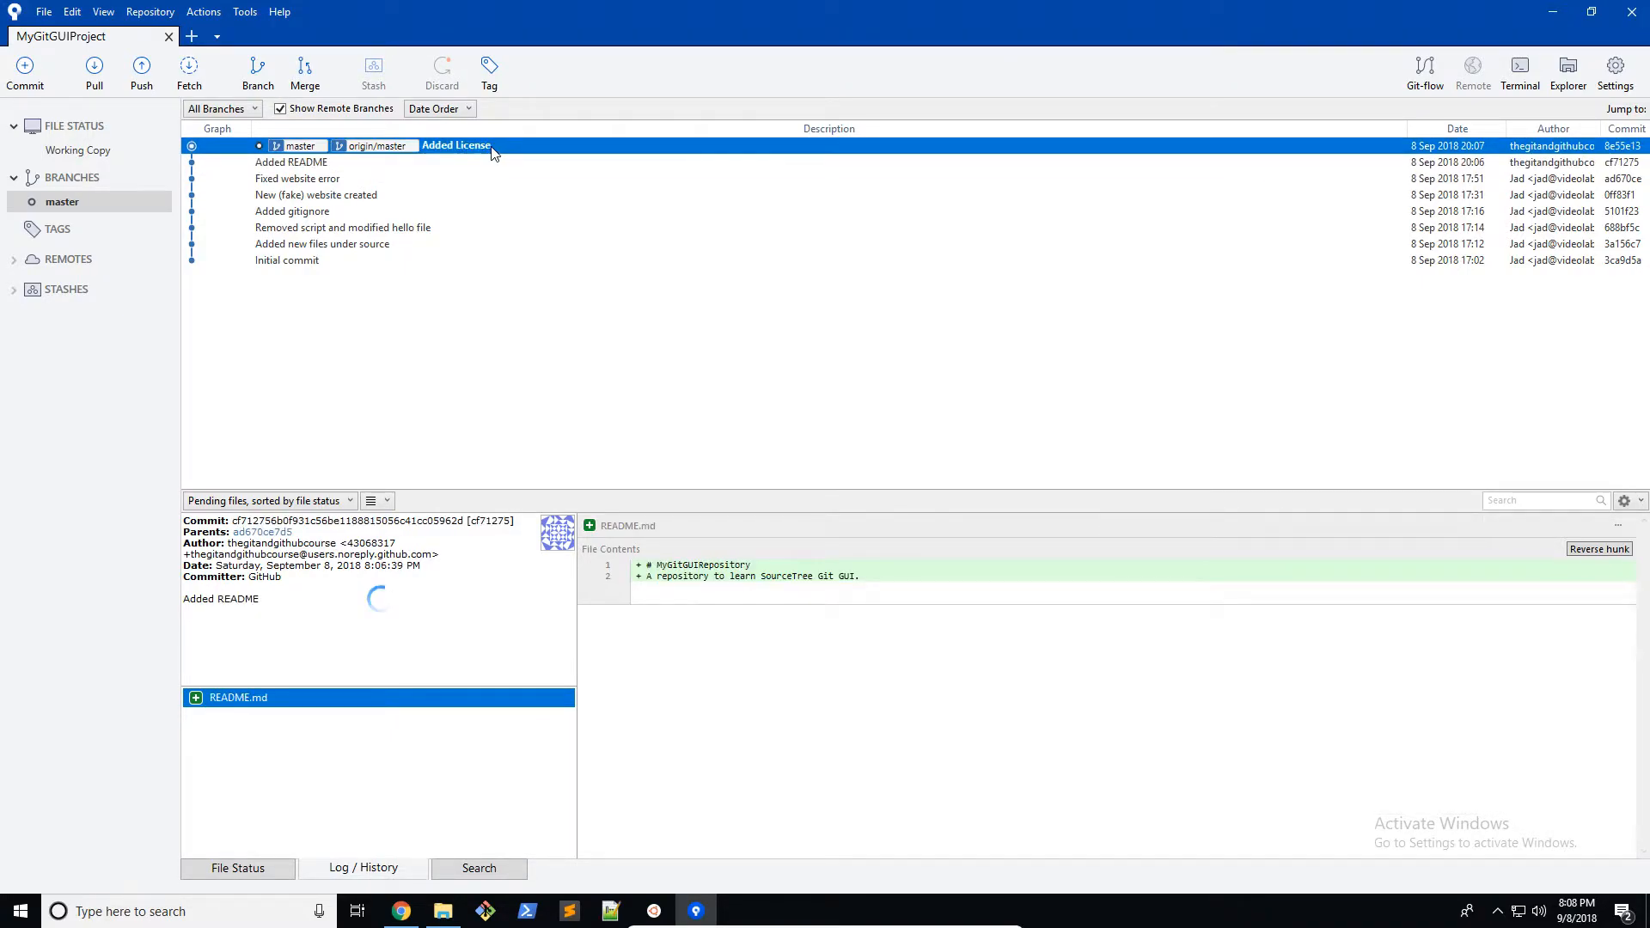
left_click(455, 145)
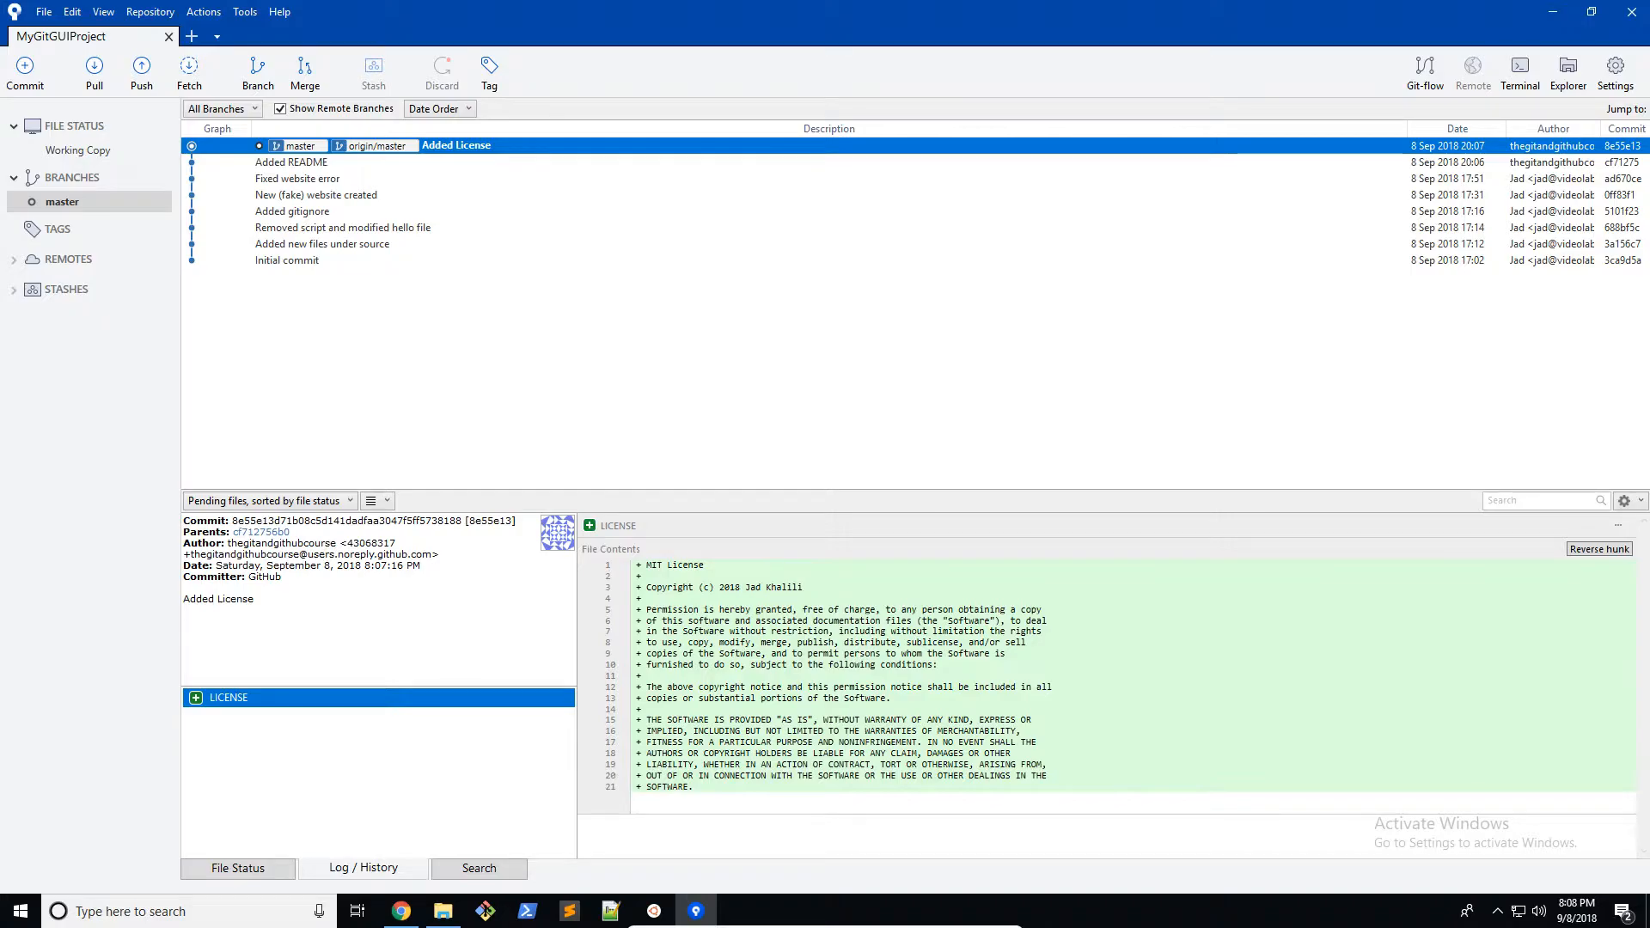
mouse_move(605, 317)
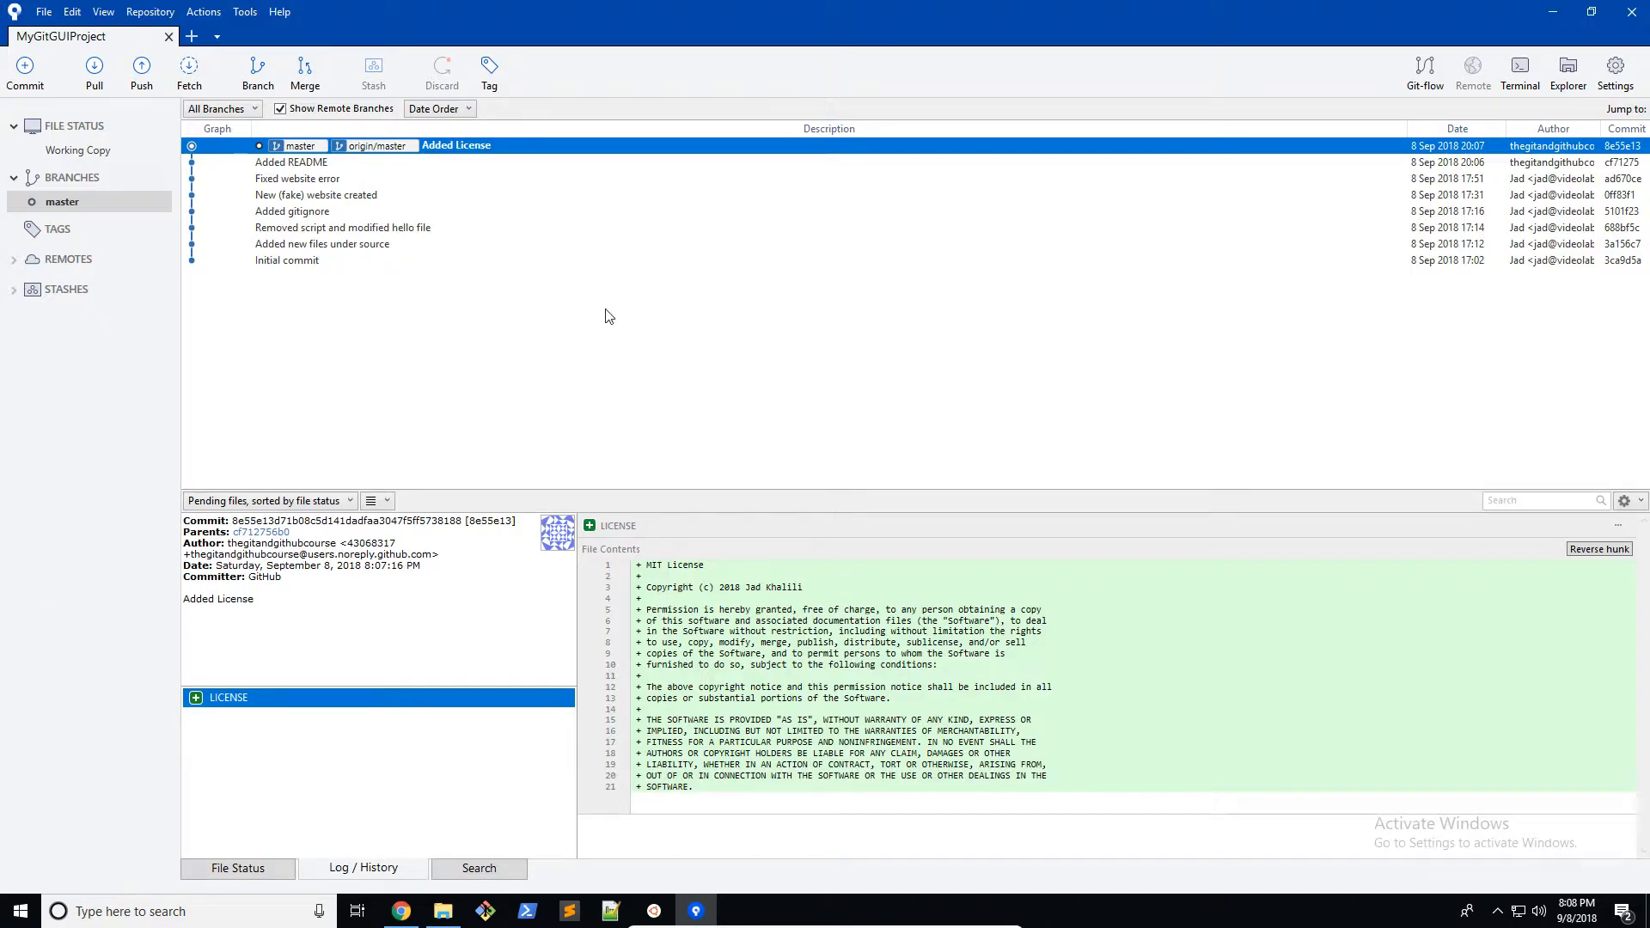